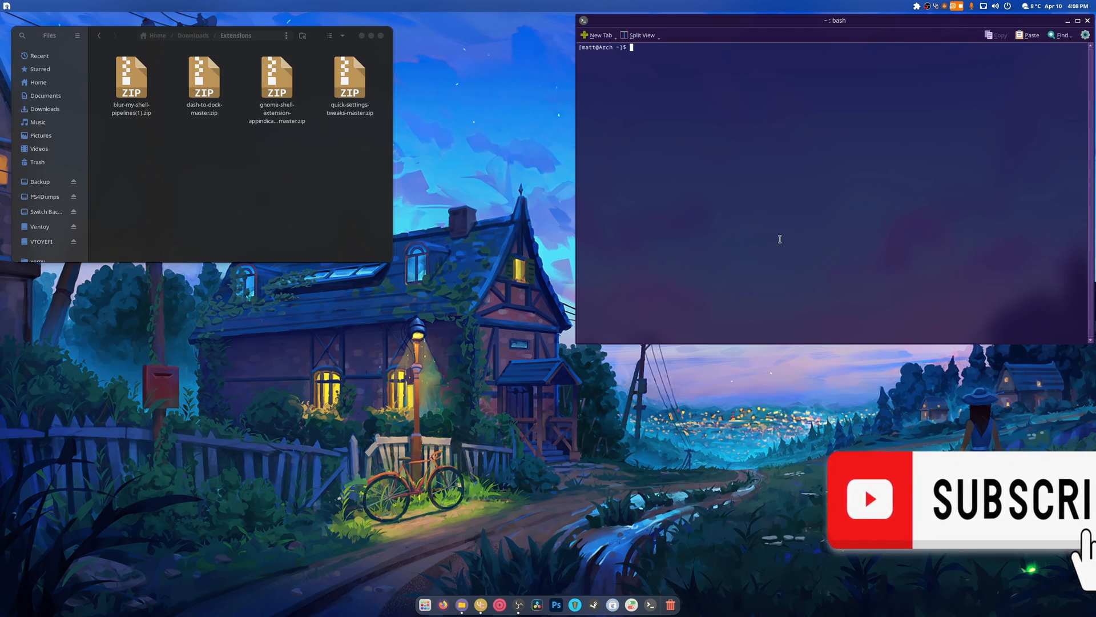
Step: Run fastfetch in Konsole showing Arch Linux with GNOME 46, then select the appindicator and quick-settings-tweaks zips
text(fa)
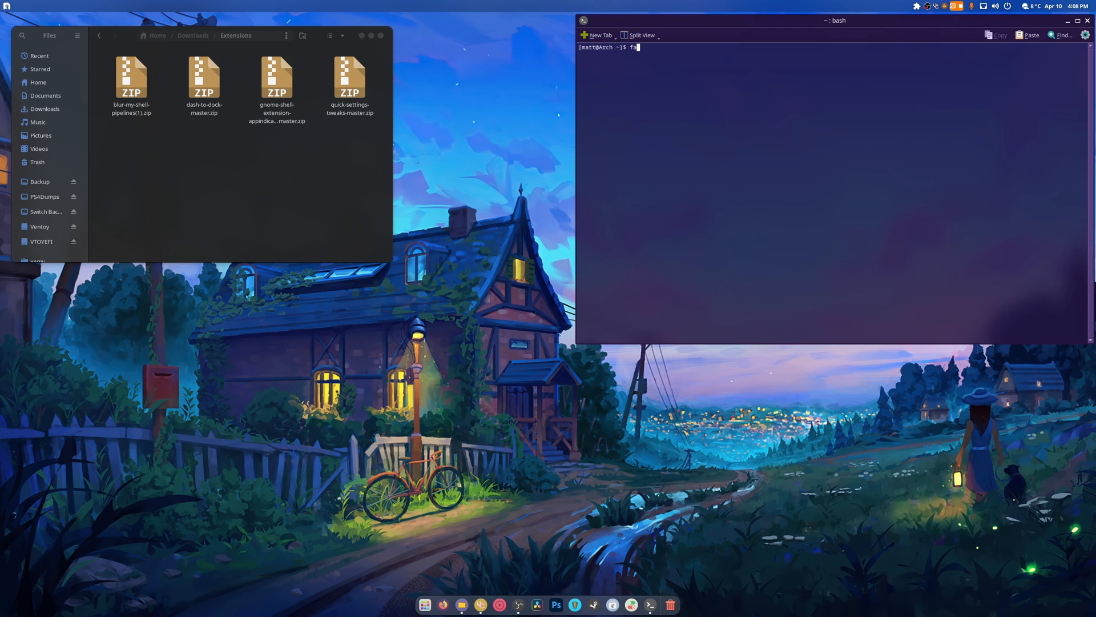
key(Return)
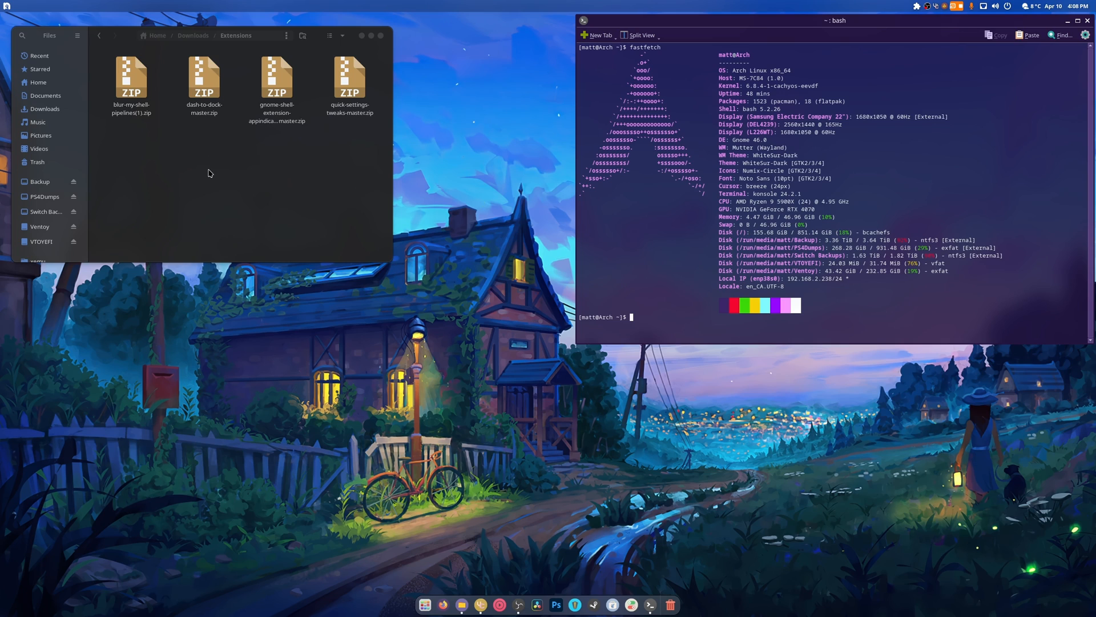
click(277, 77)
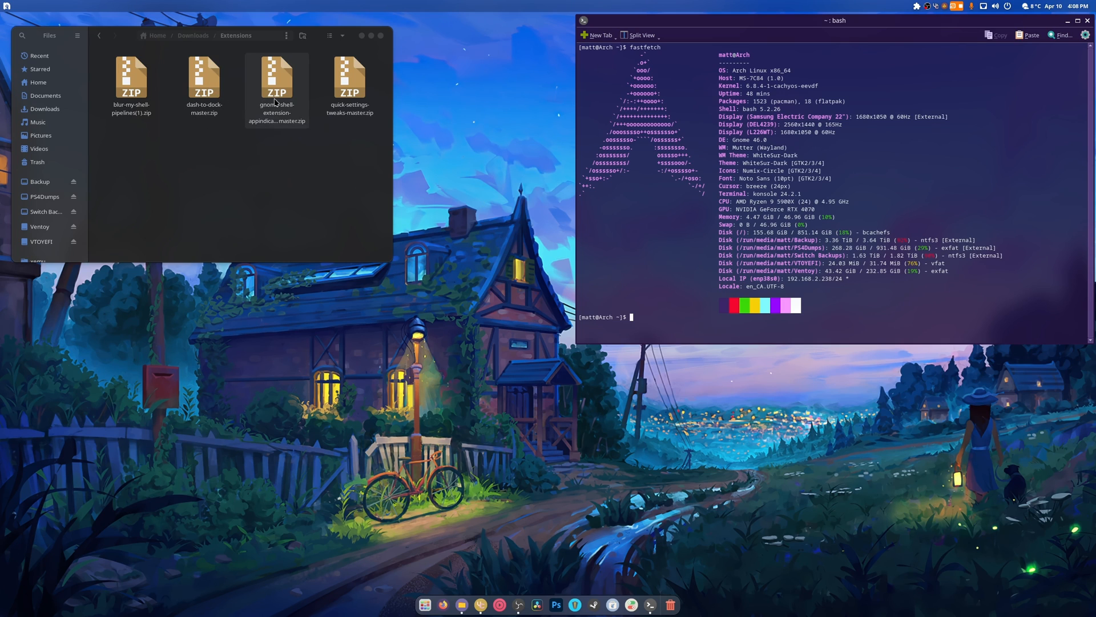
click(277, 80)
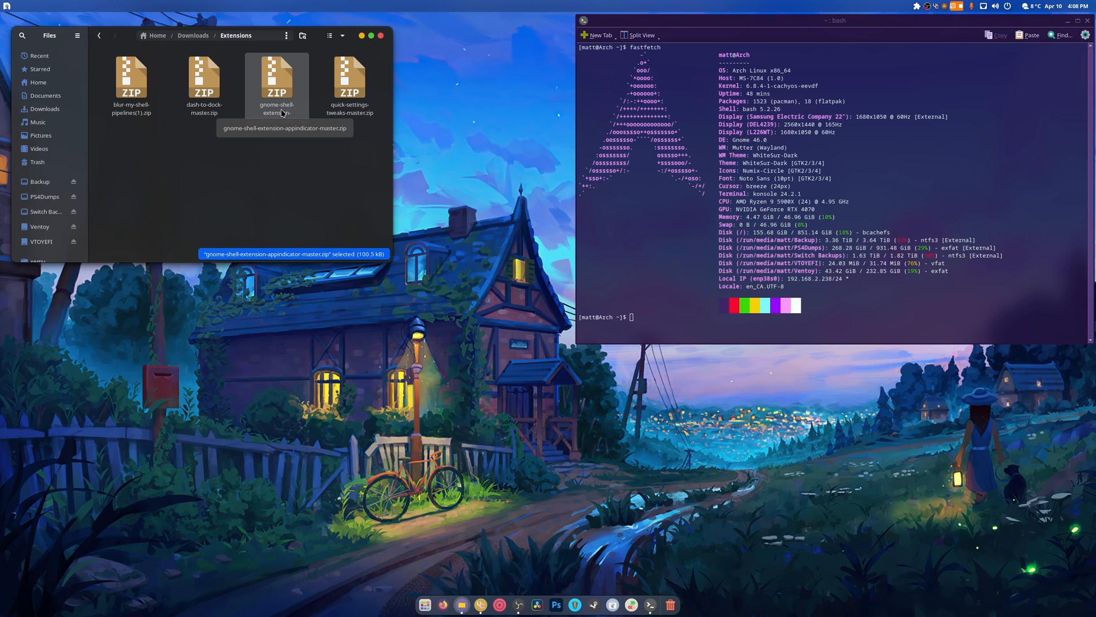
click(349, 84)
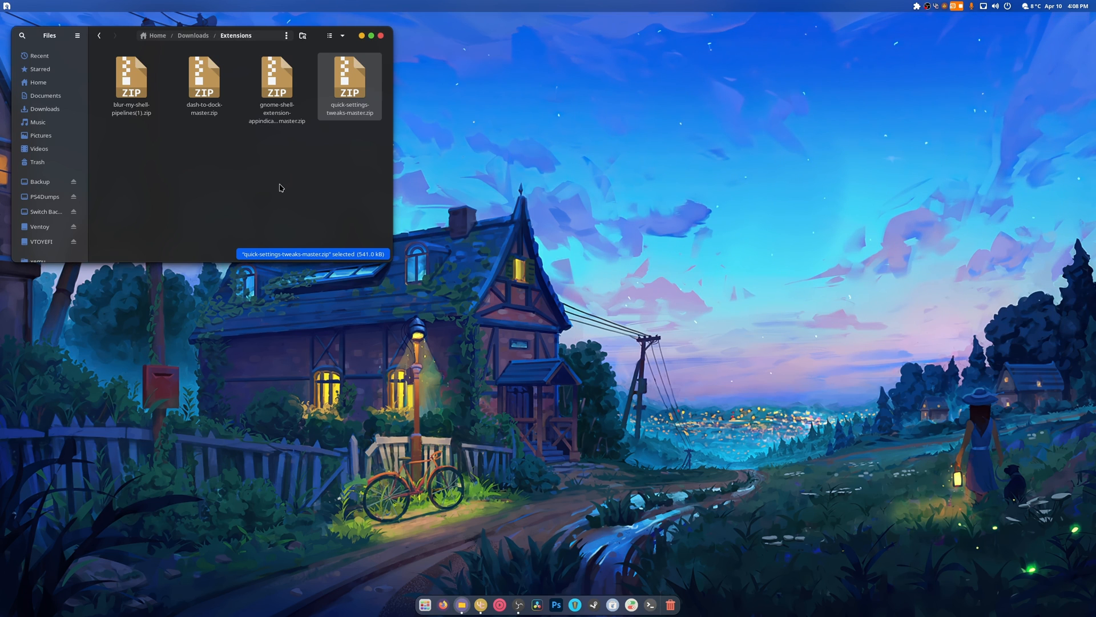
Step: Select blur-my-shell zip, then show the installed extensions list from the top-panel indicator
click(280, 187)
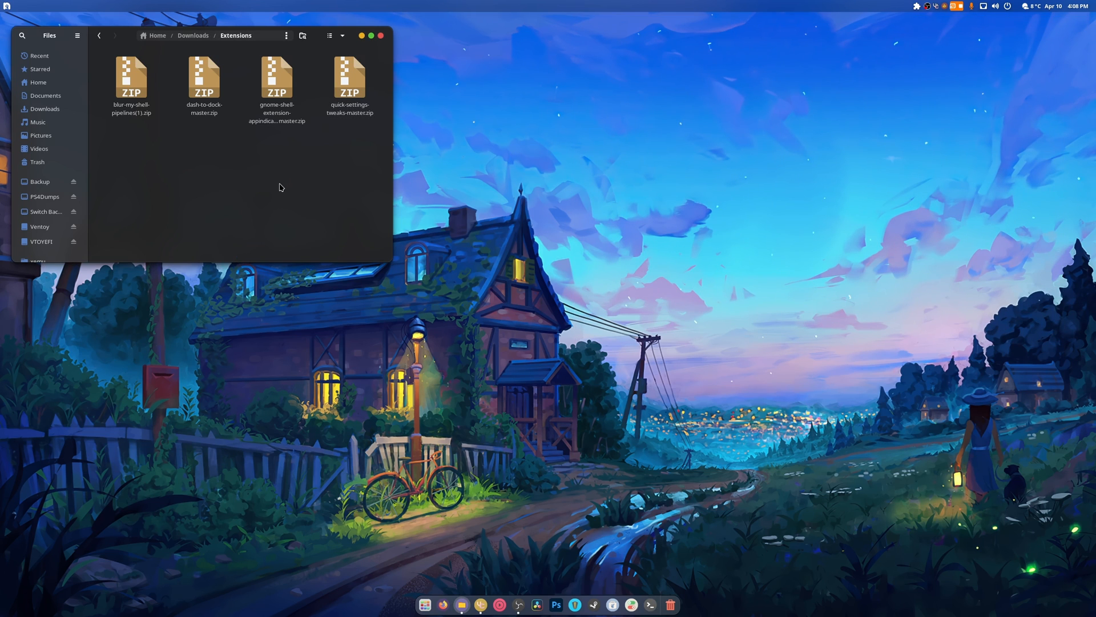
click(131, 77)
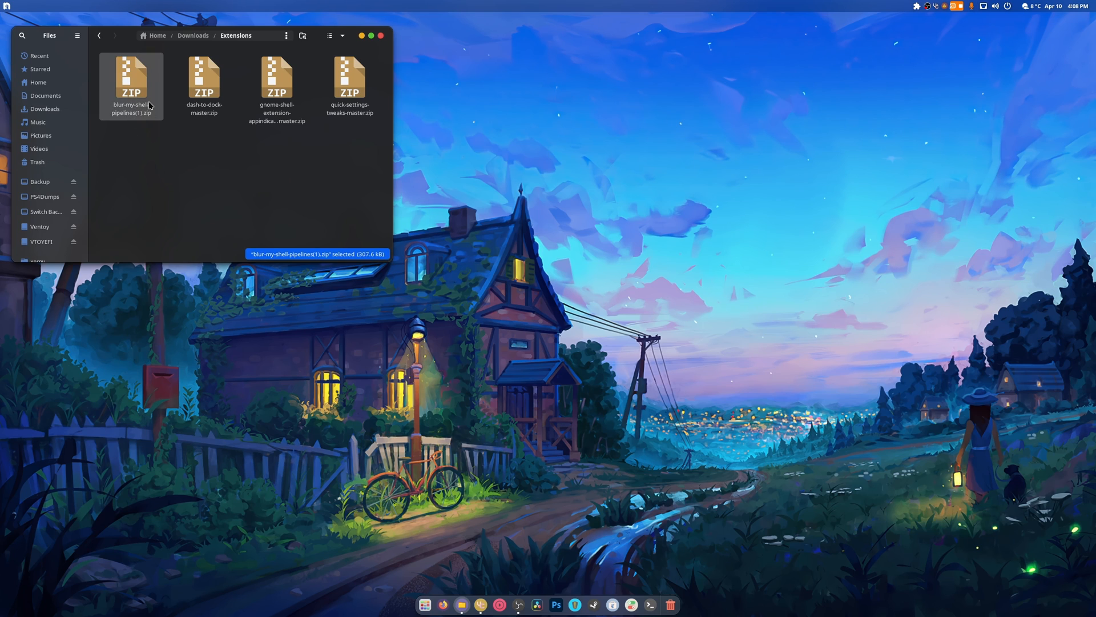
mouse_move(138, 97)
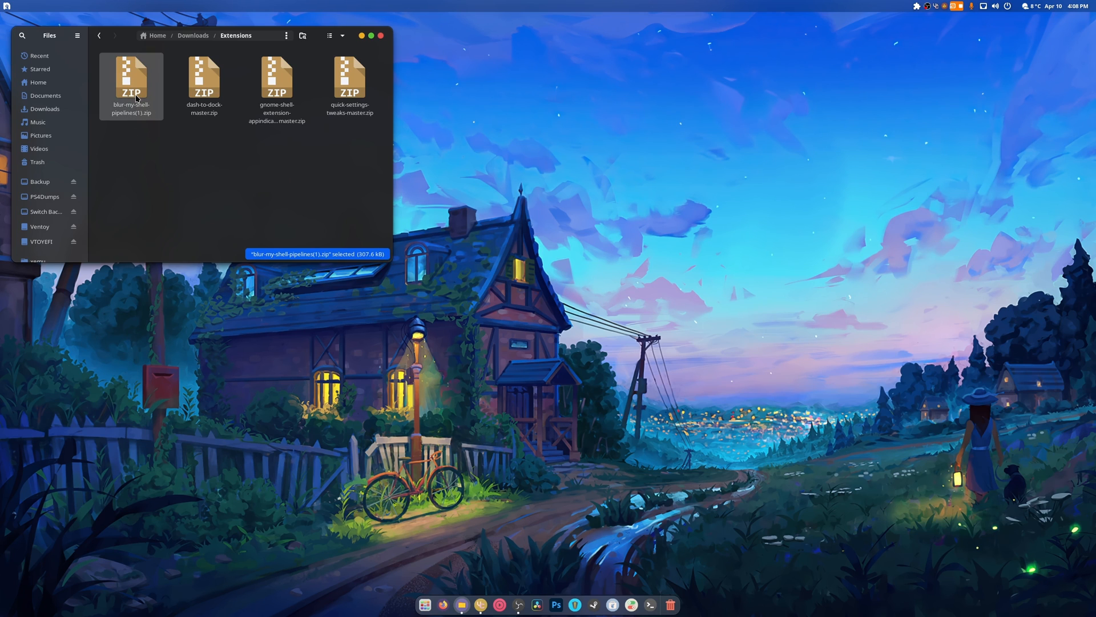
mouse_move(124, 119)
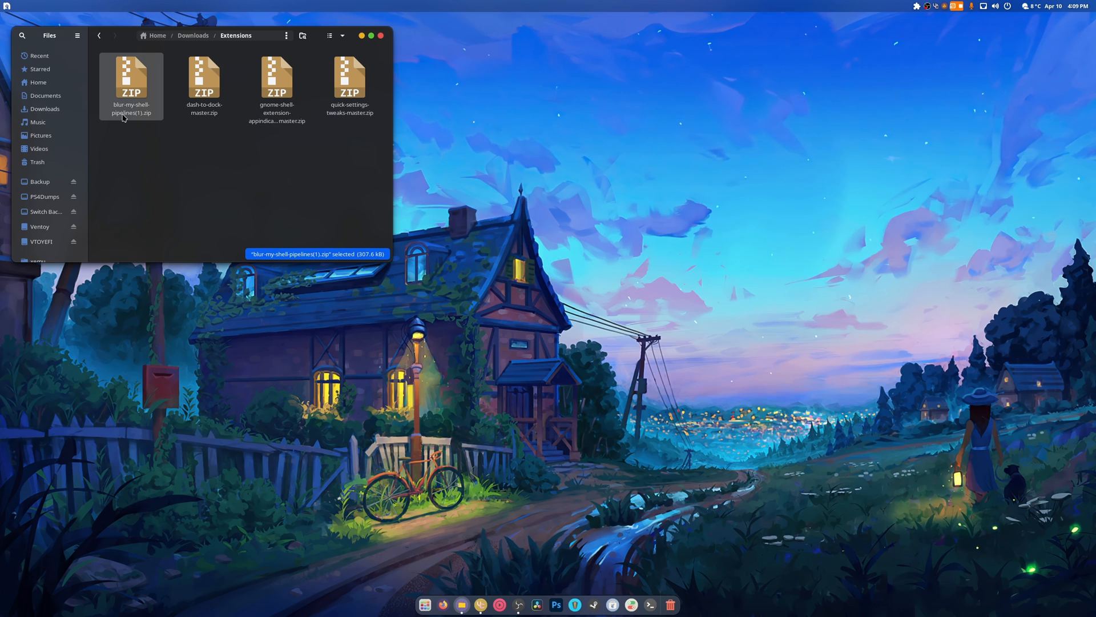
mouse_move(914, 19)
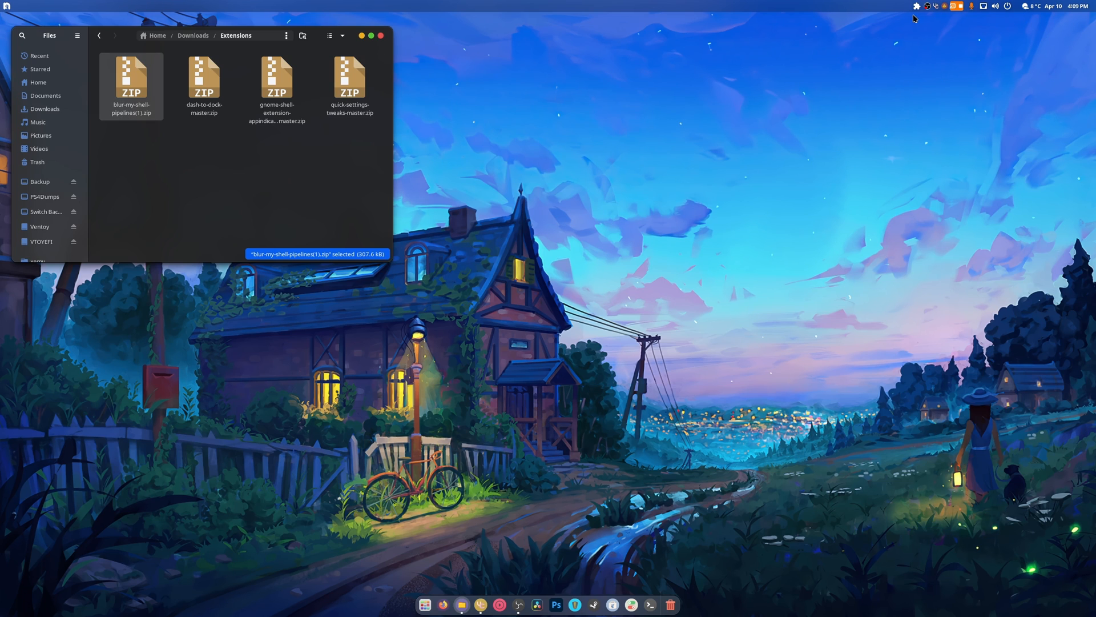
click(916, 6)
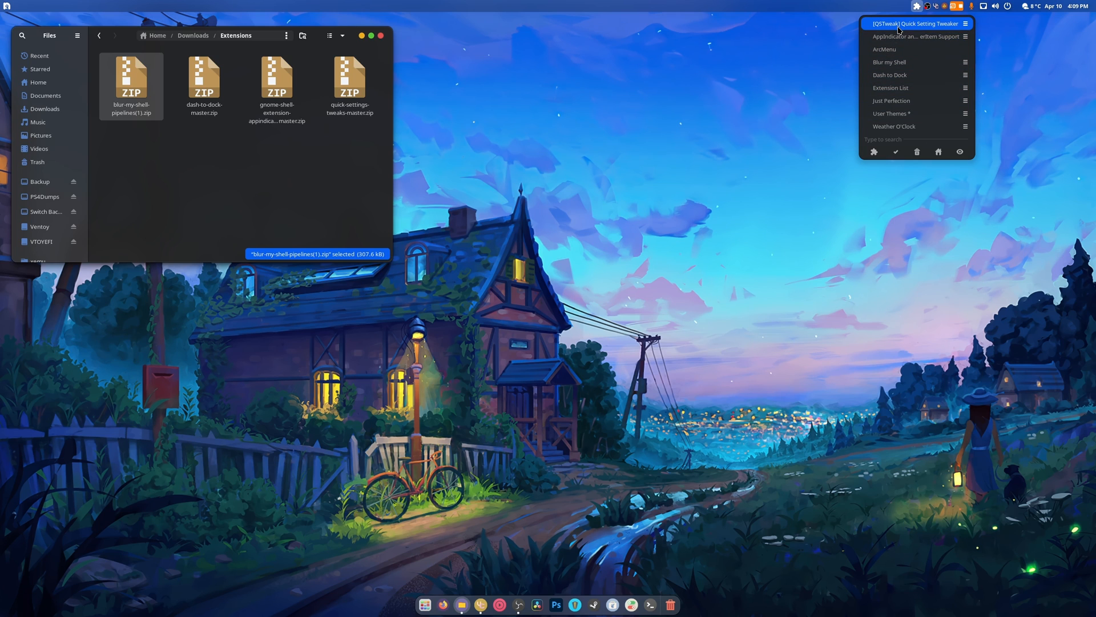
mouse_move(738, 149)
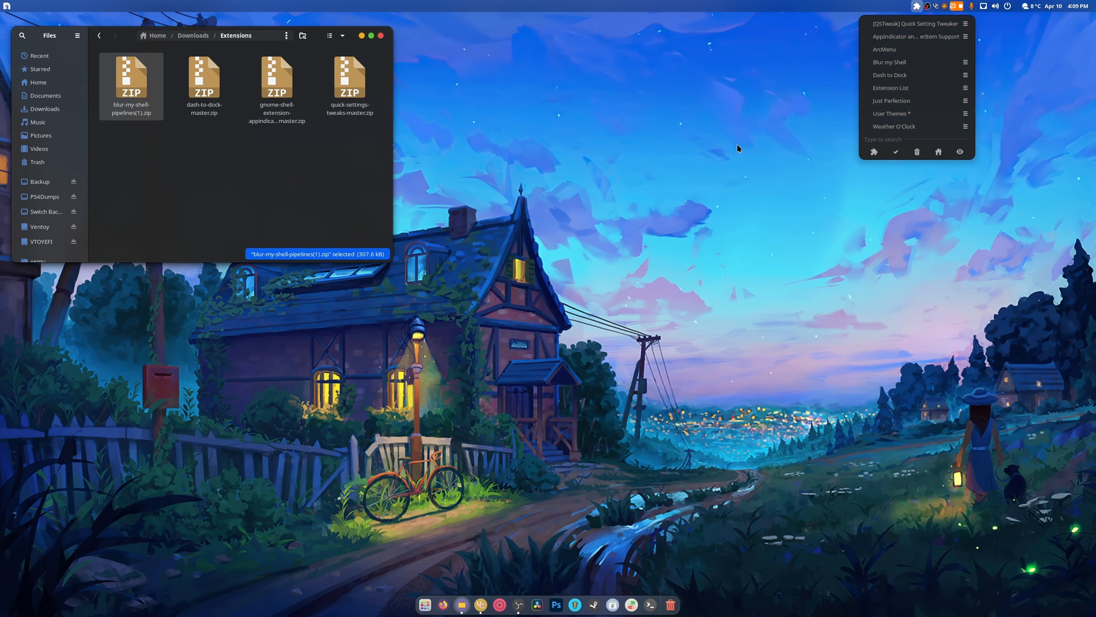
mouse_move(859, 194)
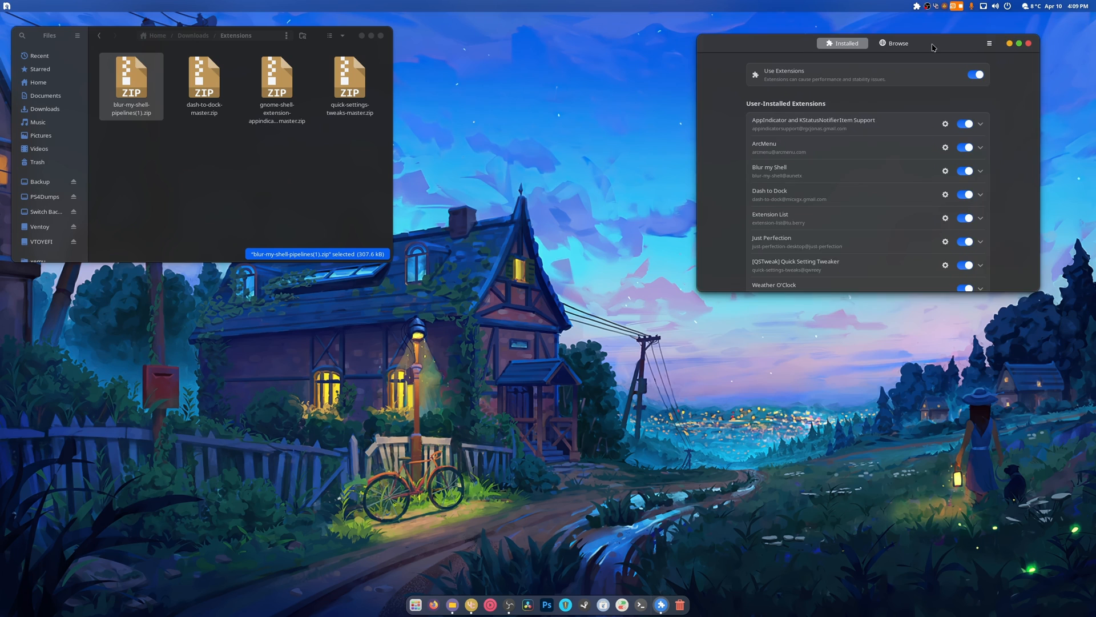
Step: Search online extensions for 'blur' in Extension Manager, finding Blur my Shell already installed
click(898, 42)
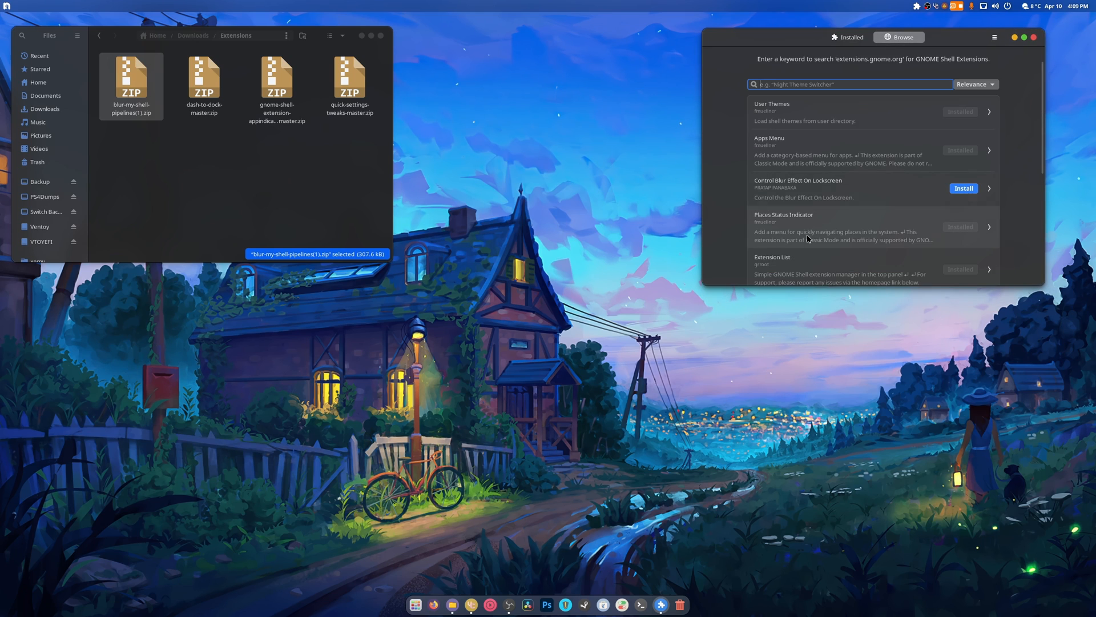
click(995, 37)
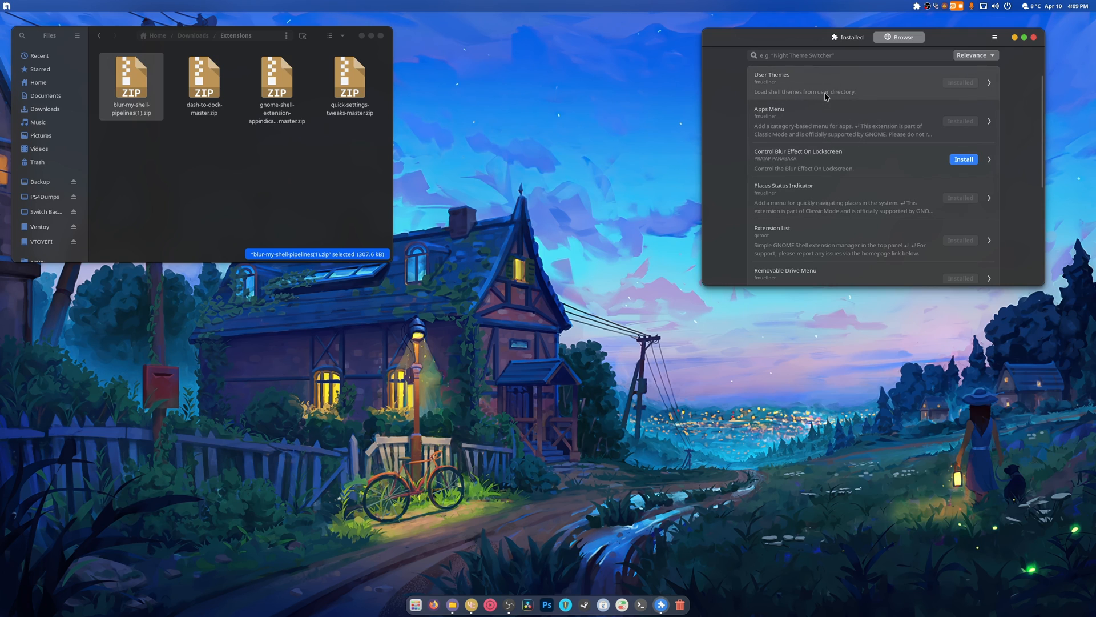
scroll(down, 3)
text(just)
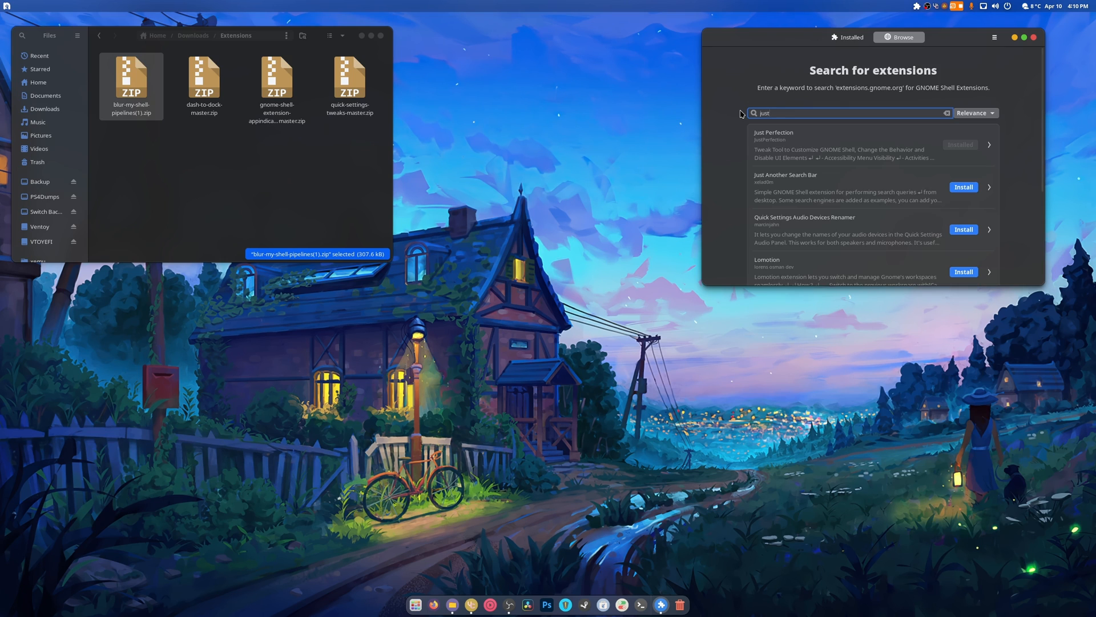
text(blur)
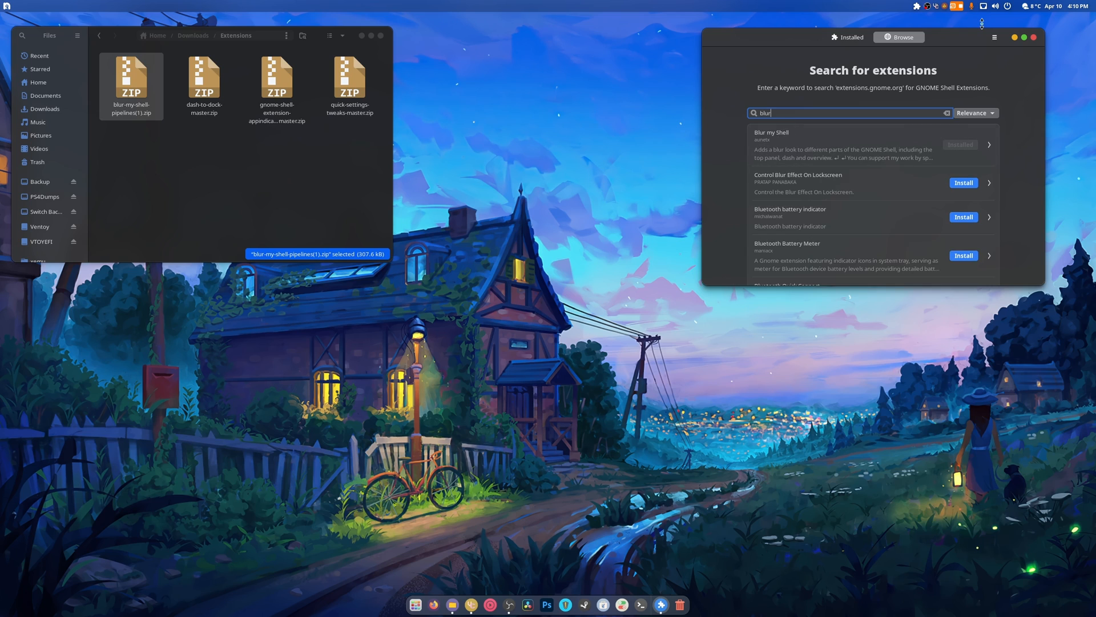
mouse_move(828, 308)
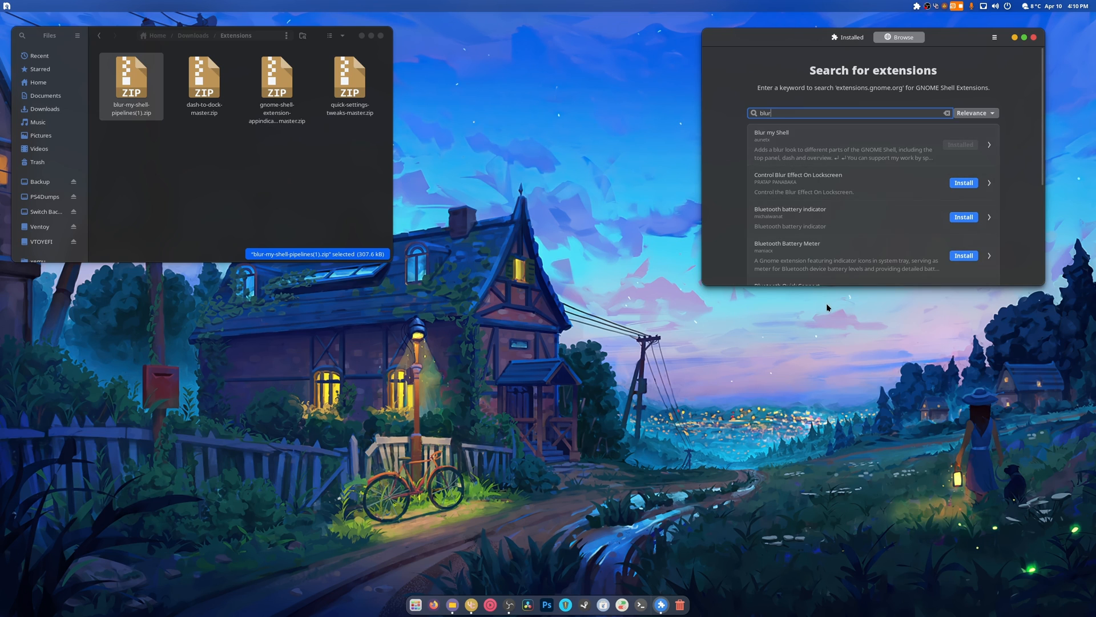
mouse_move(846, 280)
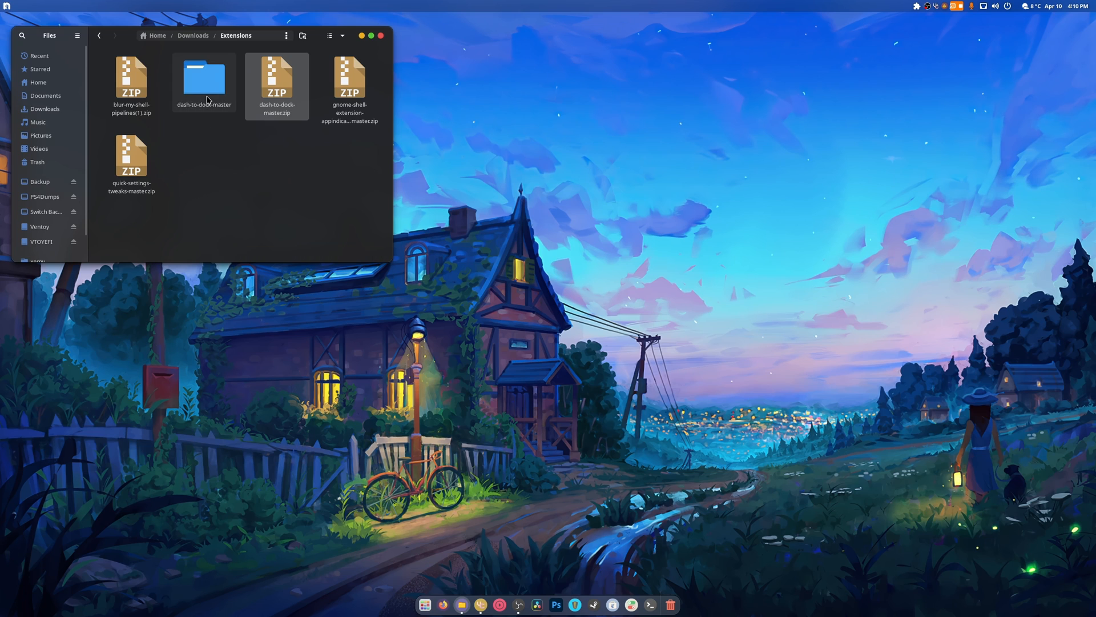
Step: Build and install Dash to Dock with make inside the extracted dash-to-dock-master folder
double_click(203, 78)
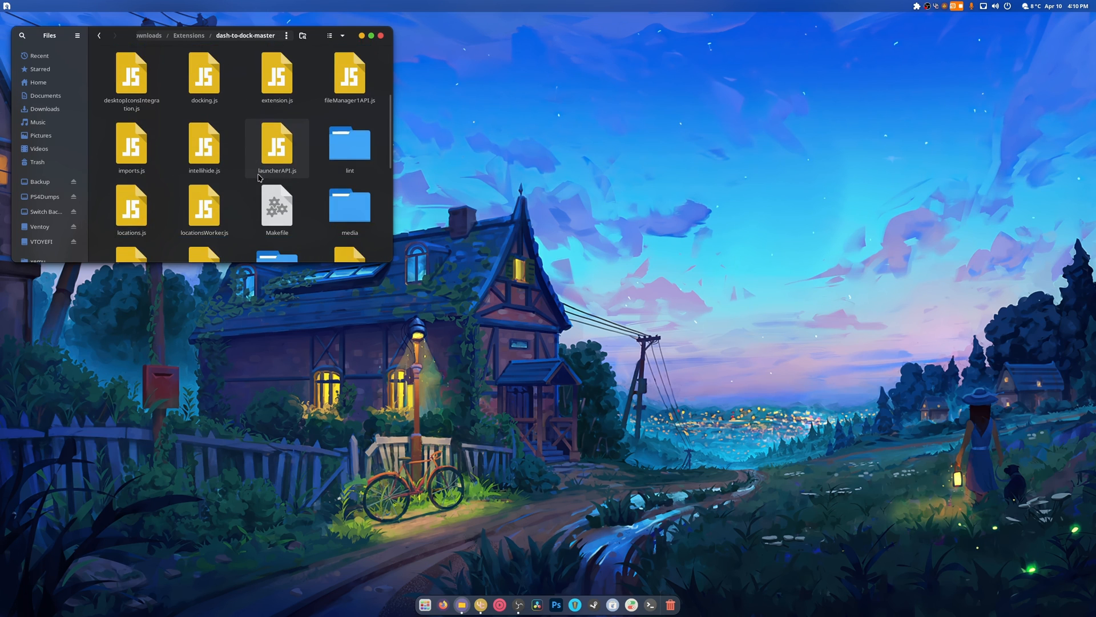
scroll(down, 3)
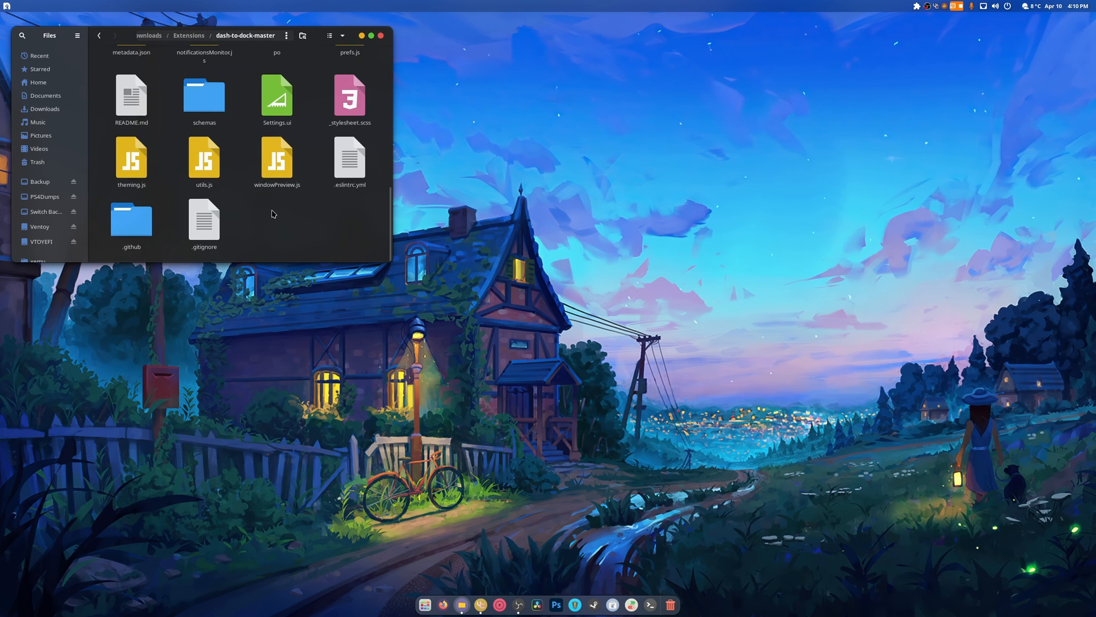
mouse_move(411, 242)
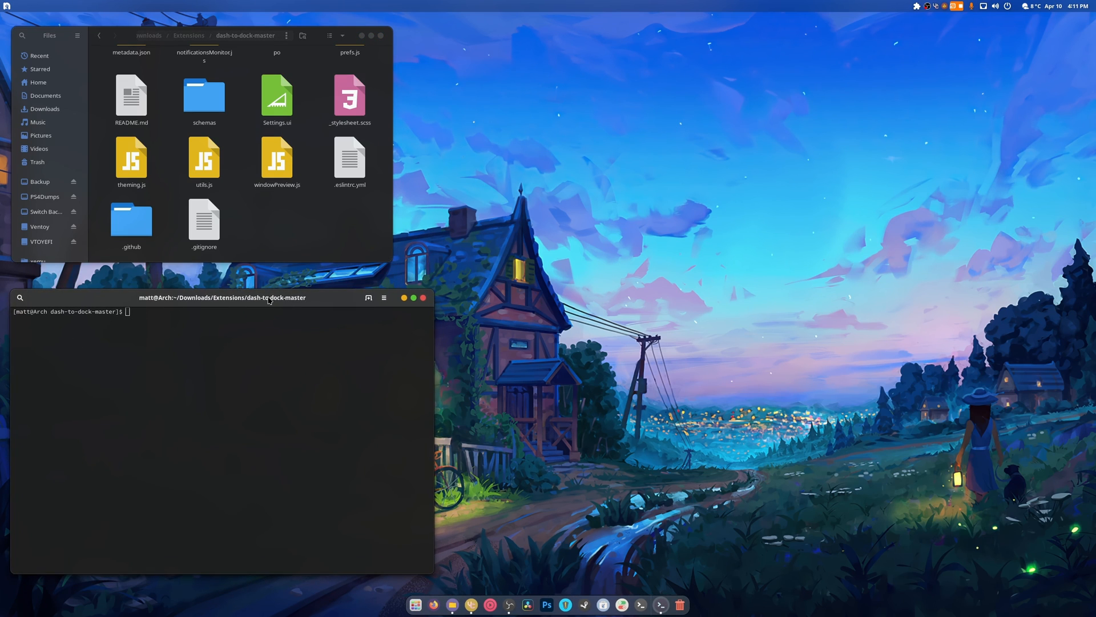
text(make inst)
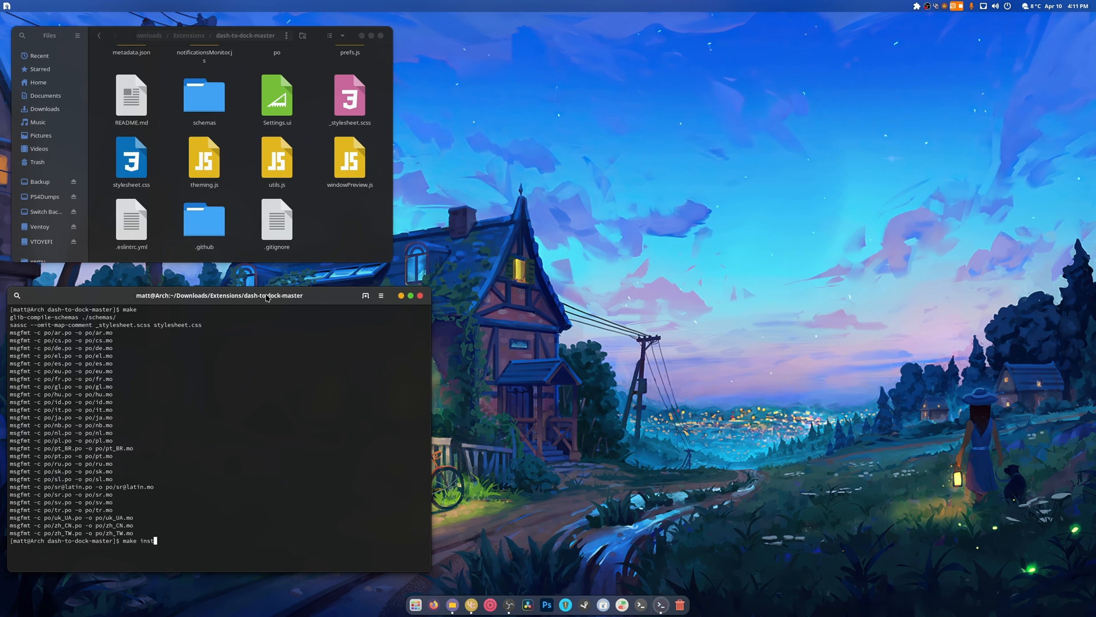
key(Return)
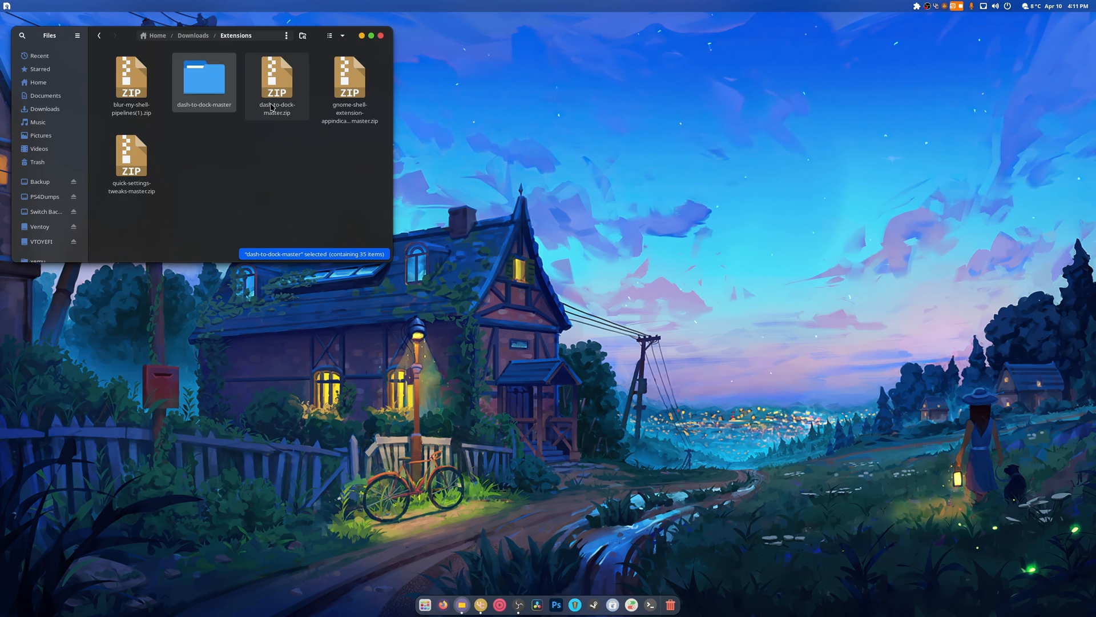
Step: Extract the appindicator zip and enter its gnome-shell-extension-appindicator-master folder
click(350, 77)
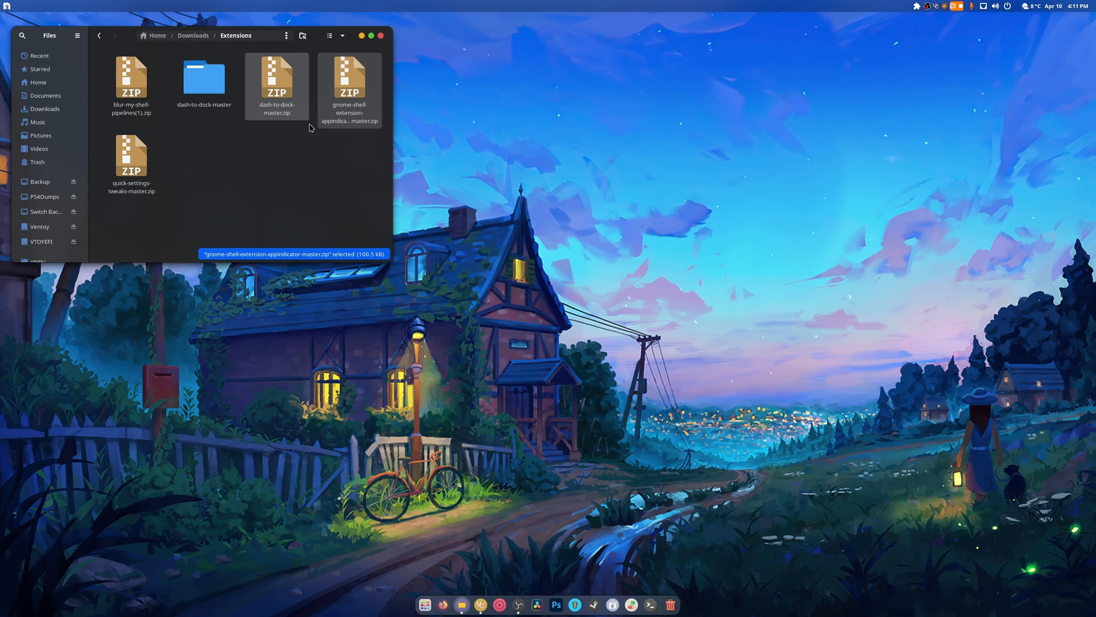
click(318, 158)
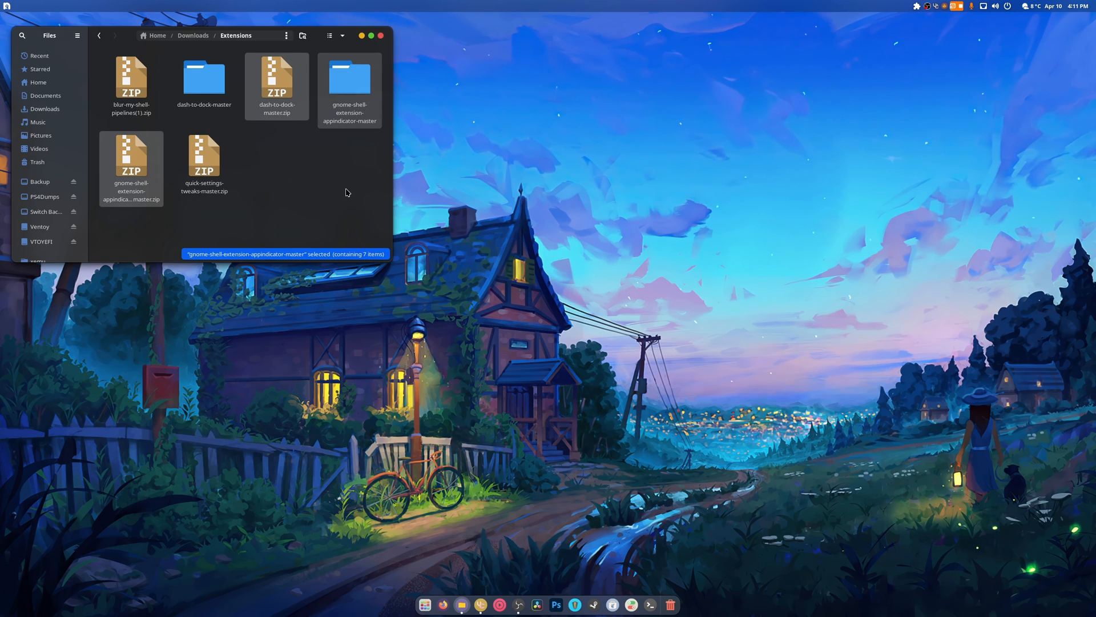
double_click(349, 79)
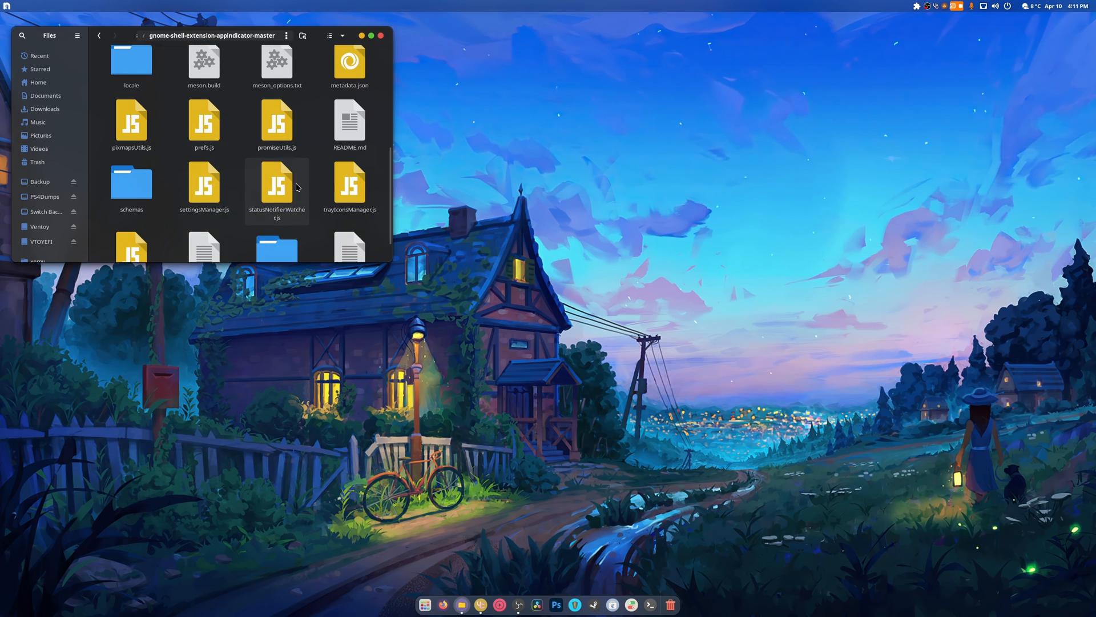
right_click(297, 188)
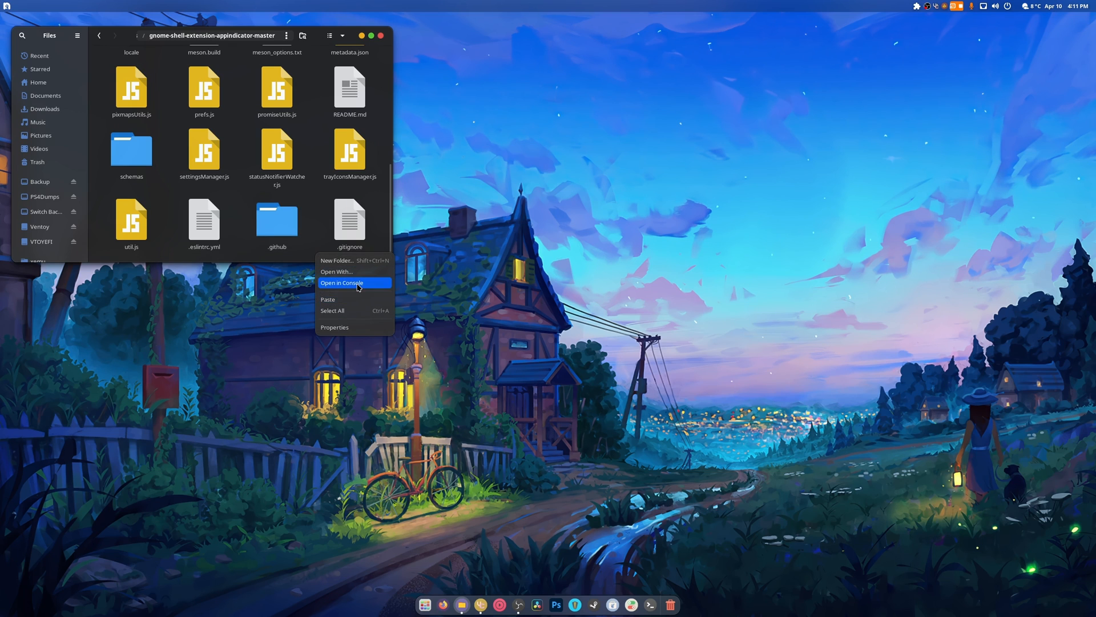
Step: Configure the AppIndicator extension with meson build from a console in its folder
click(342, 282)
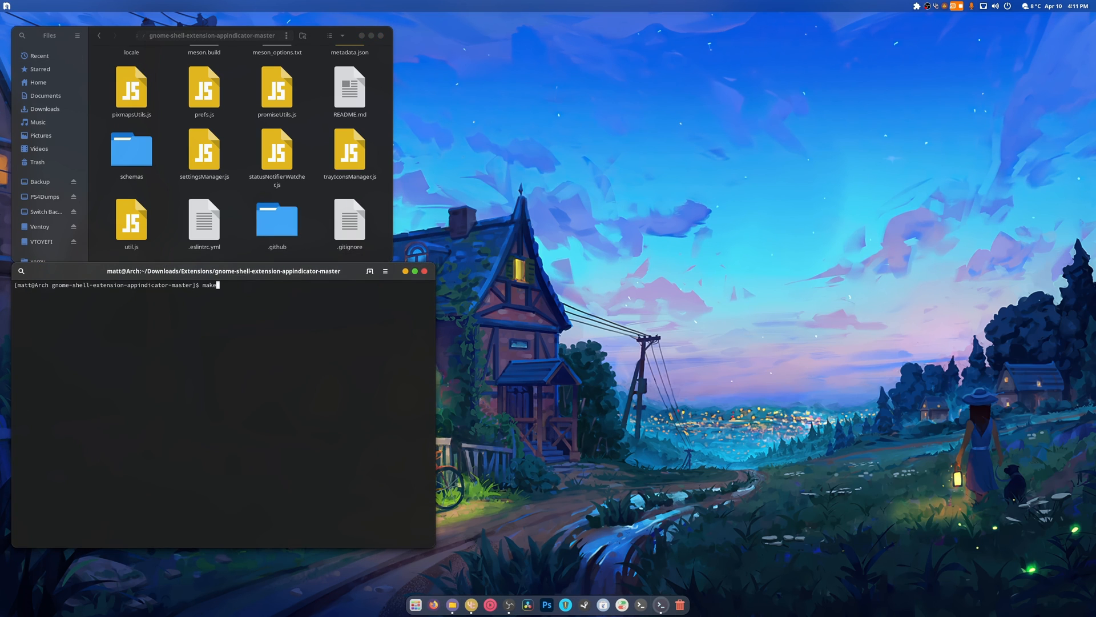
key(Return)
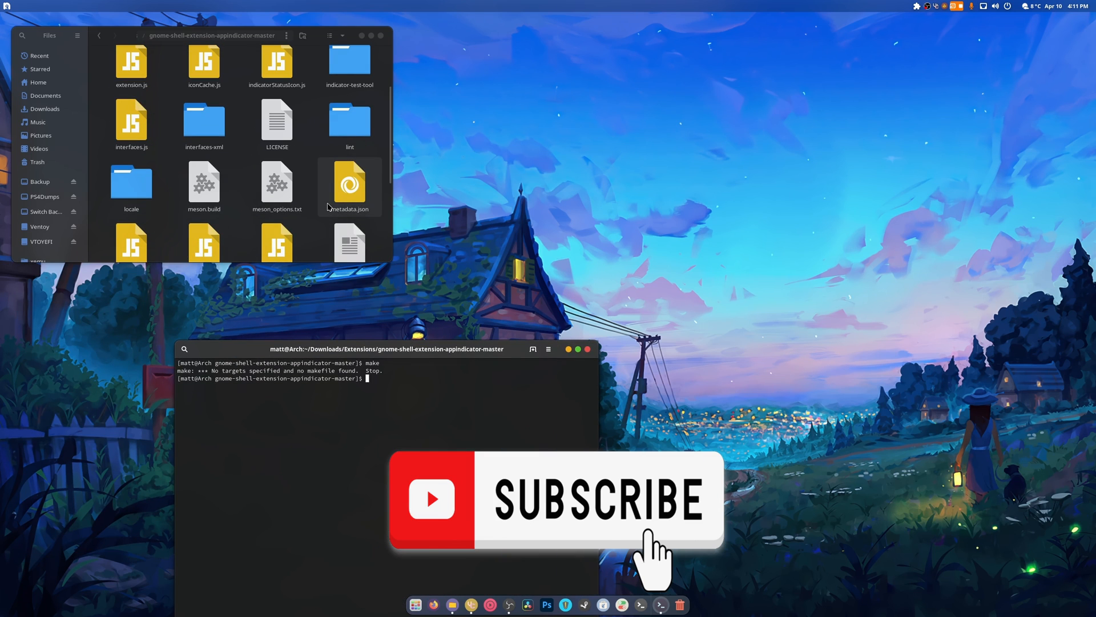
text(meson buil)
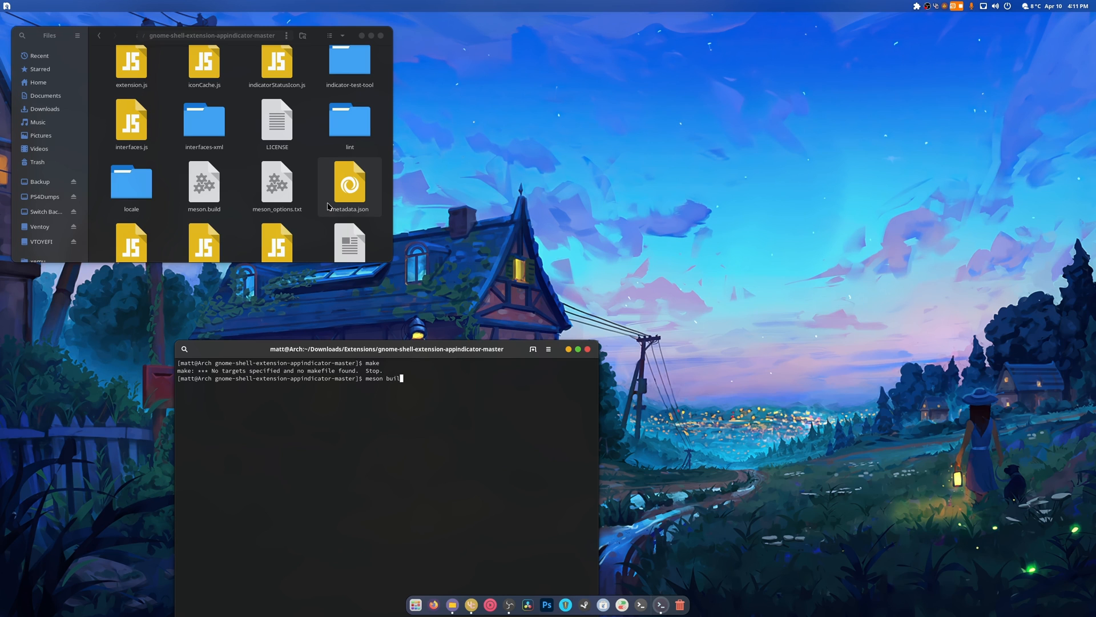
key(Return)
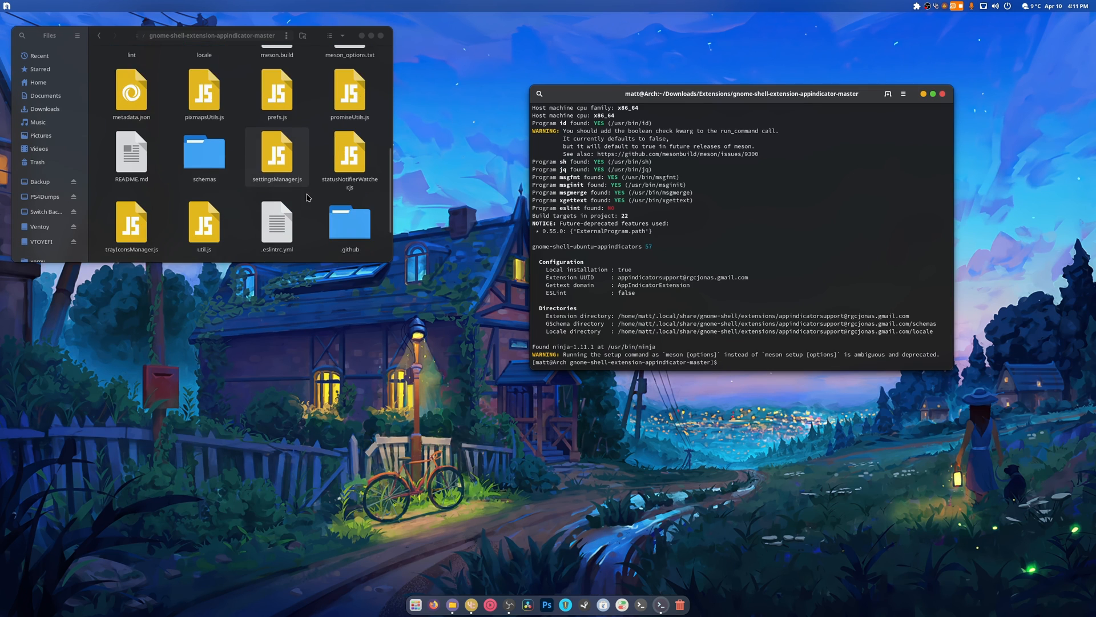
scroll(up, 3)
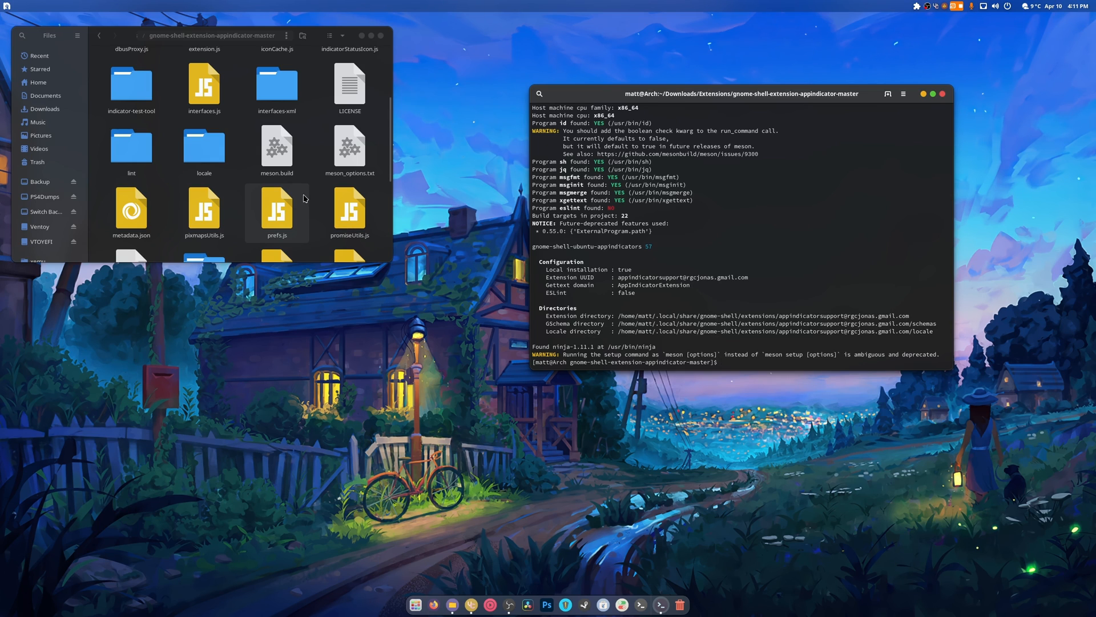
scroll(up, 3)
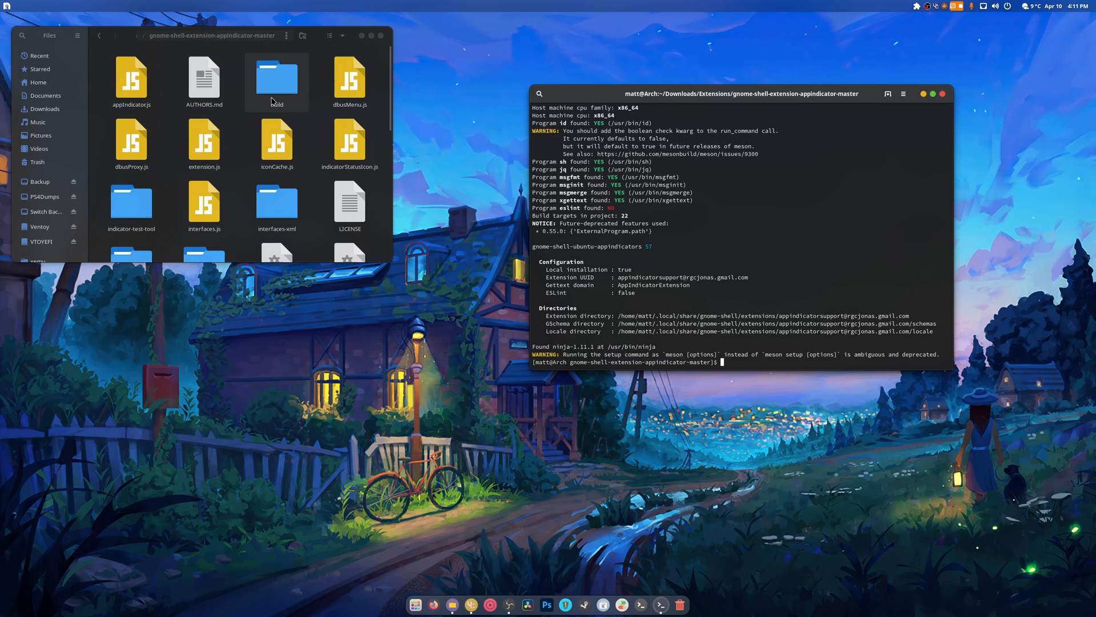
double_click(277, 77)
text(ninja)
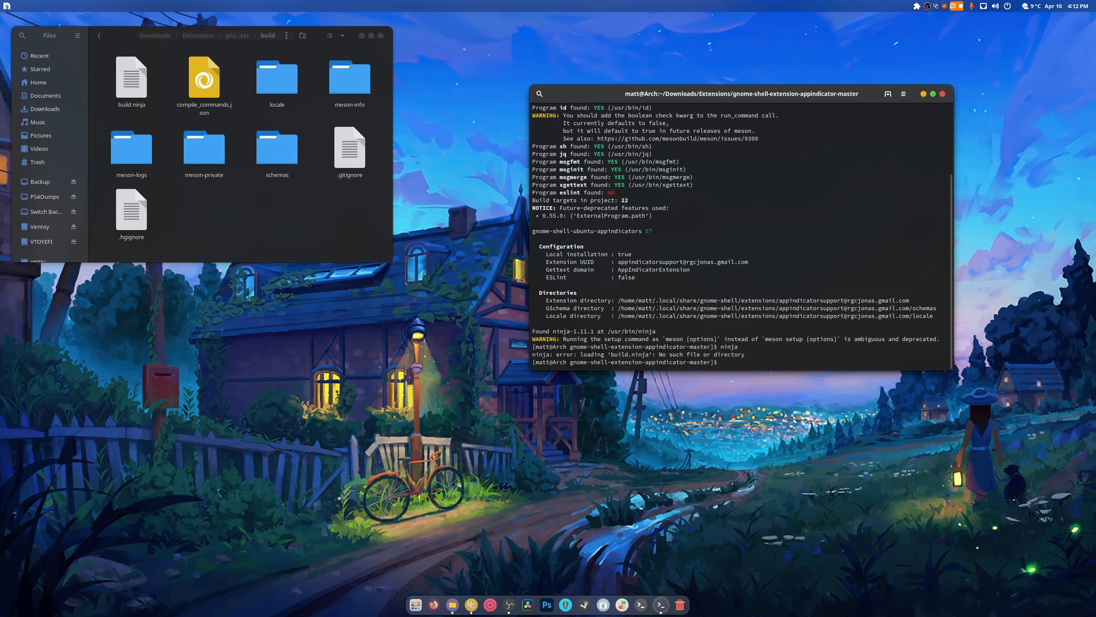
Step: Run ninja and sudo ninja install in build/, then return Files to the Extensions folder
text(cd build/)
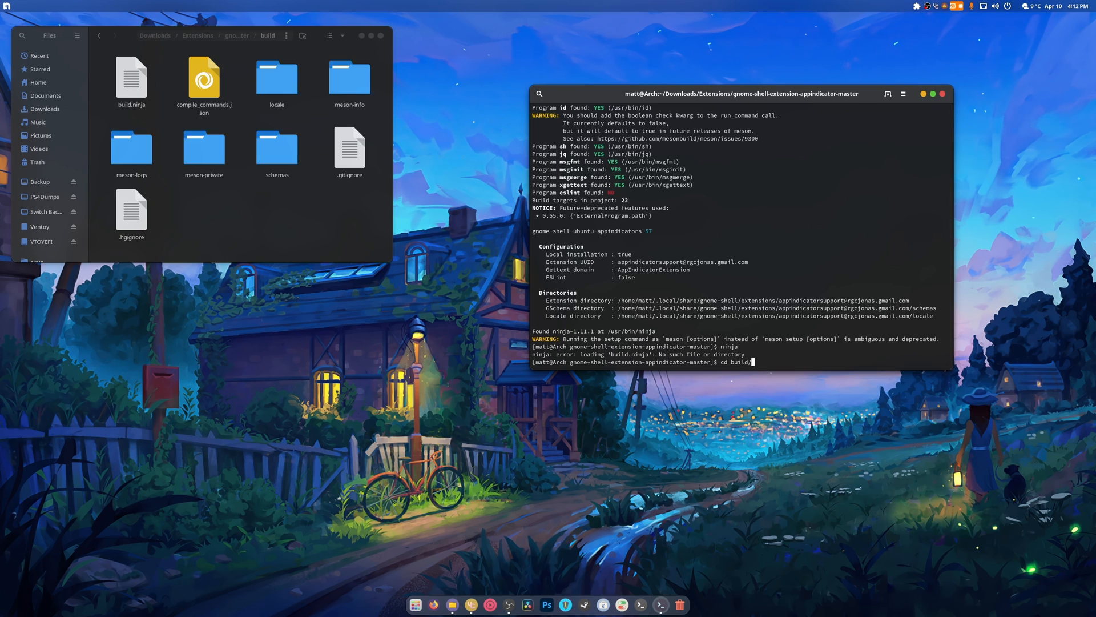
key(Return)
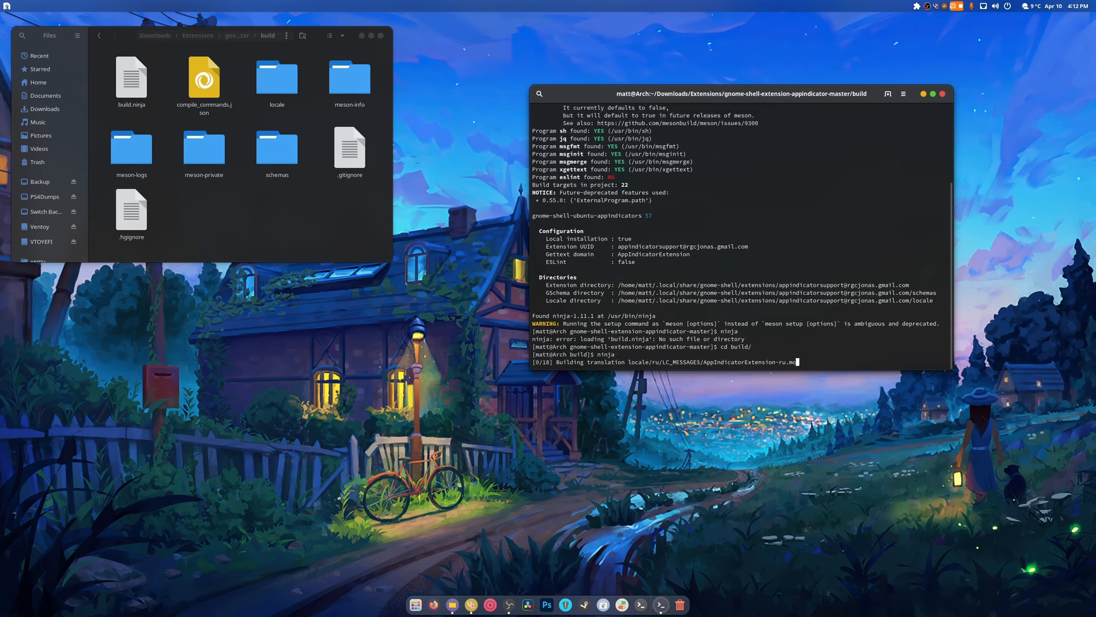
text(sudo)
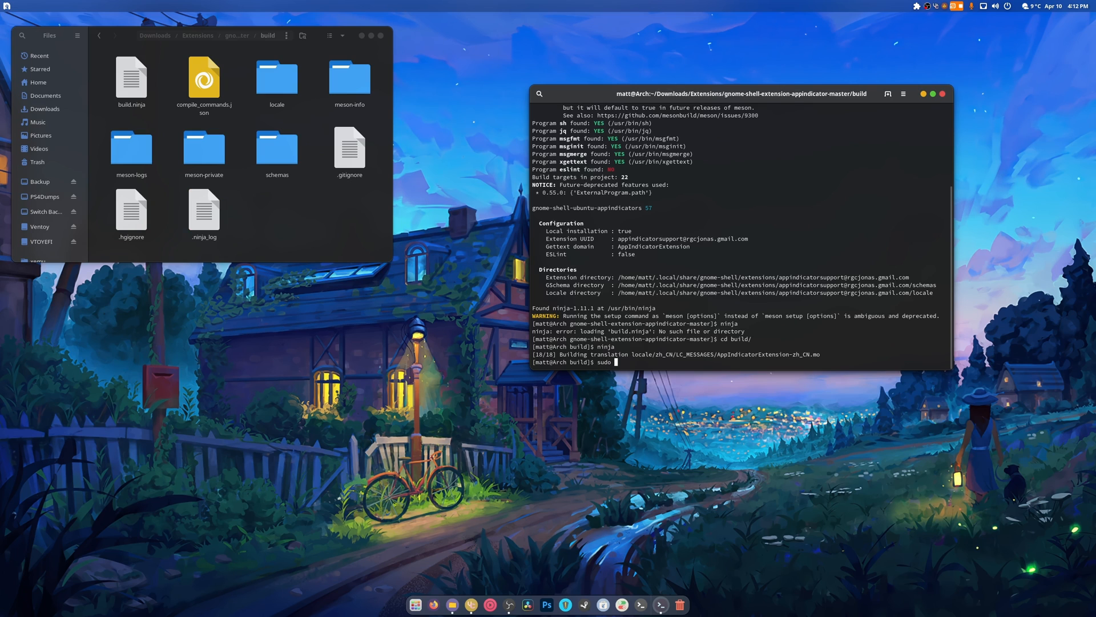
text(nin)
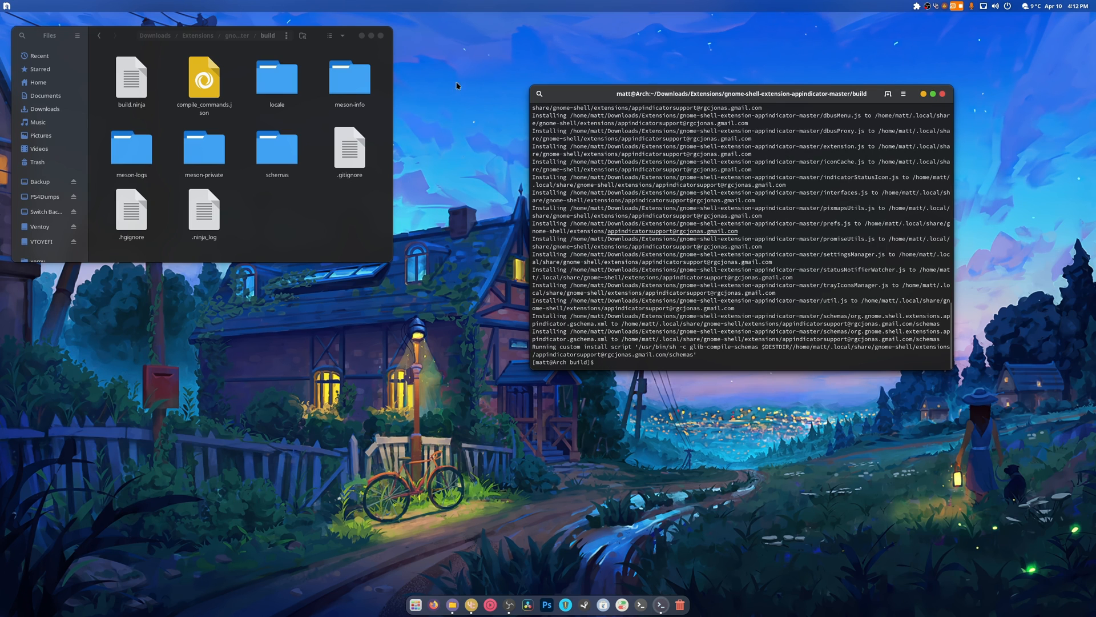
click(99, 35)
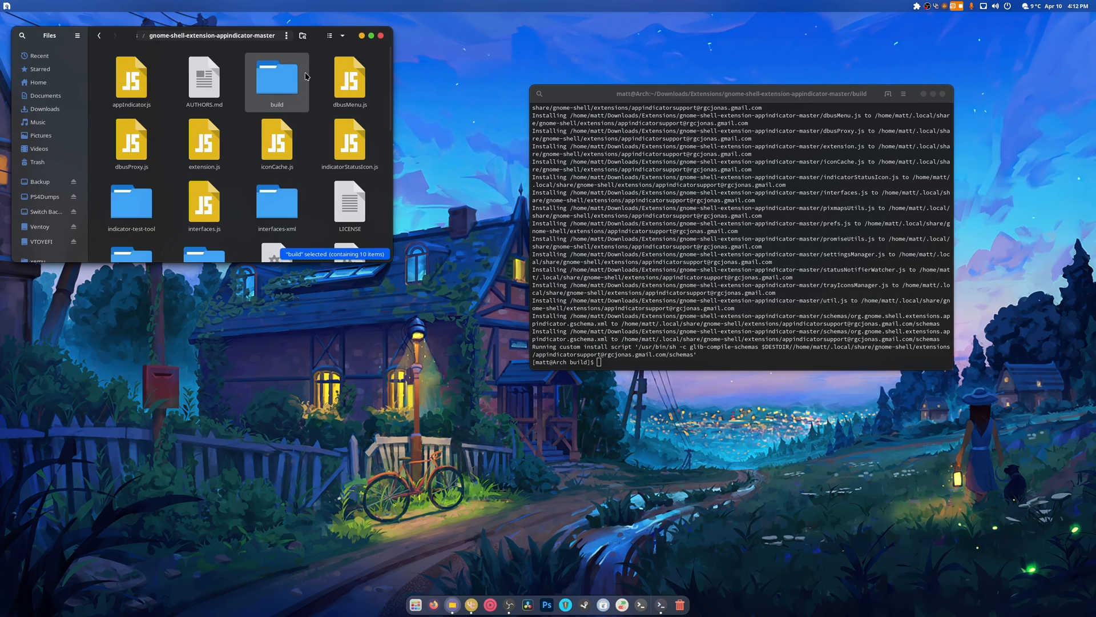
click(131, 77)
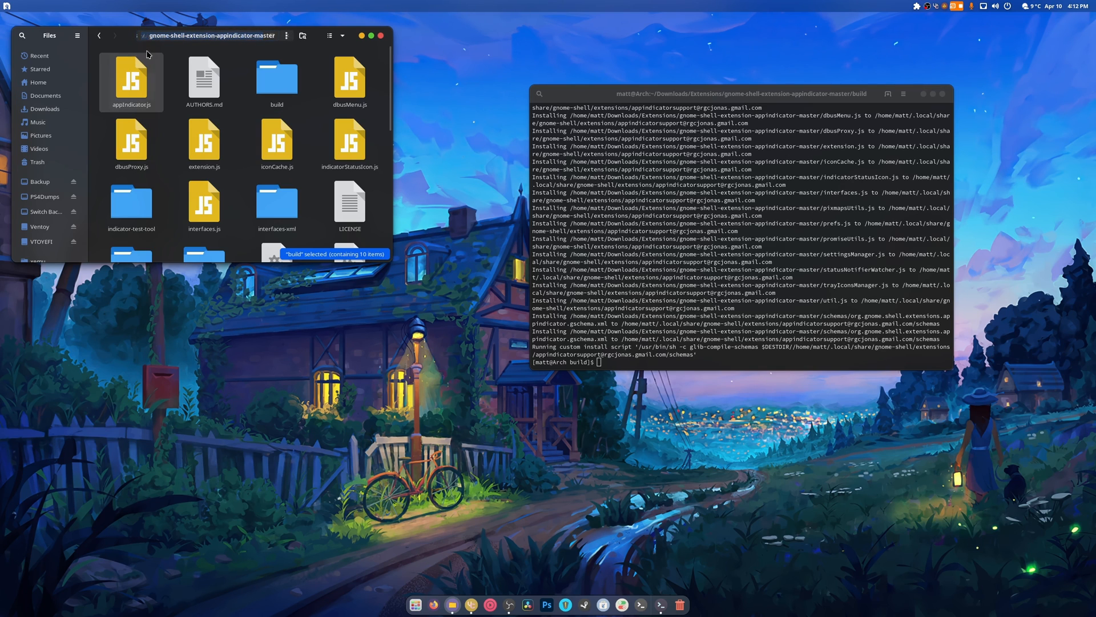
double_click(277, 78)
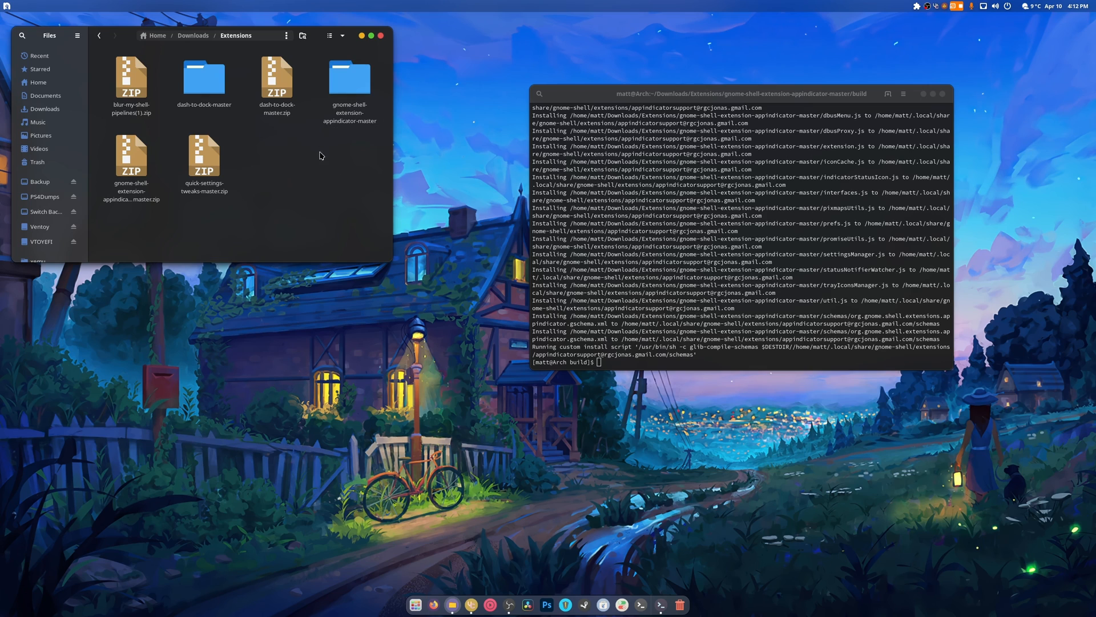
mouse_move(343, 174)
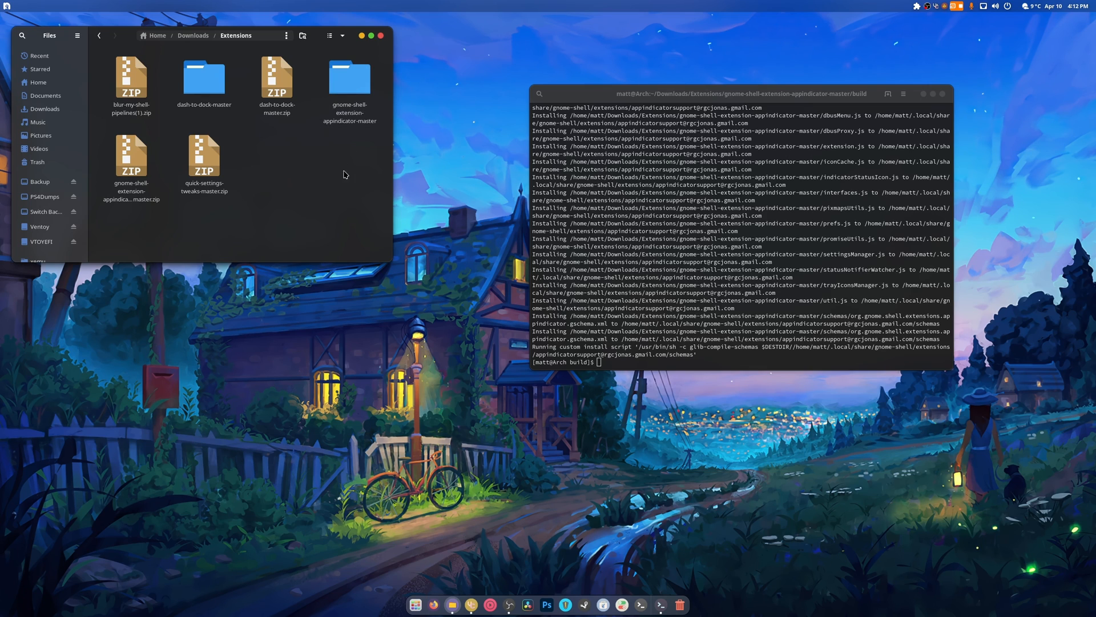
Step: Extract quick-settings-tweaks-master.zip and run ./install.sh install to install the extension
right_click(205, 156)
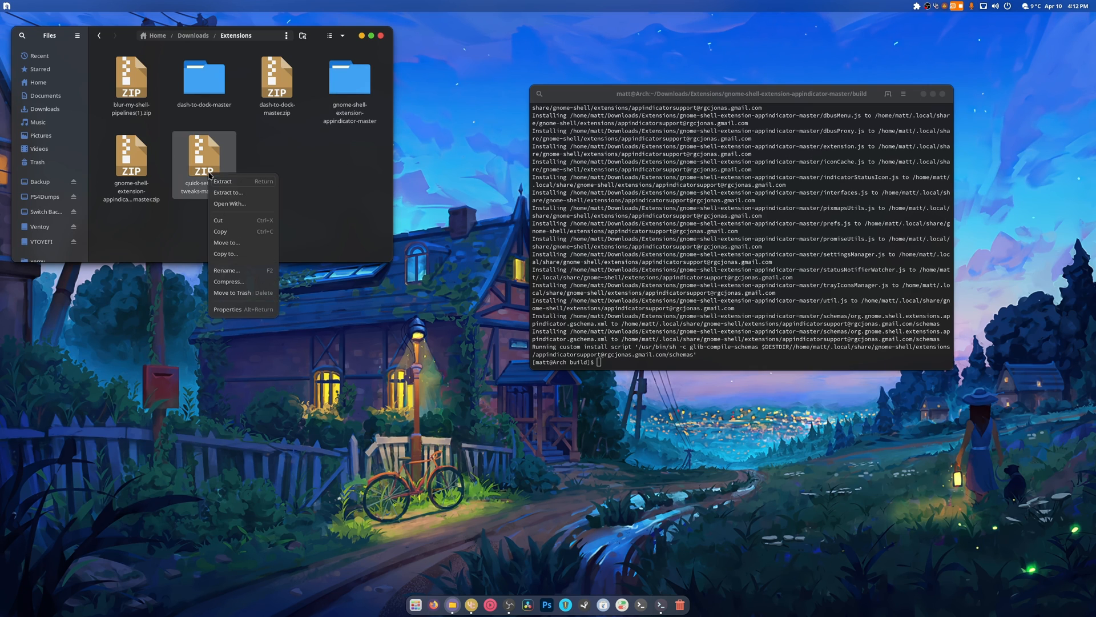
click(221, 181)
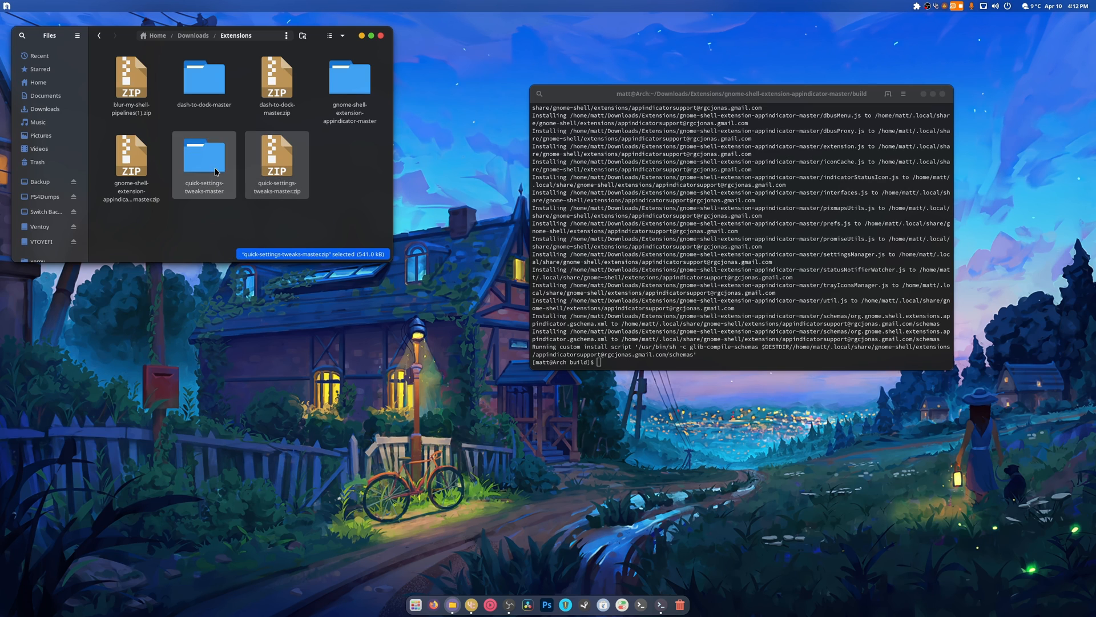
double_click(203, 157)
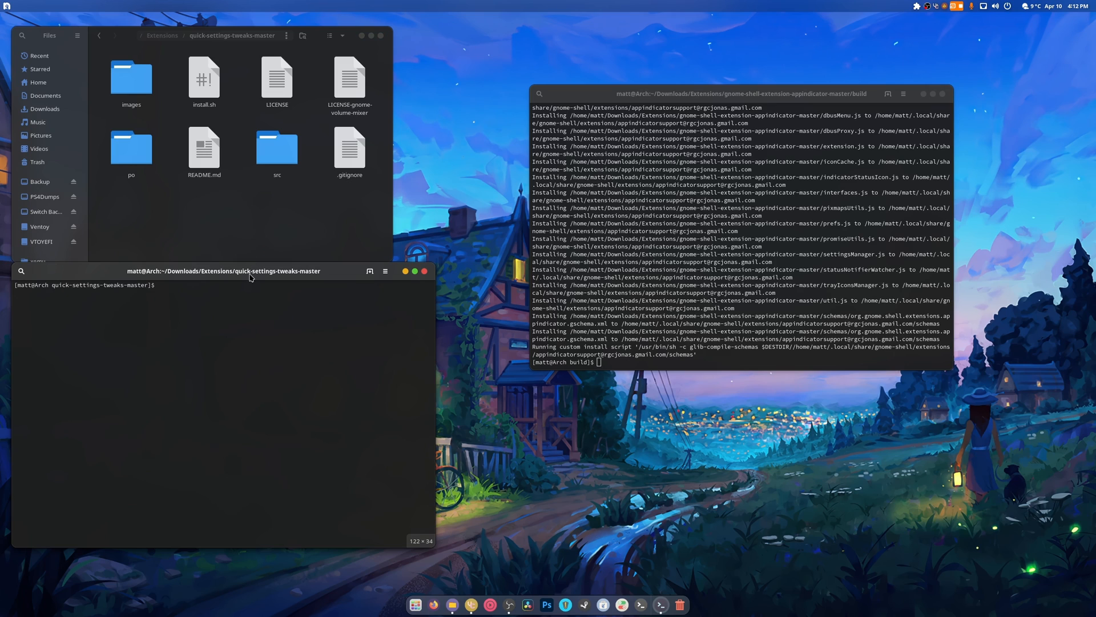
text(./install.sh)
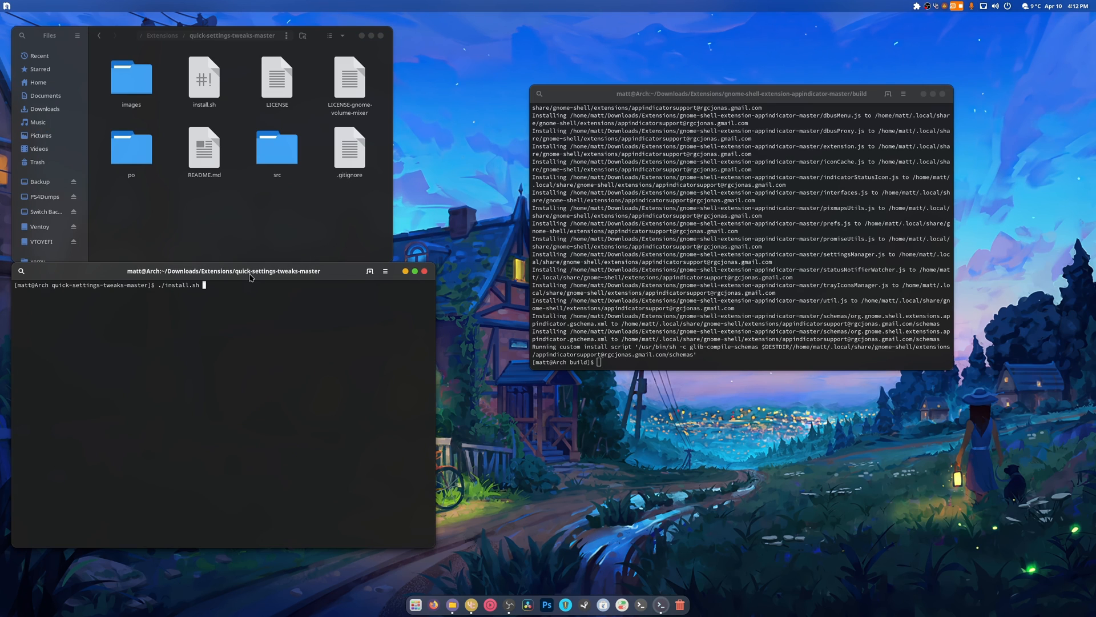
text(install)
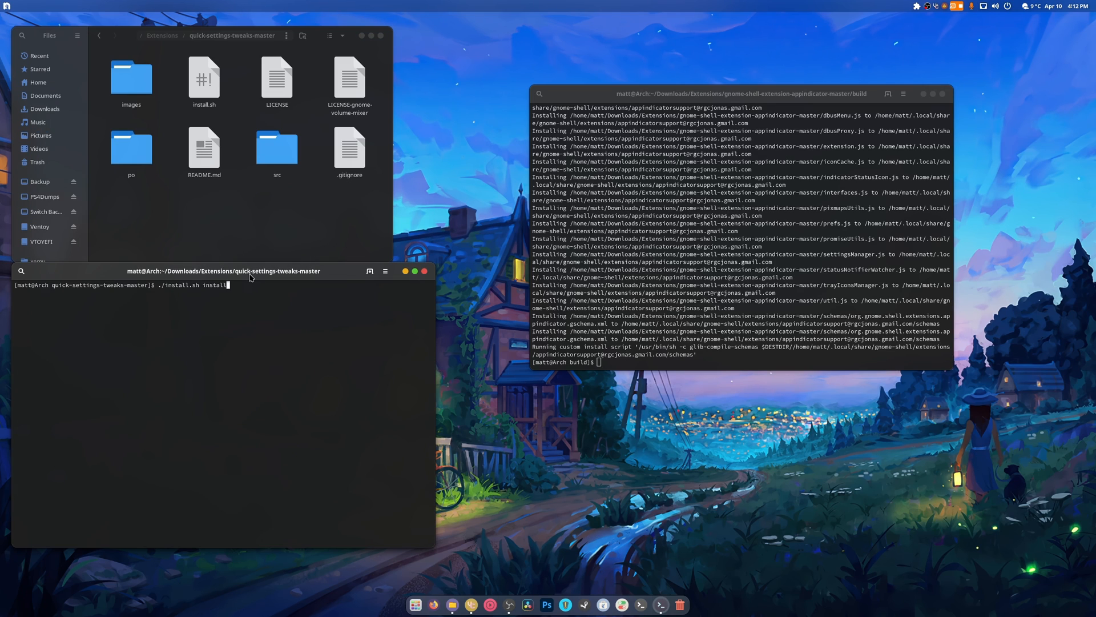
key(Return)
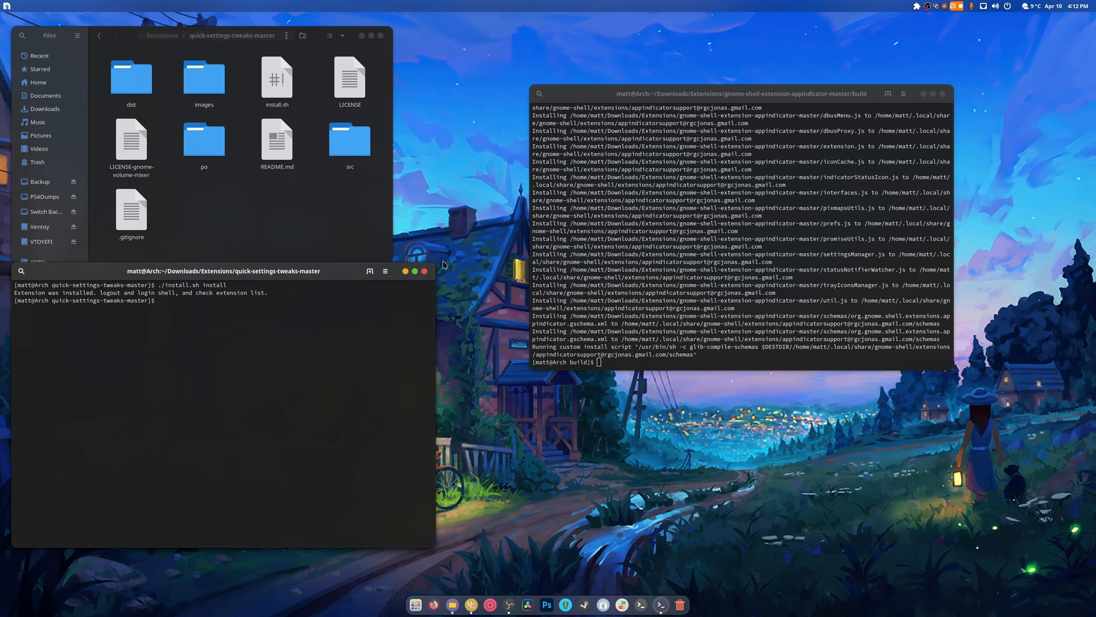
click(100, 35)
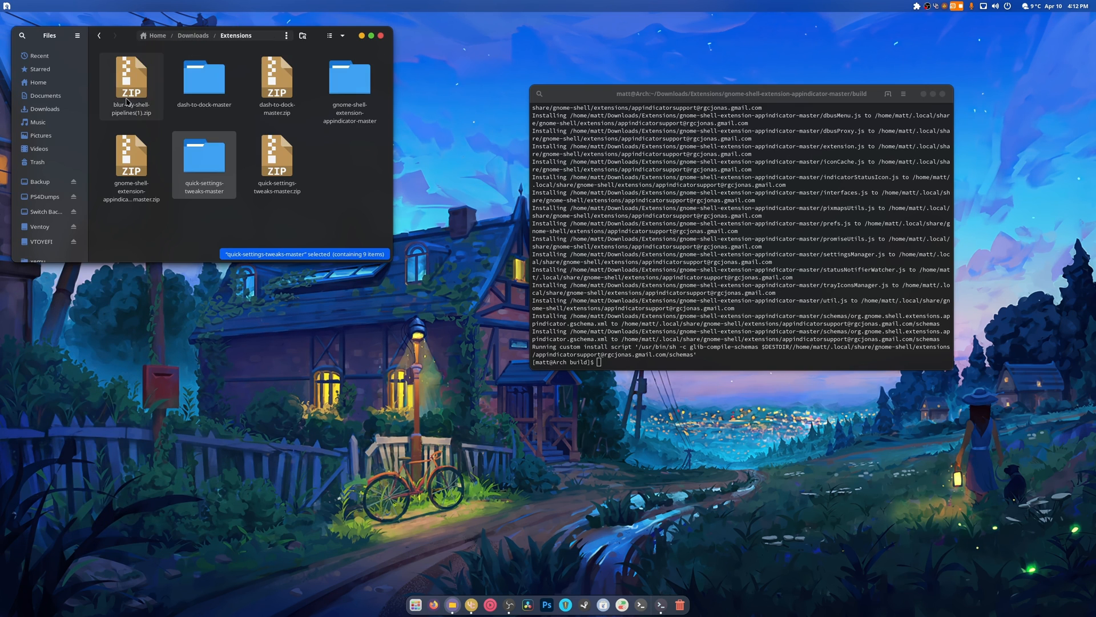
Step: Extract blur-my-shell and run make then make install in its terminal
double_click(131, 77)
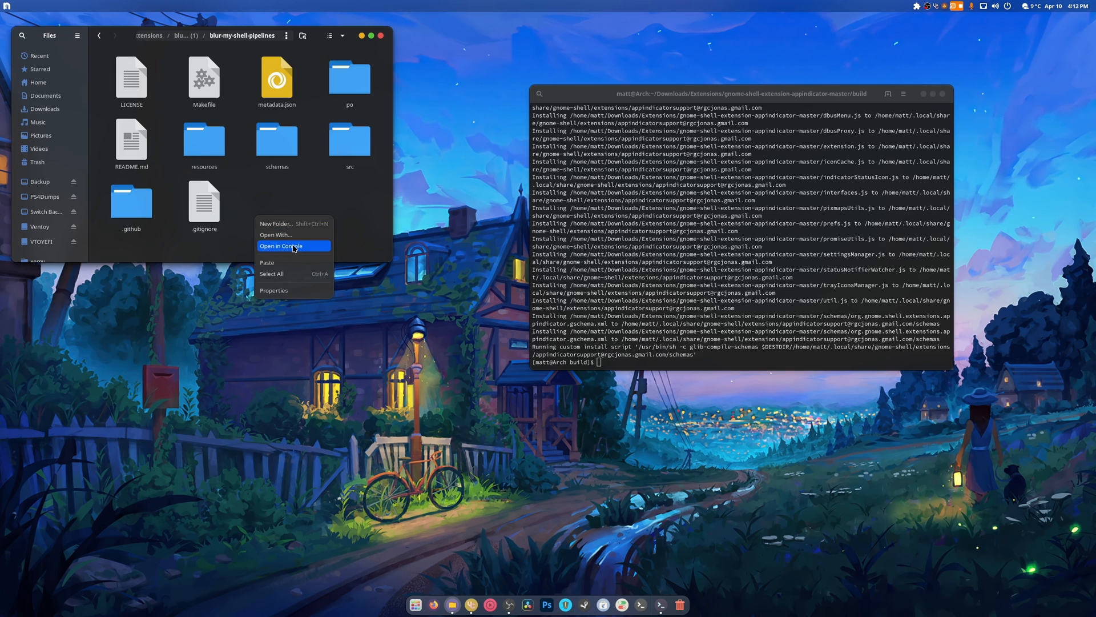
click(280, 245)
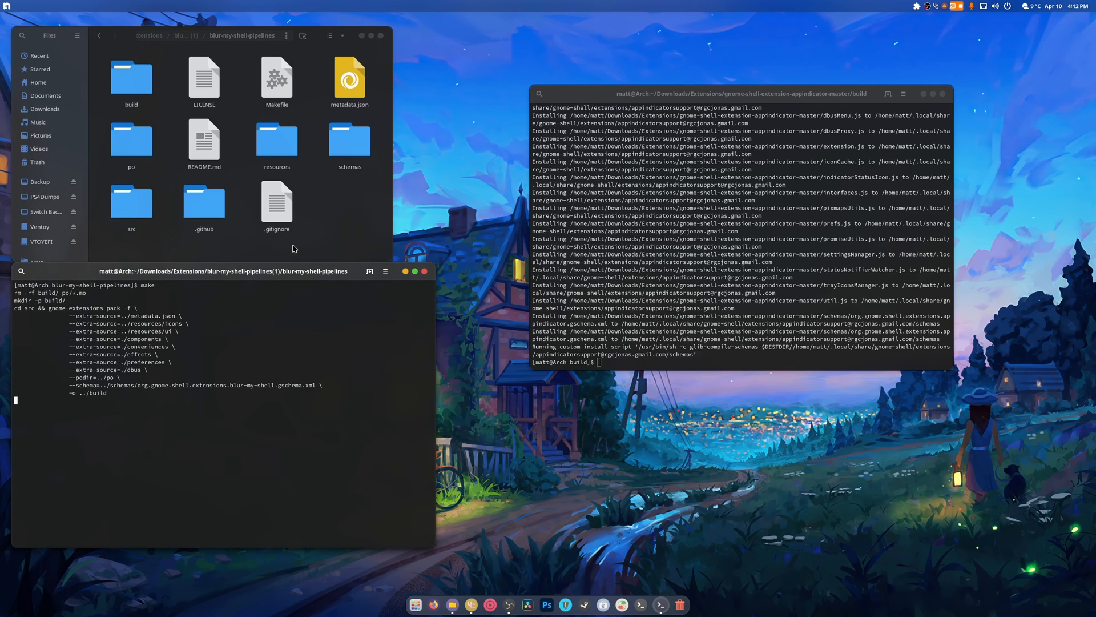
text(ma)
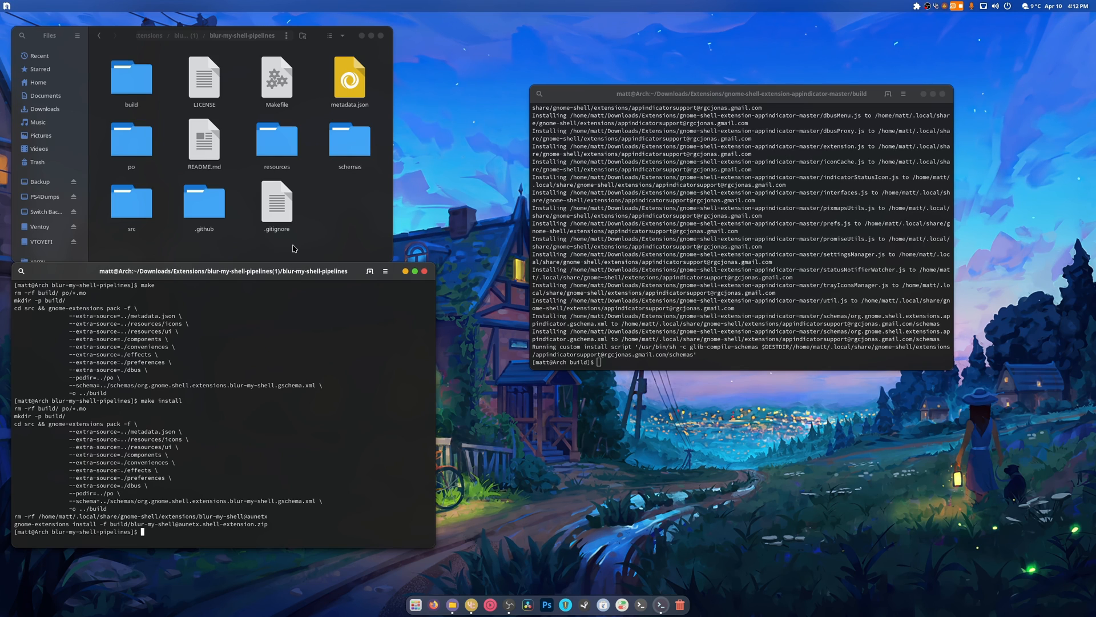
mouse_move(361, 258)
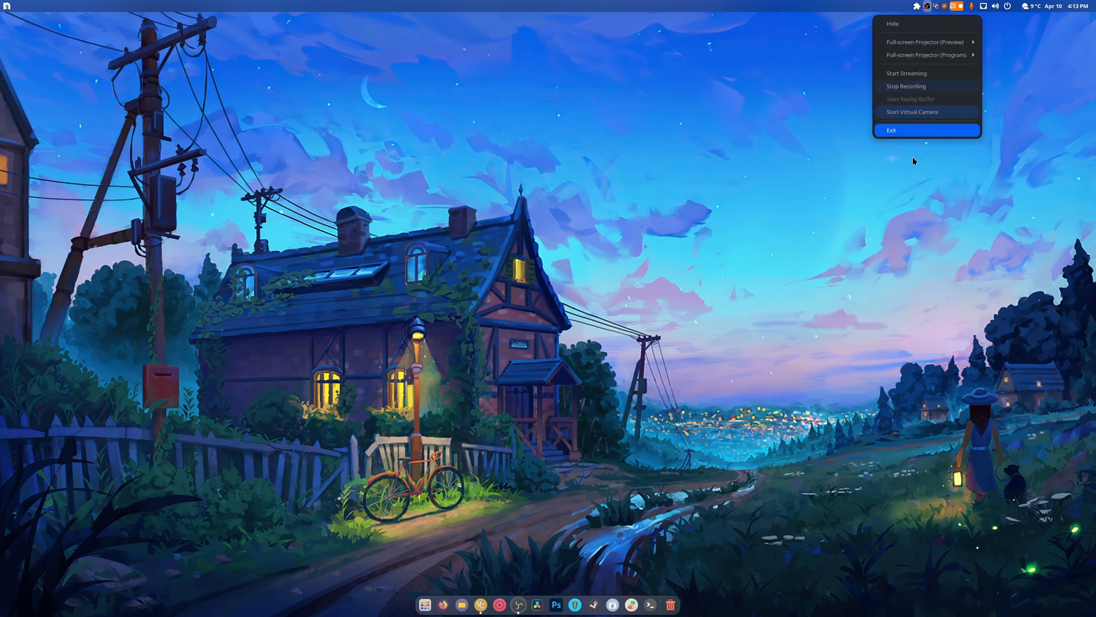
Step: Show the Extension List with Quick Setting Tweaker, AppIndicator, Blur my Shell and Dash to Dock
click(915, 6)
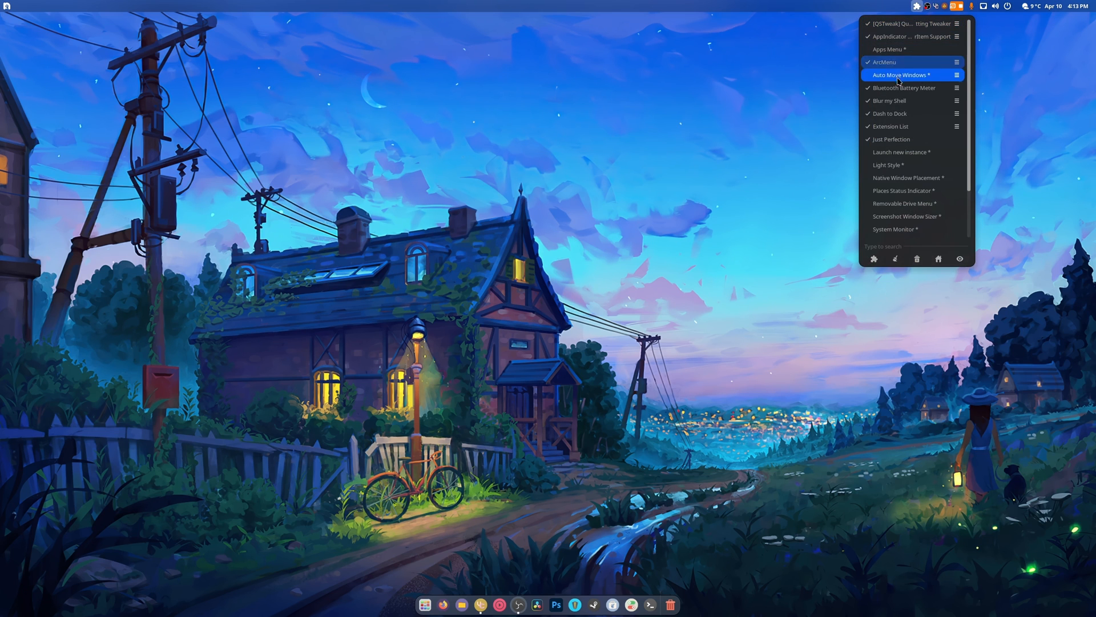
scroll(down, 3)
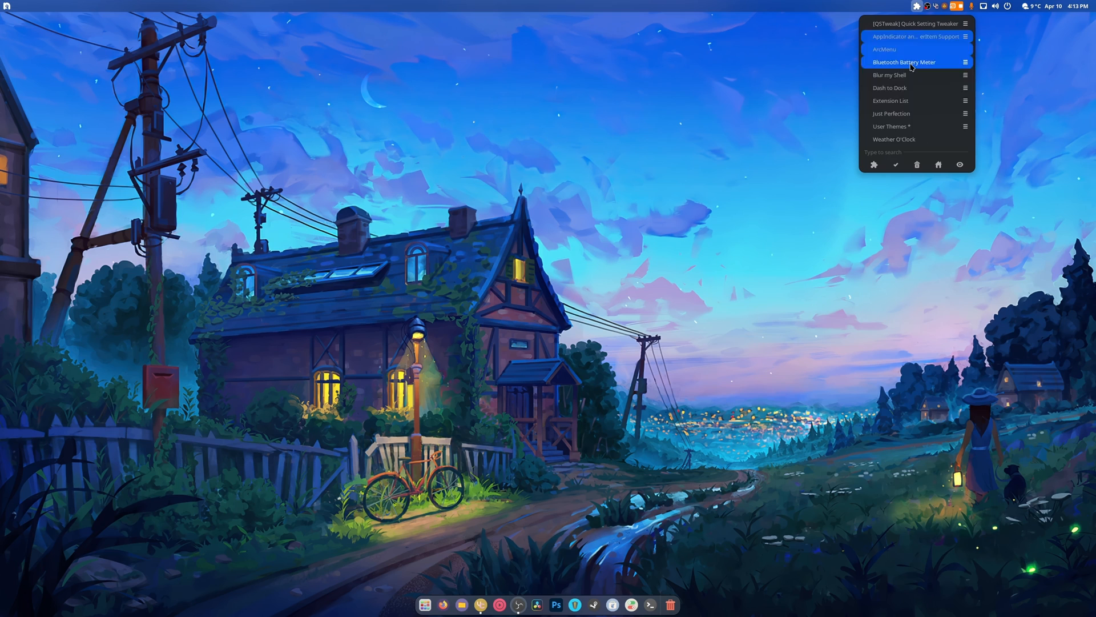
mouse_move(911, 139)
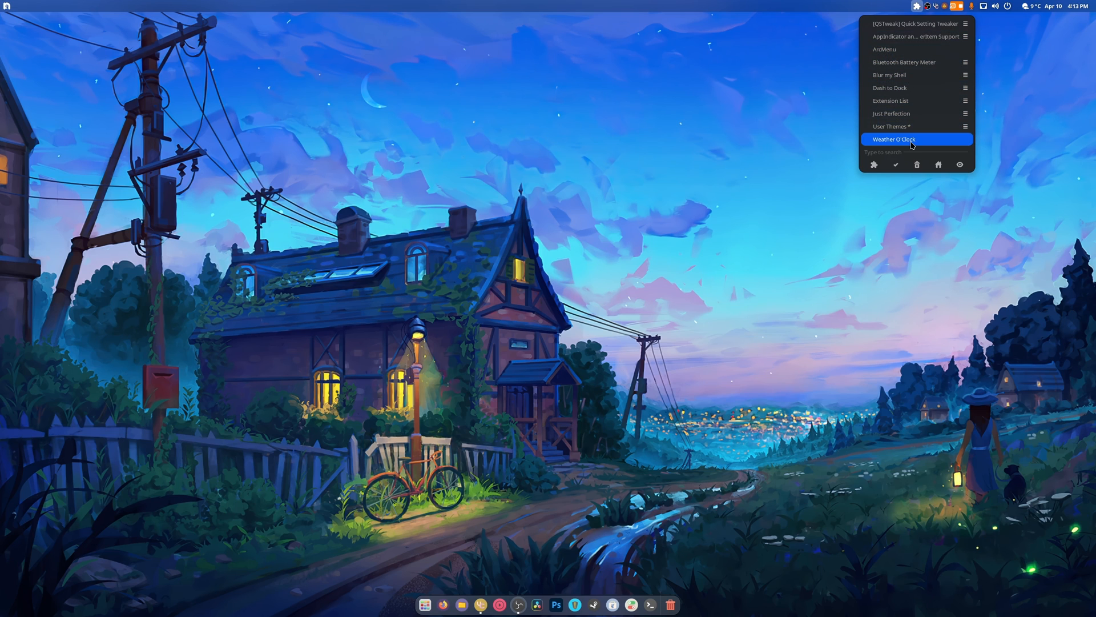
mouse_move(912, 145)
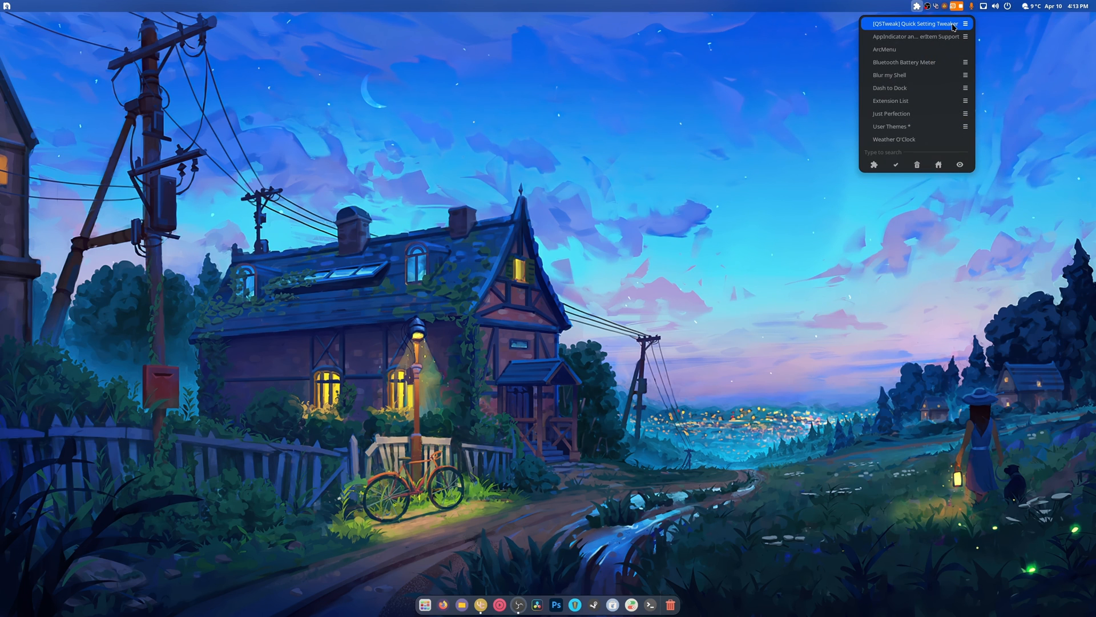
Step: Review Quick Setting Tweaker's volume mixer and Quick Toggles pages, previewing the quick settings panel
click(965, 22)
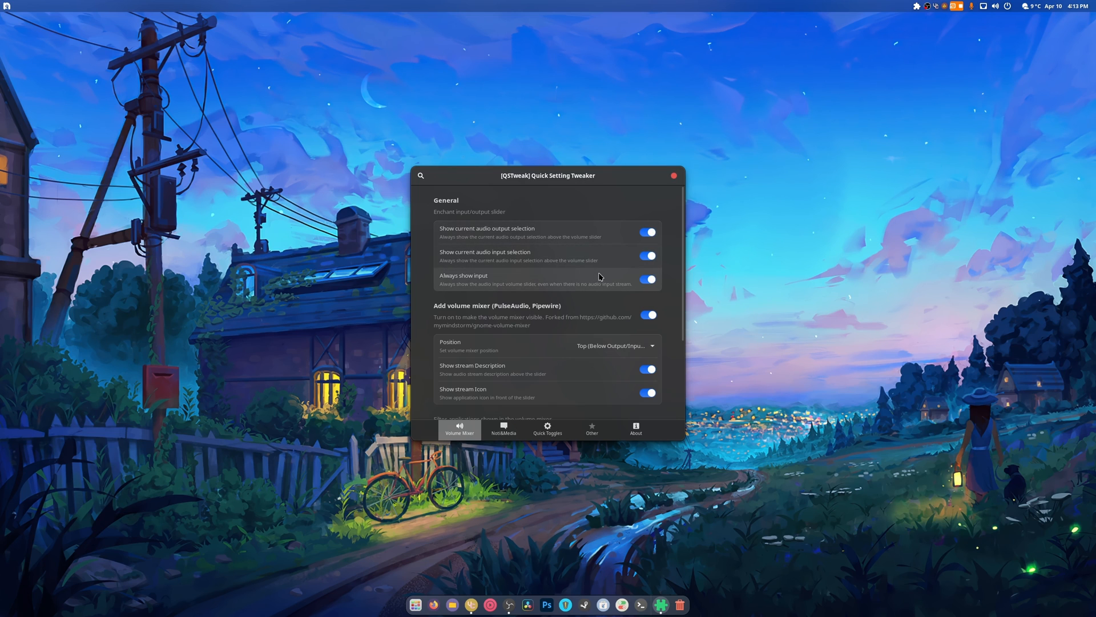
mouse_move(739, 293)
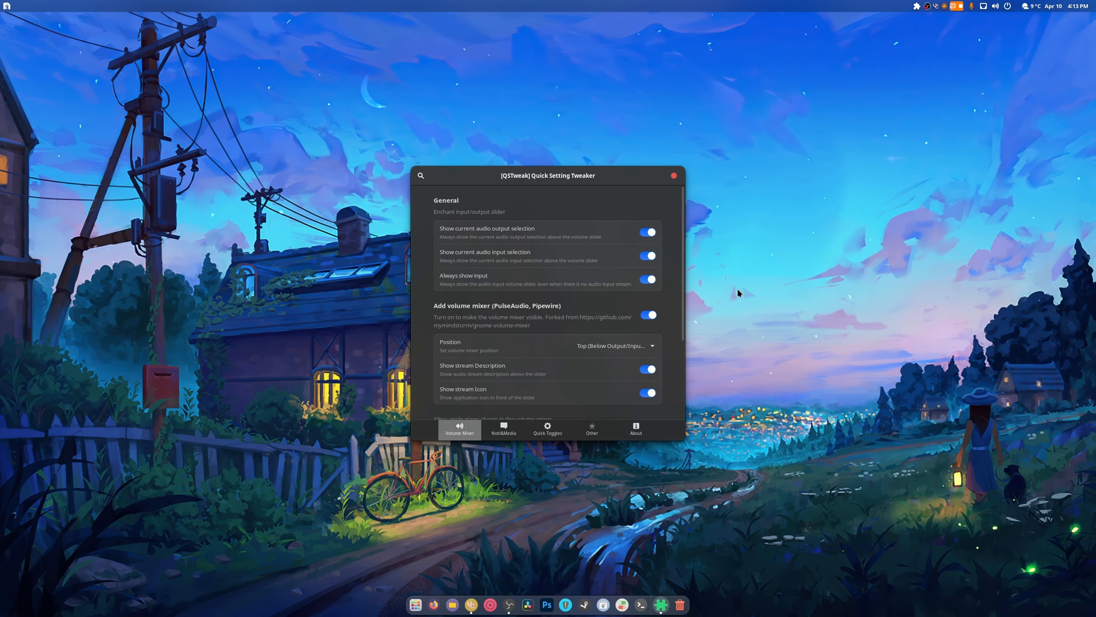
click(996, 6)
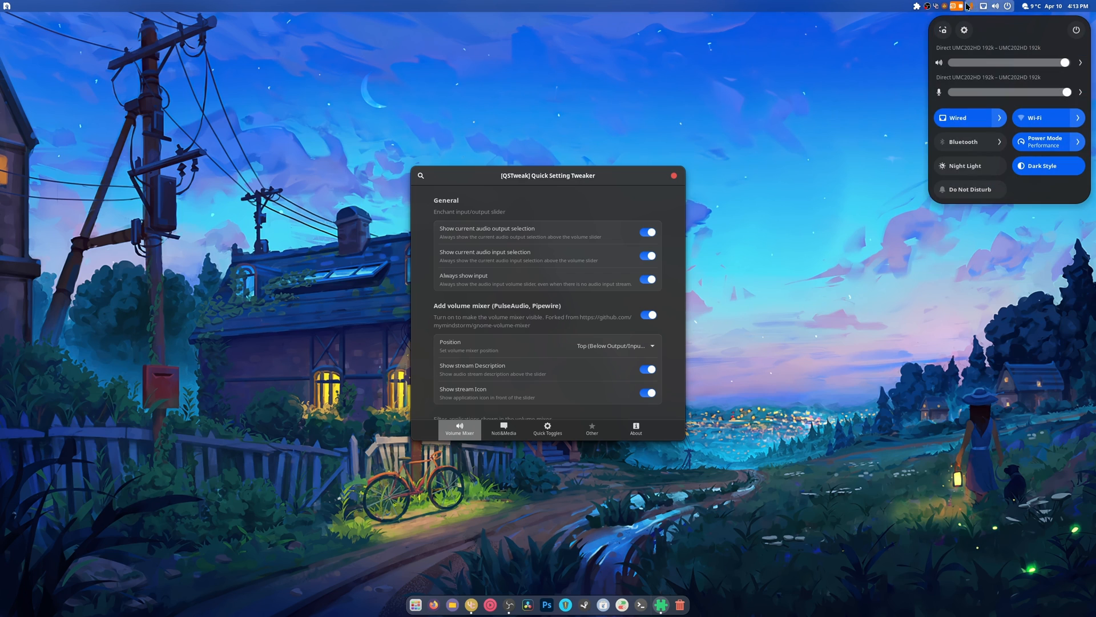
mouse_move(979, 9)
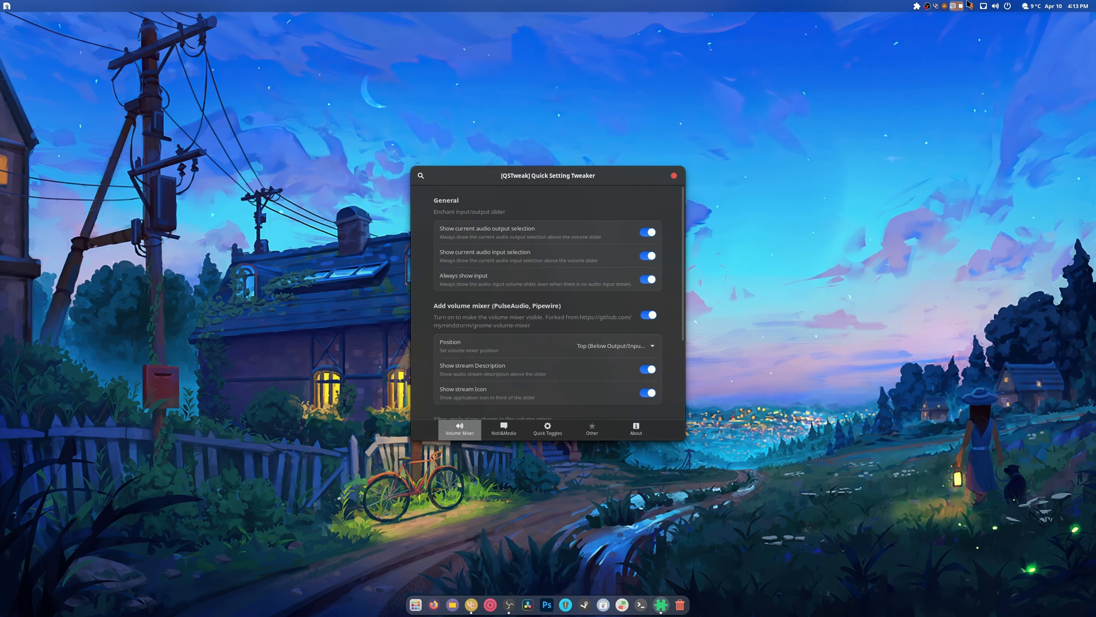
click(996, 6)
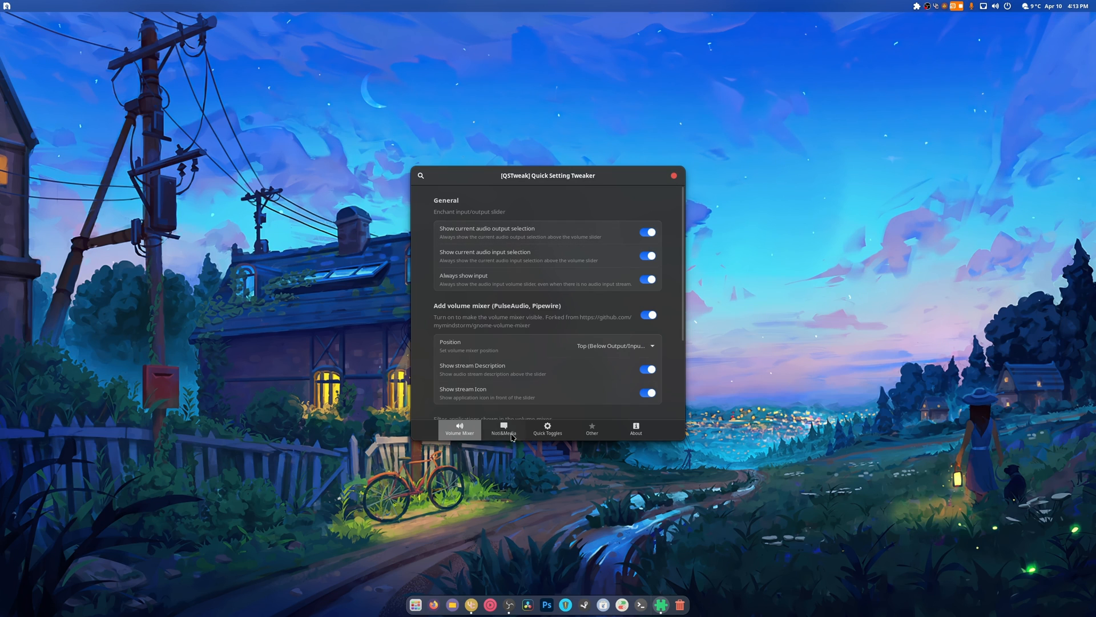
click(548, 430)
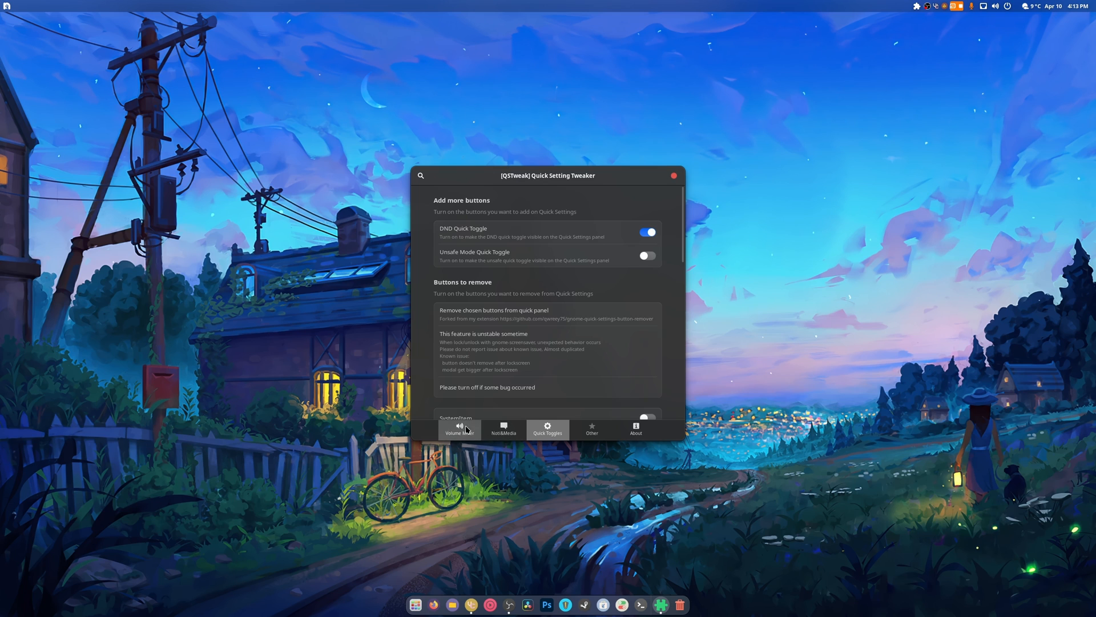
click(673, 175)
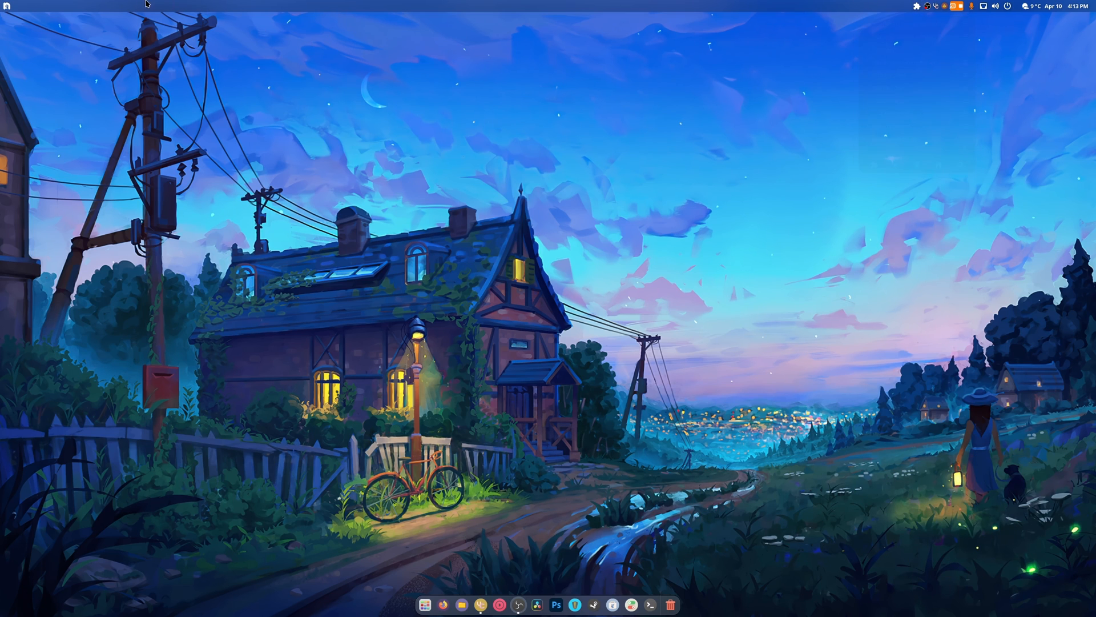
click(6, 6)
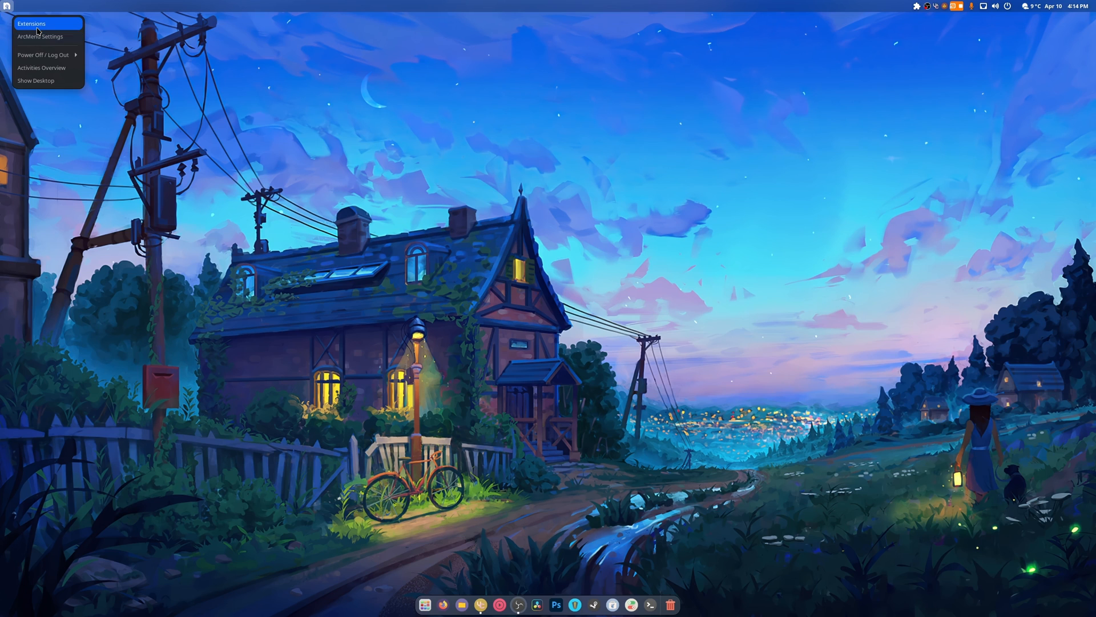
click(40, 37)
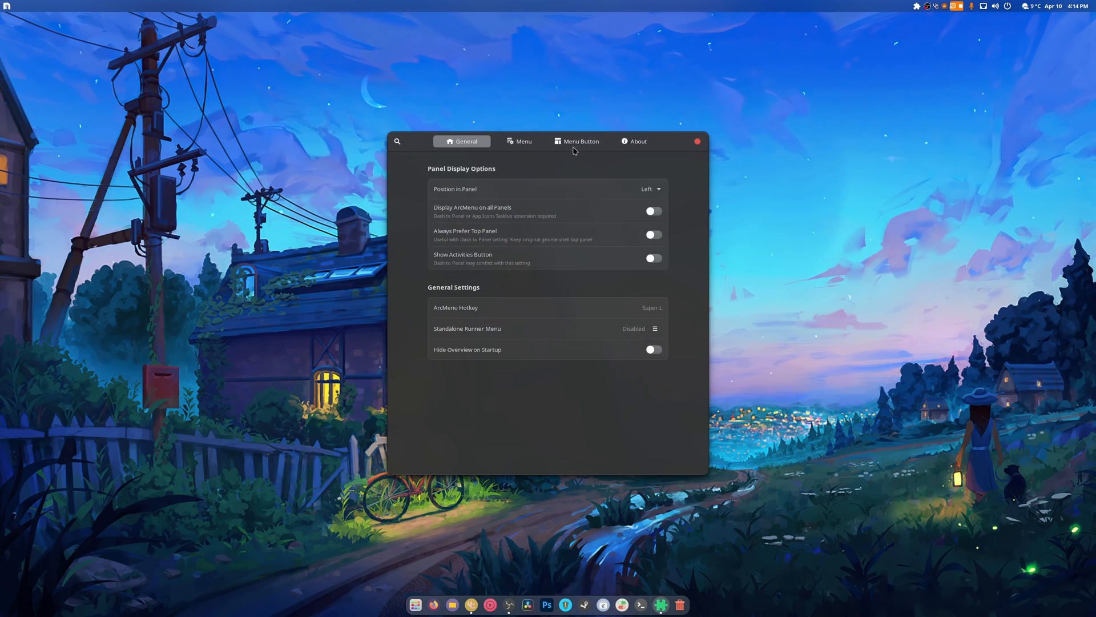
click(576, 141)
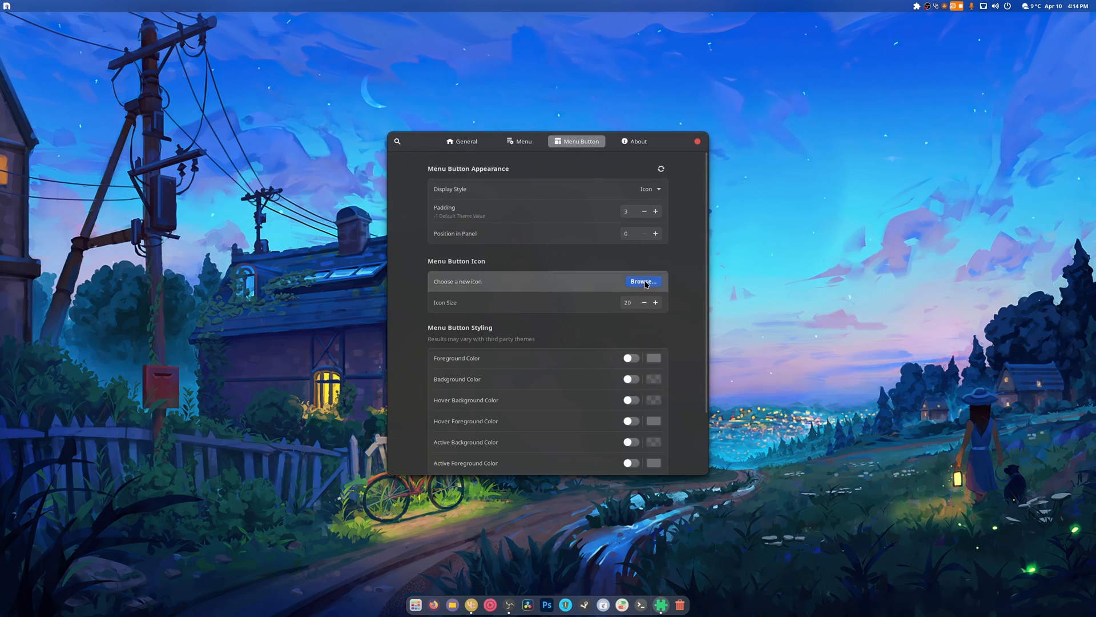
click(642, 281)
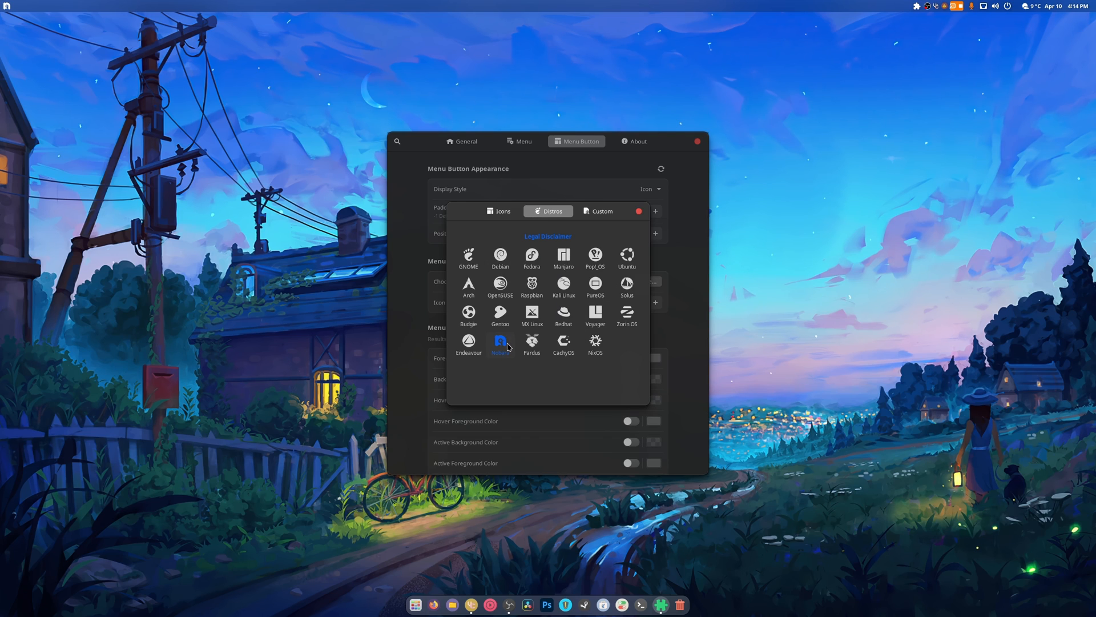
mouse_move(598, 231)
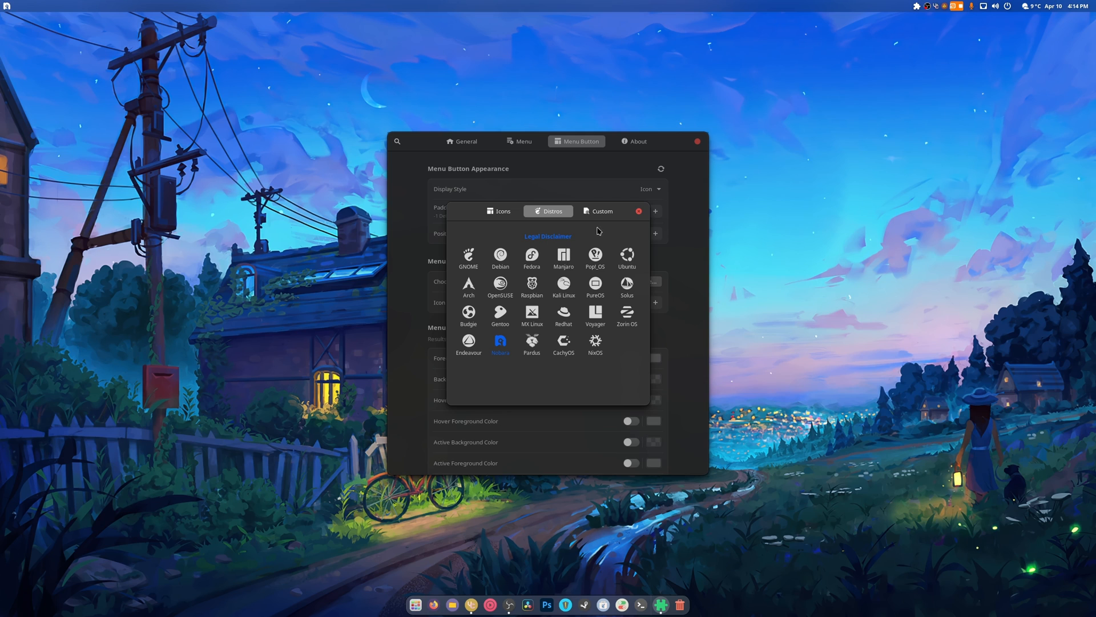
mouse_move(642, 217)
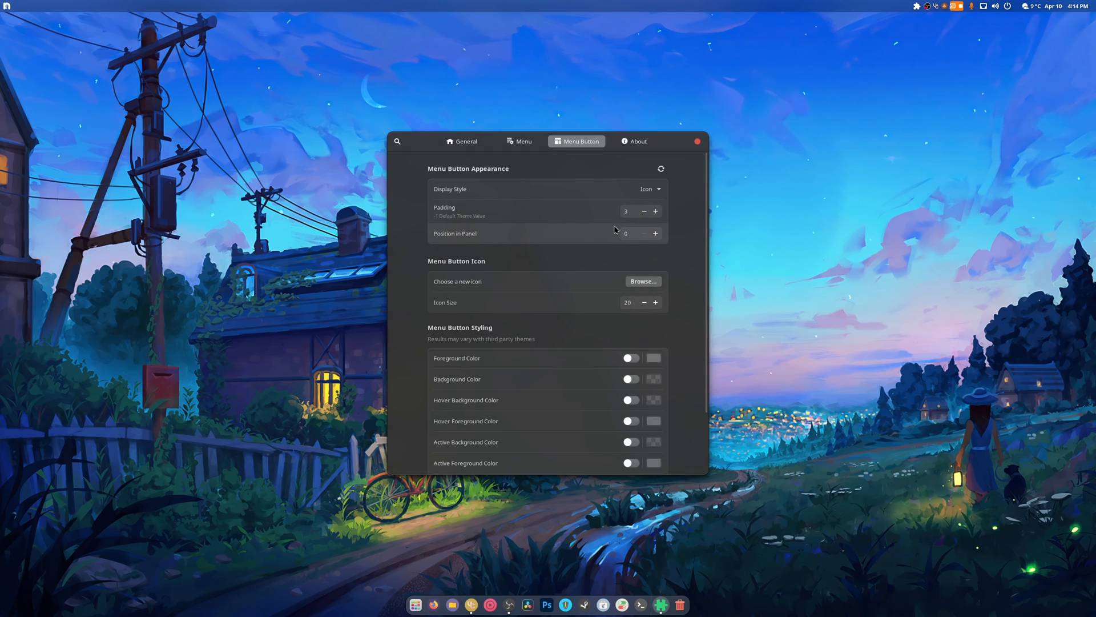
mouse_move(209, 77)
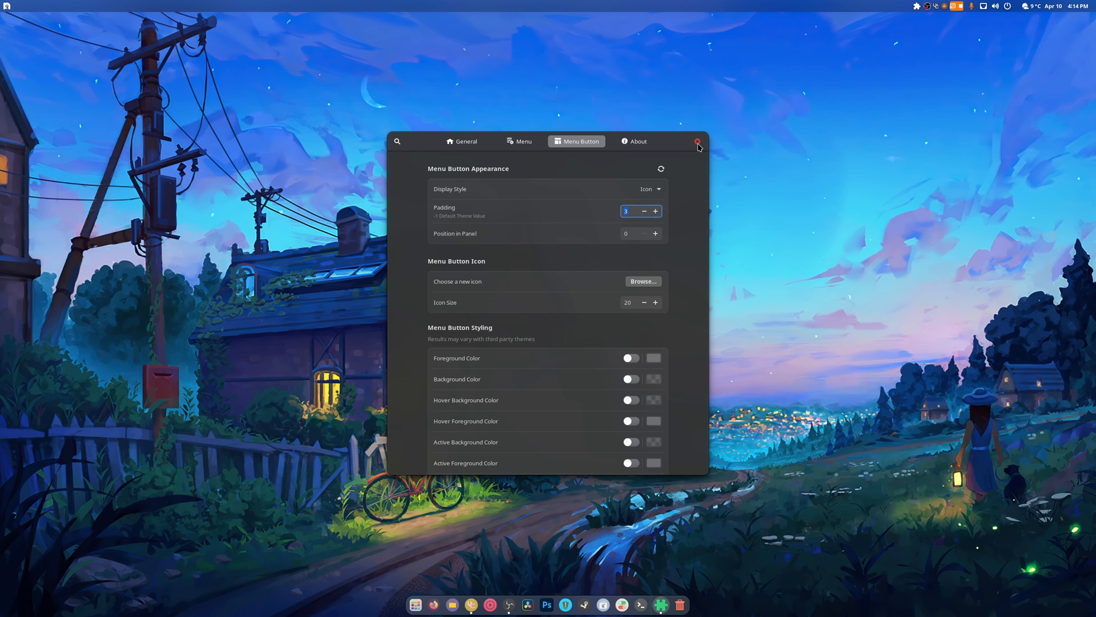
click(697, 141)
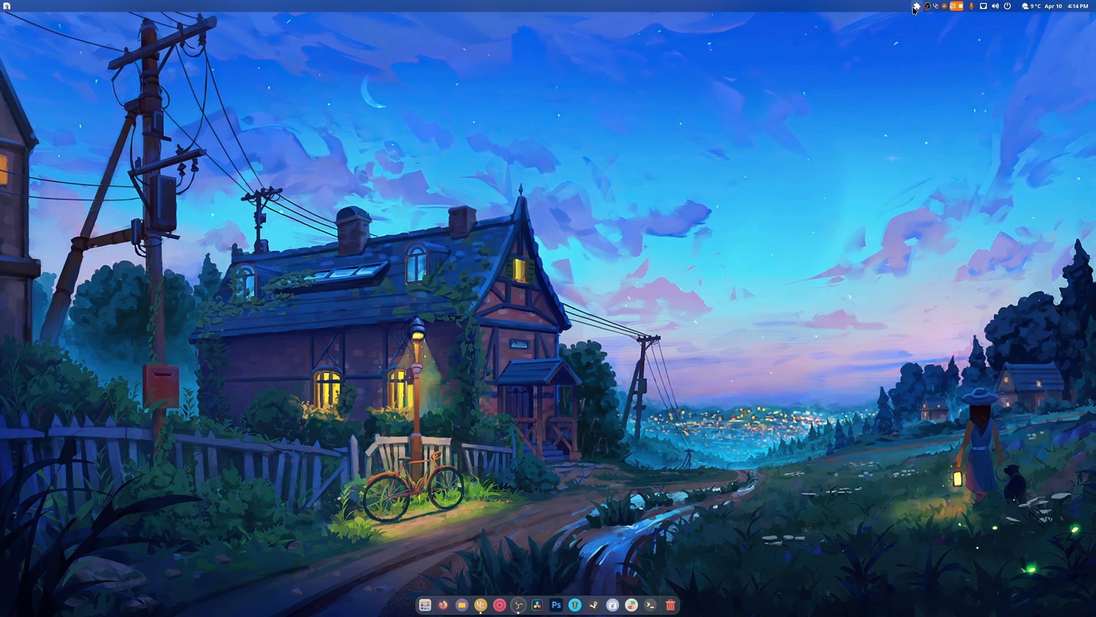
Step: Reach Just Perfection's Customize options and check the panel button padding choices
click(916, 6)
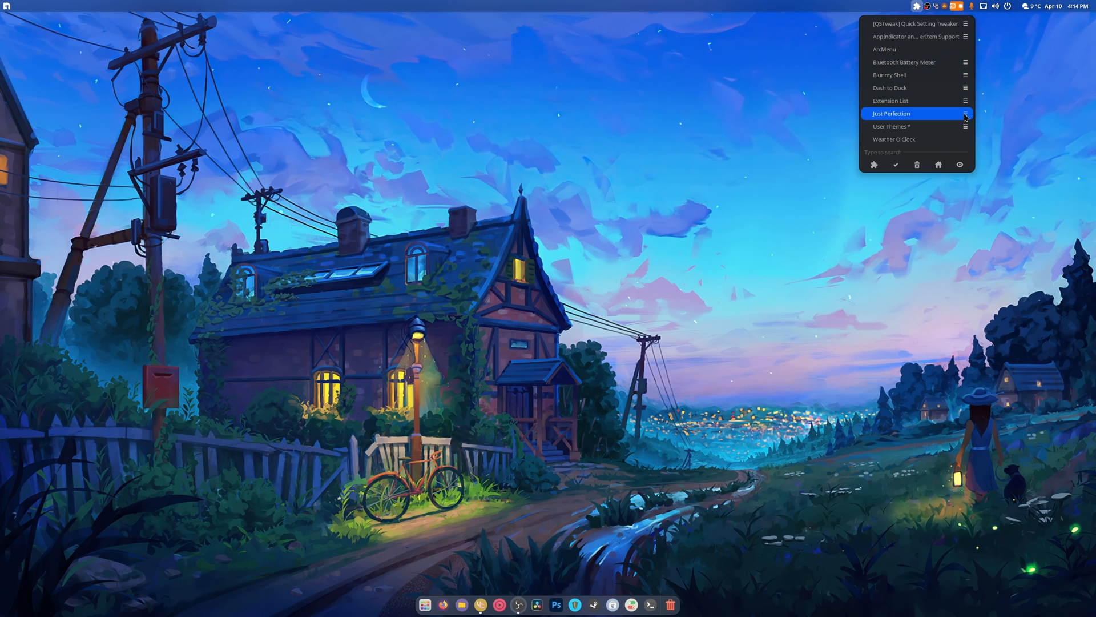
click(966, 115)
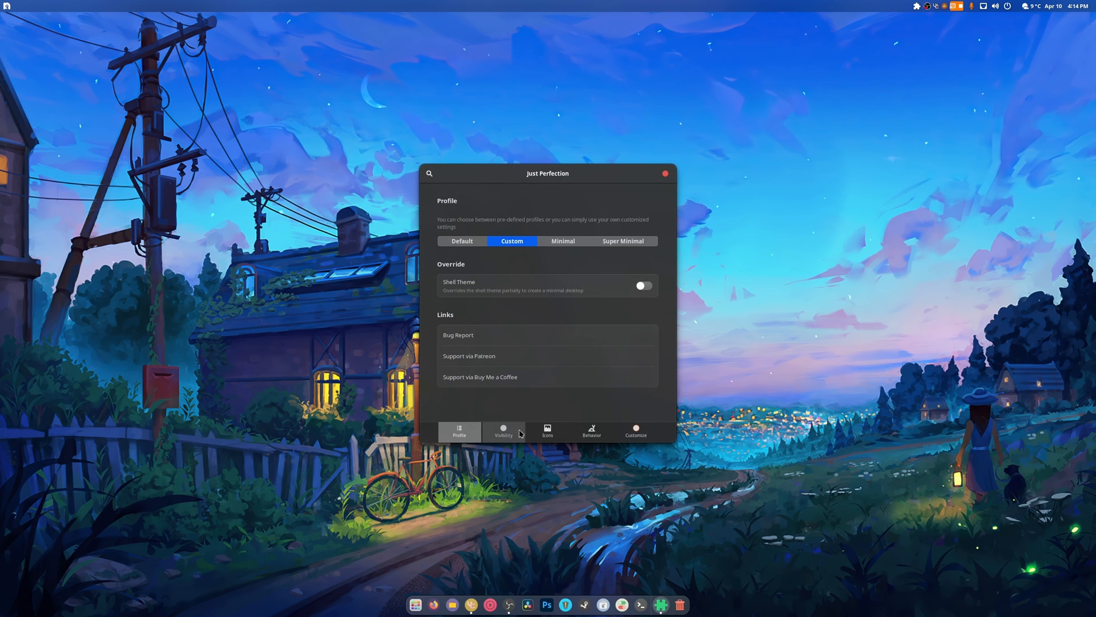
click(635, 430)
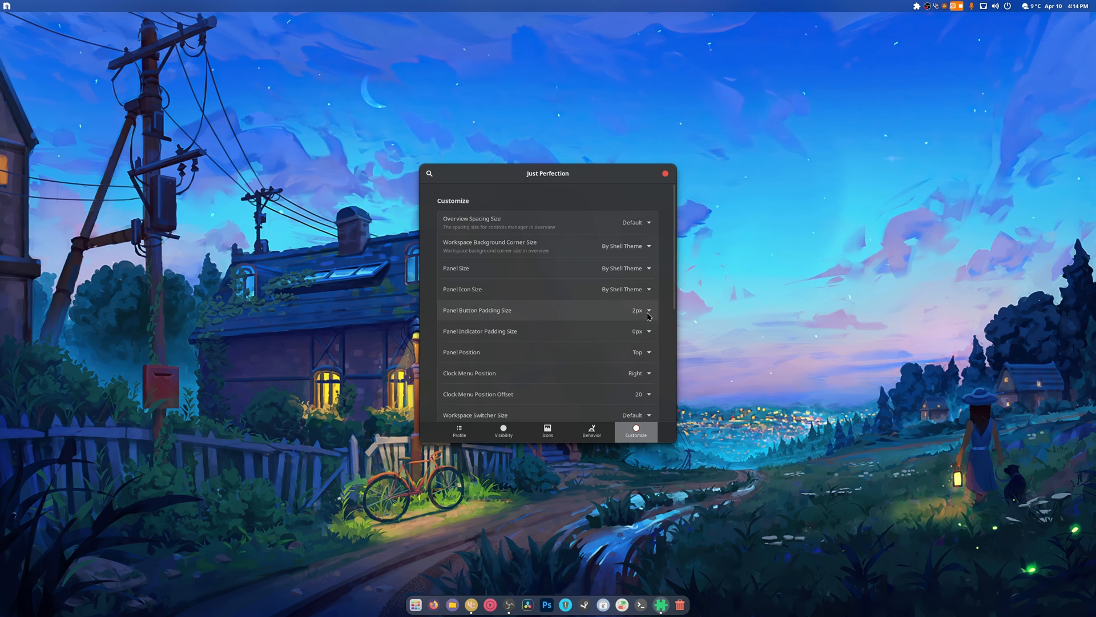
click(638, 310)
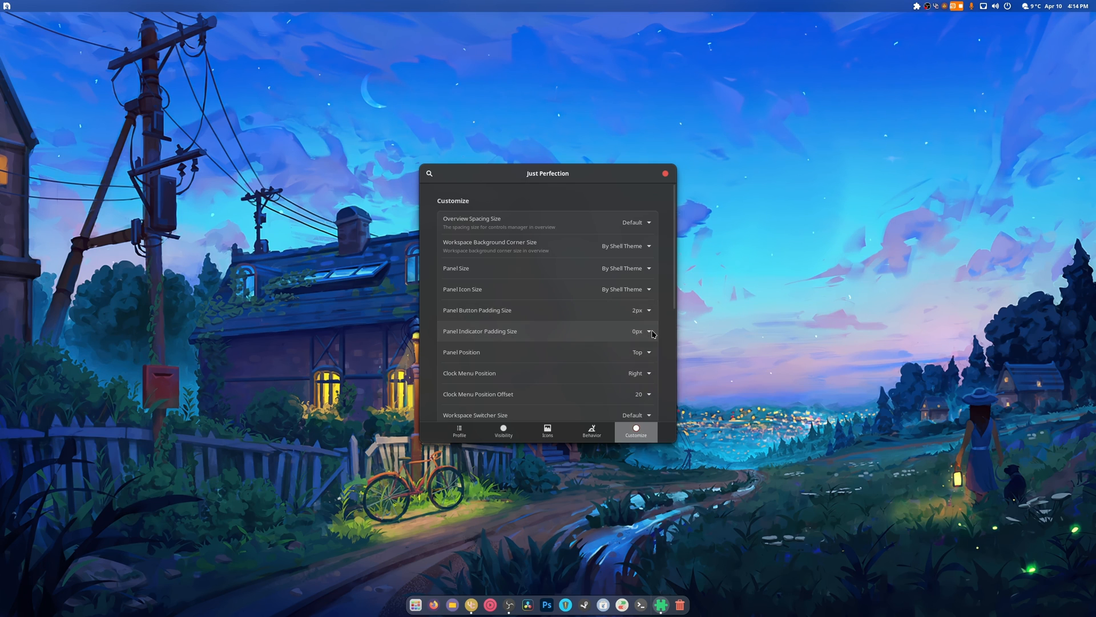
mouse_move(12, 10)
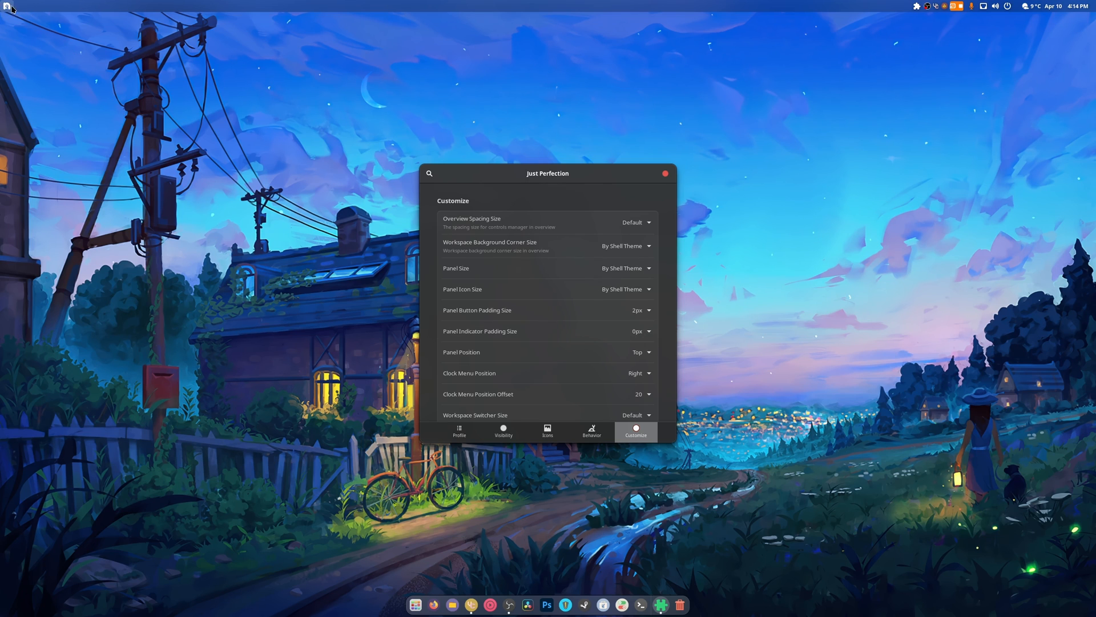
mouse_move(130, 98)
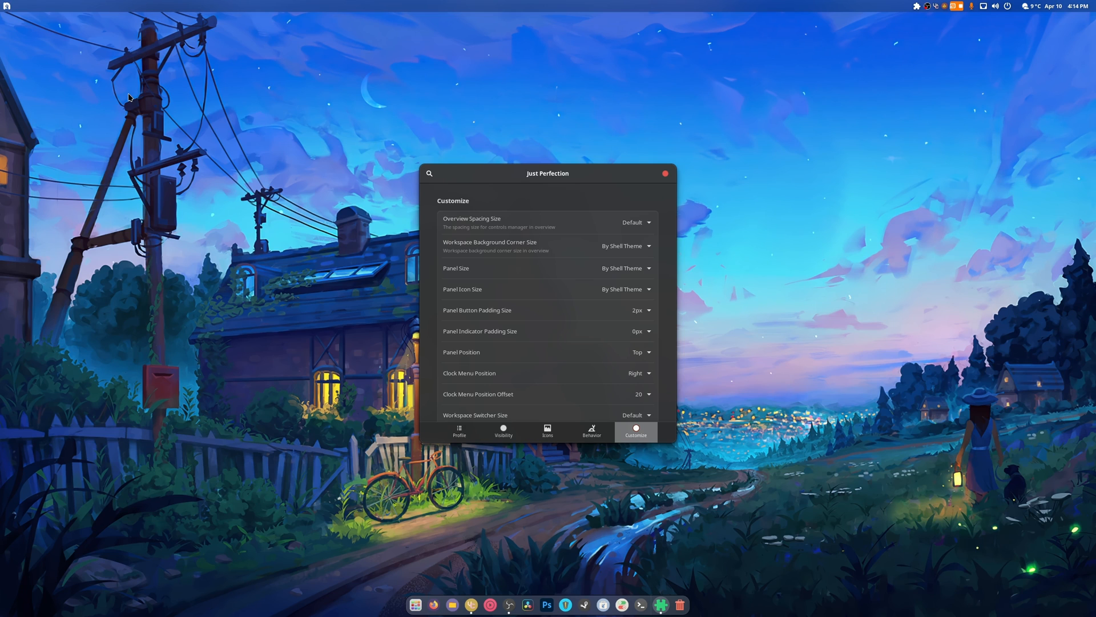
Step: Review the clock position and dash icon size choices, then close Just Perfection preferences
scroll(down, 3)
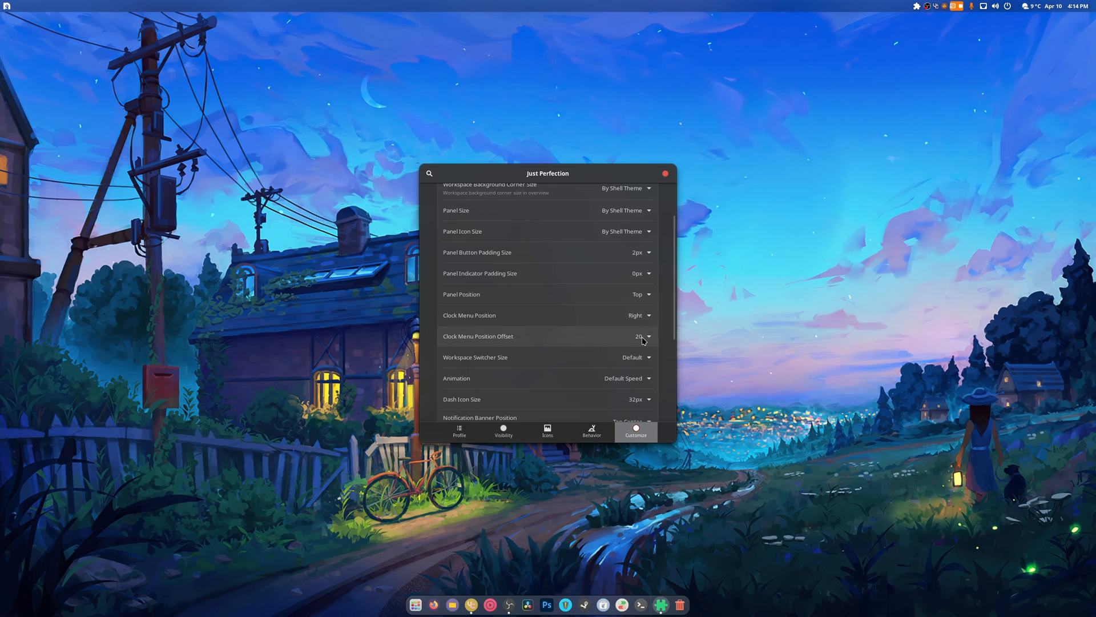
scroll(down, 3)
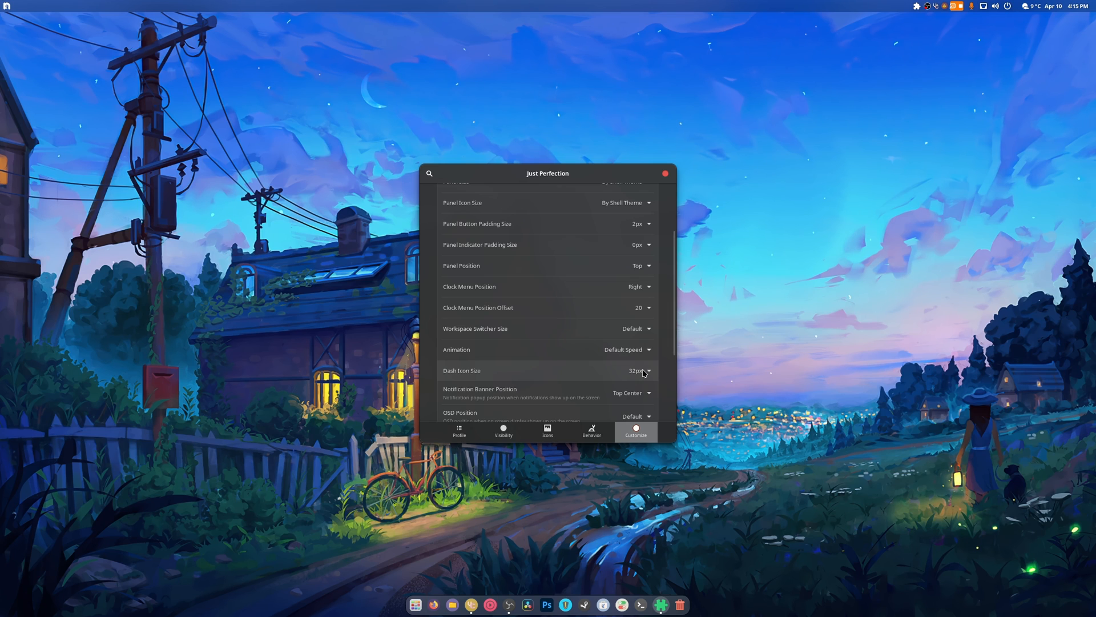
click(638, 370)
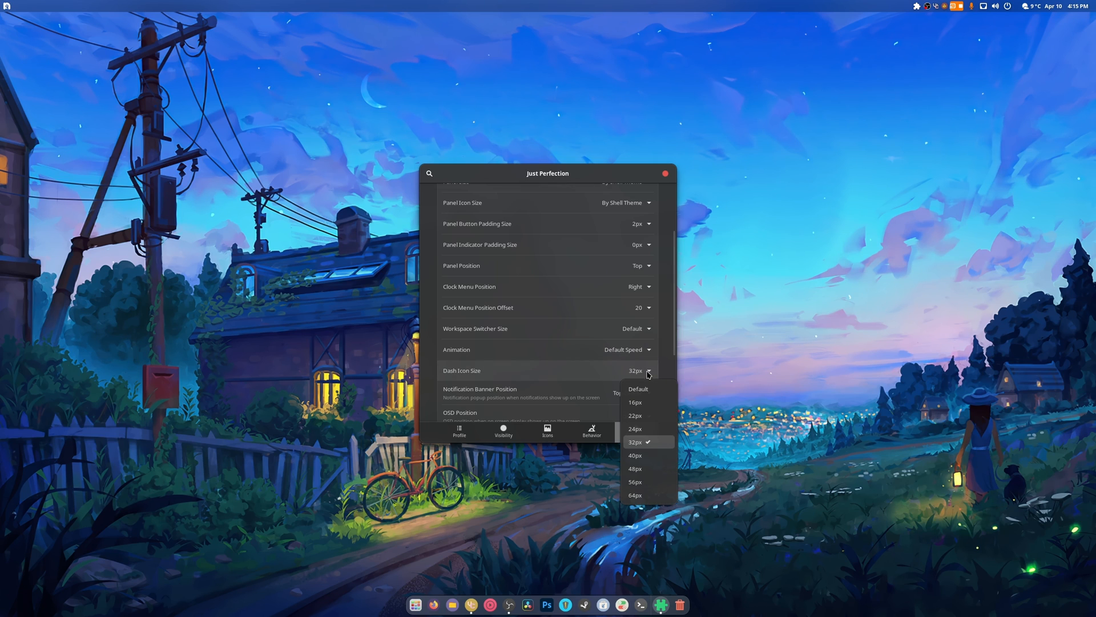
click(664, 173)
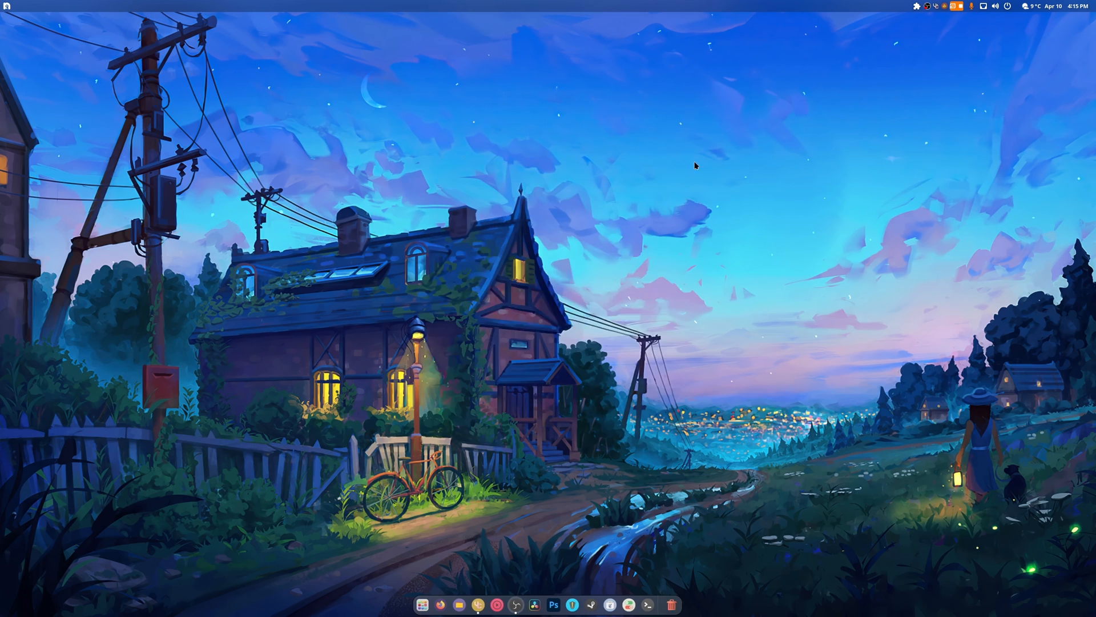
Step: In Blur my Shell's Pipelines, inspect the Coner pipeline's Corner effect settings
click(915, 6)
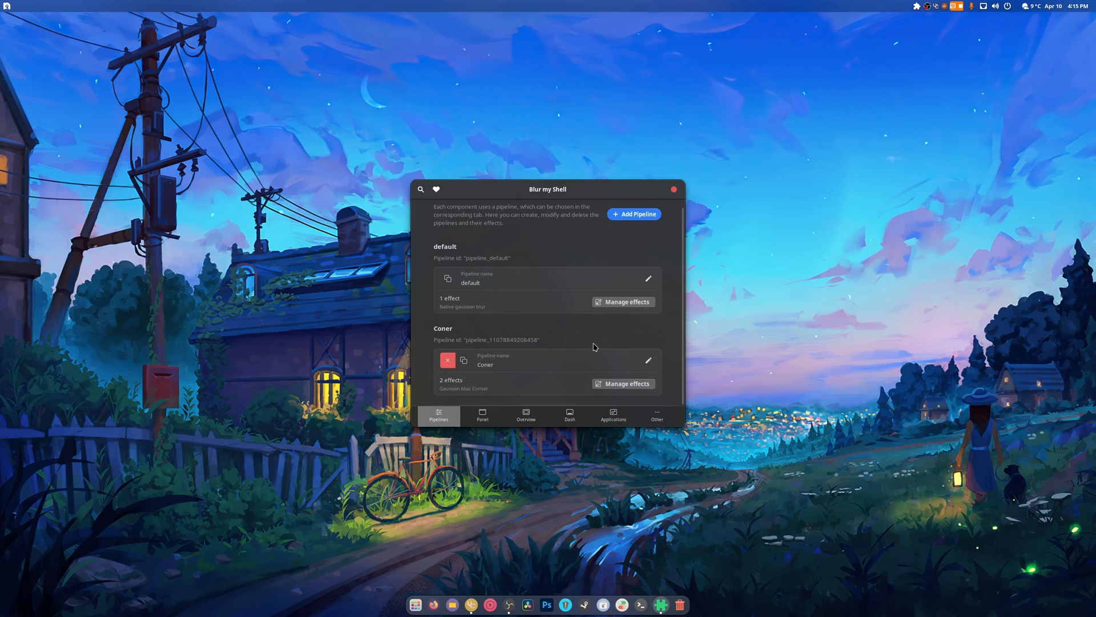
mouse_move(633, 380)
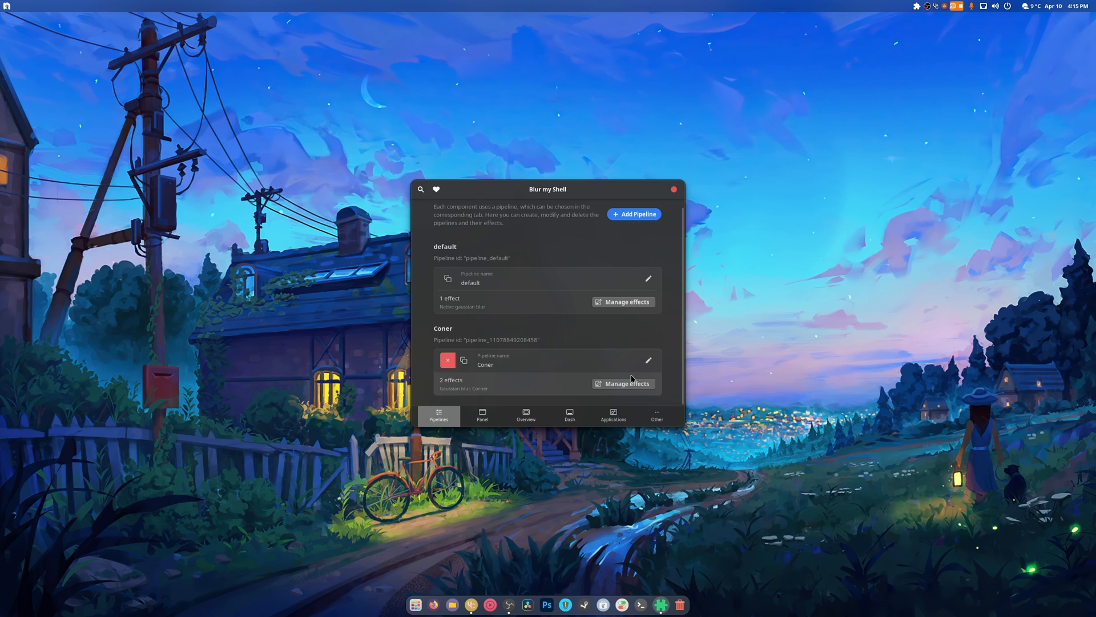
mouse_move(600, 354)
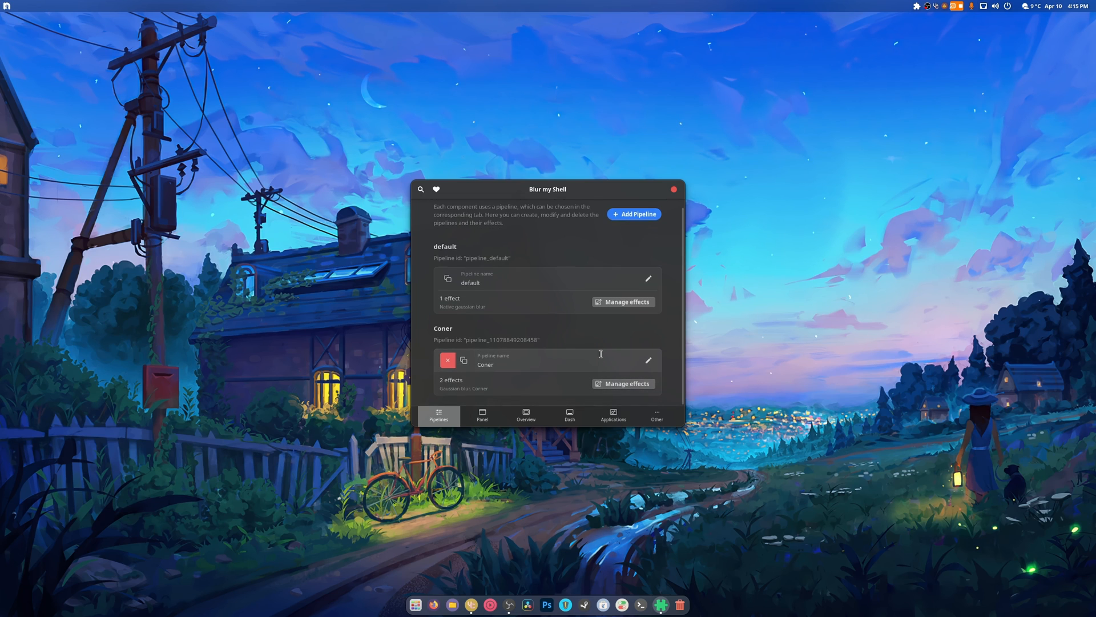
mouse_move(499, 303)
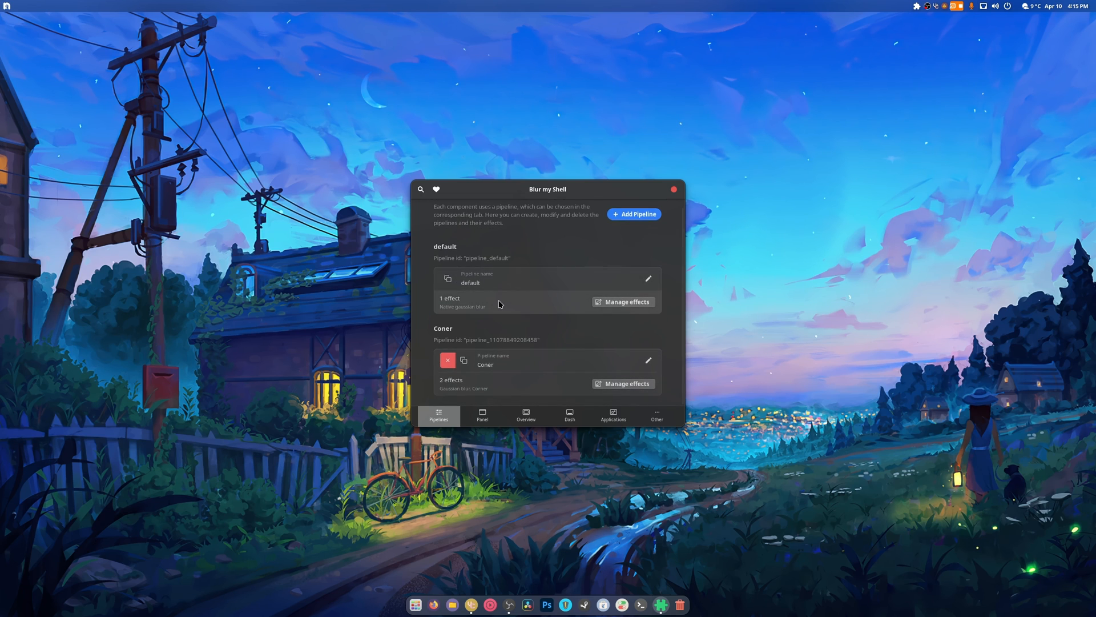
mouse_move(280, 3)
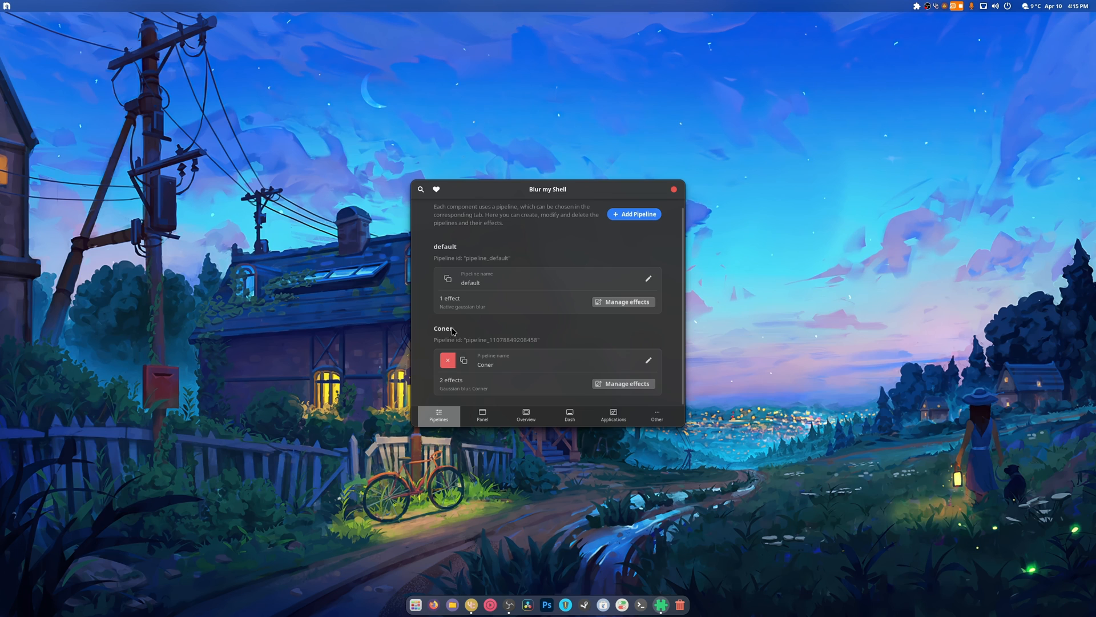
click(623, 383)
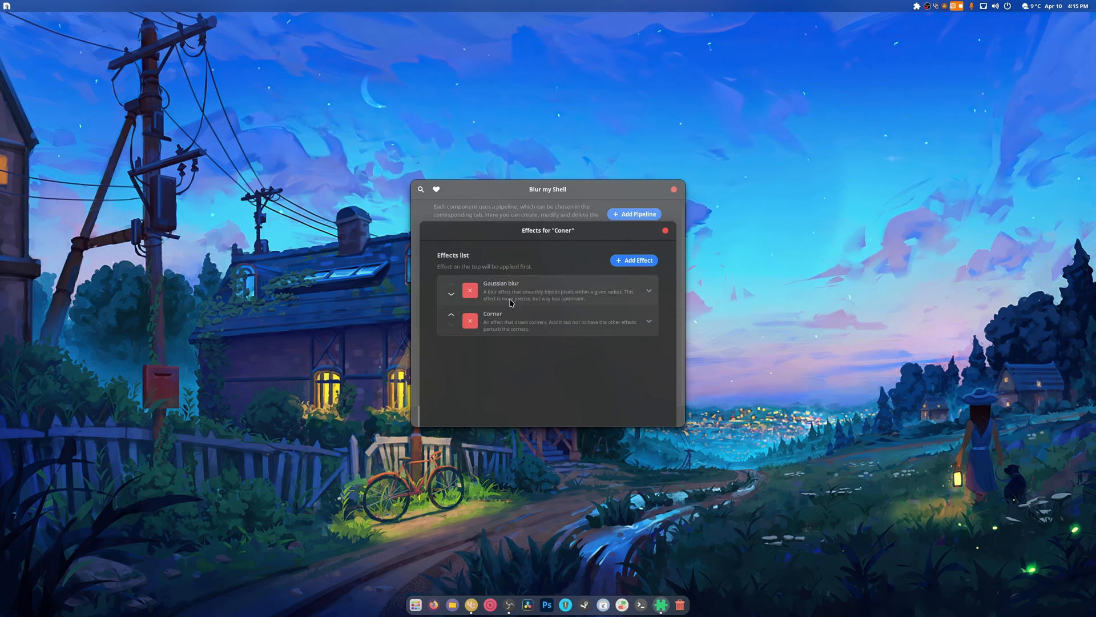
click(648, 321)
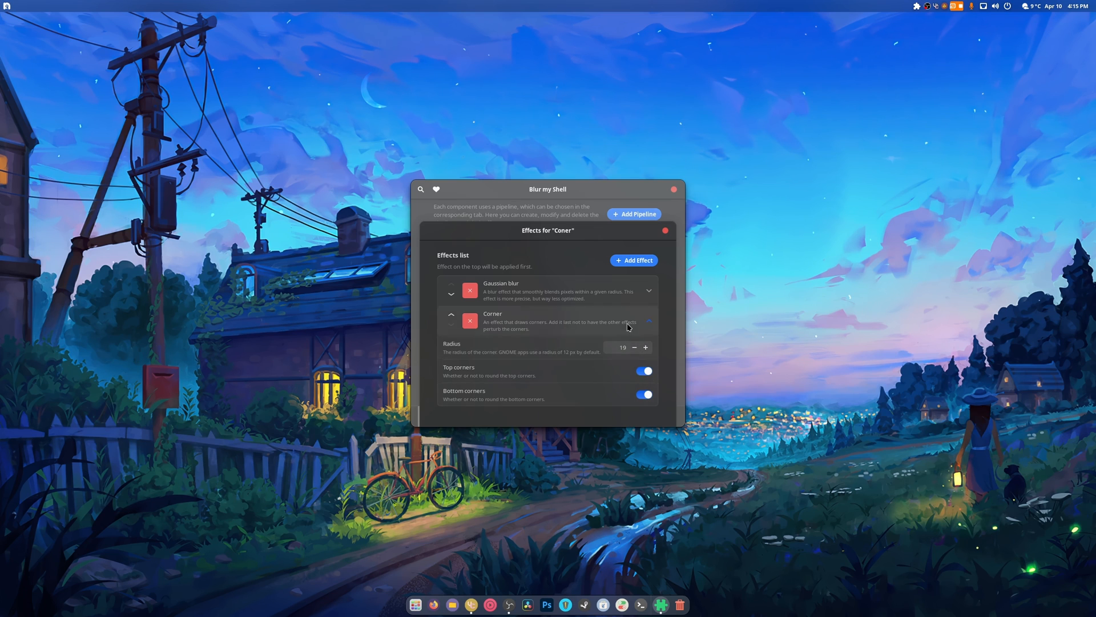
click(648, 290)
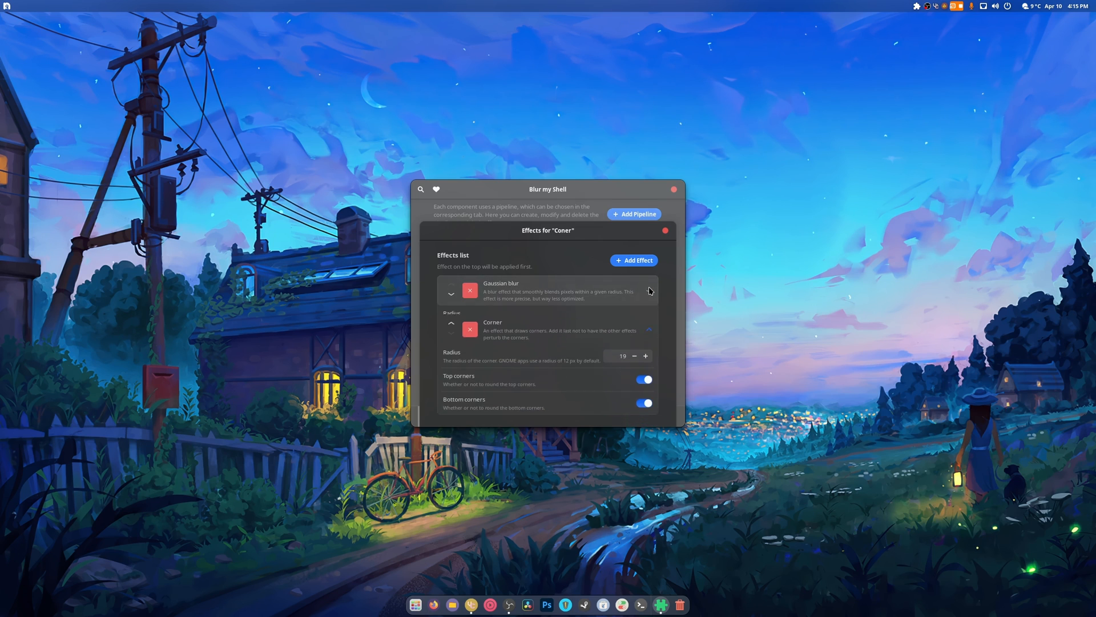
Step: Close the Coner effects and show the default pipeline's Native gaussian blur effect
click(648, 293)
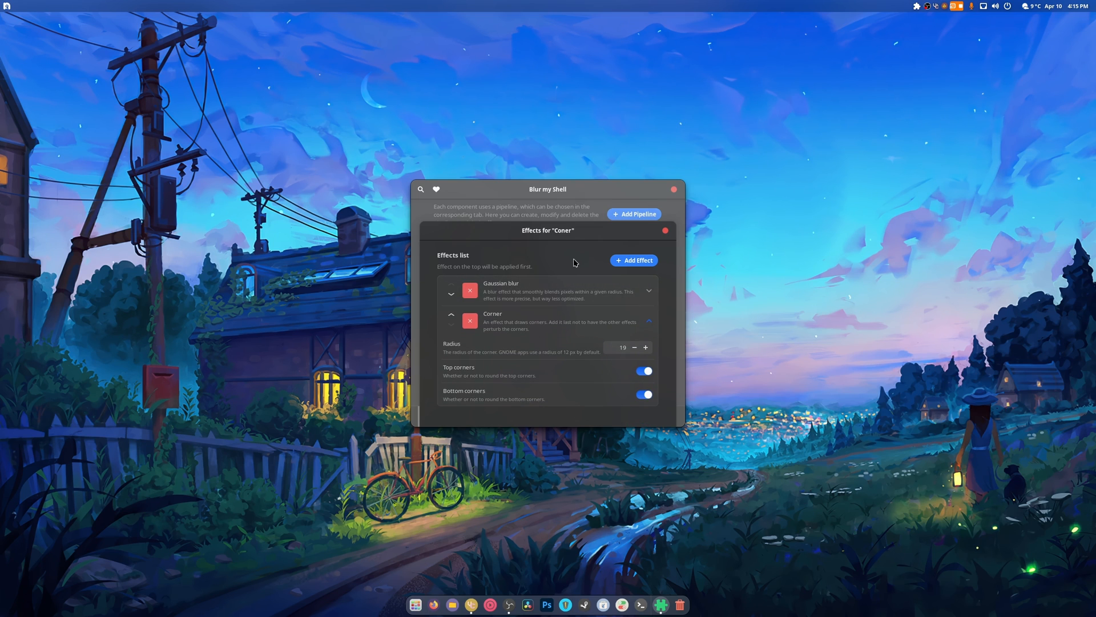
click(664, 230)
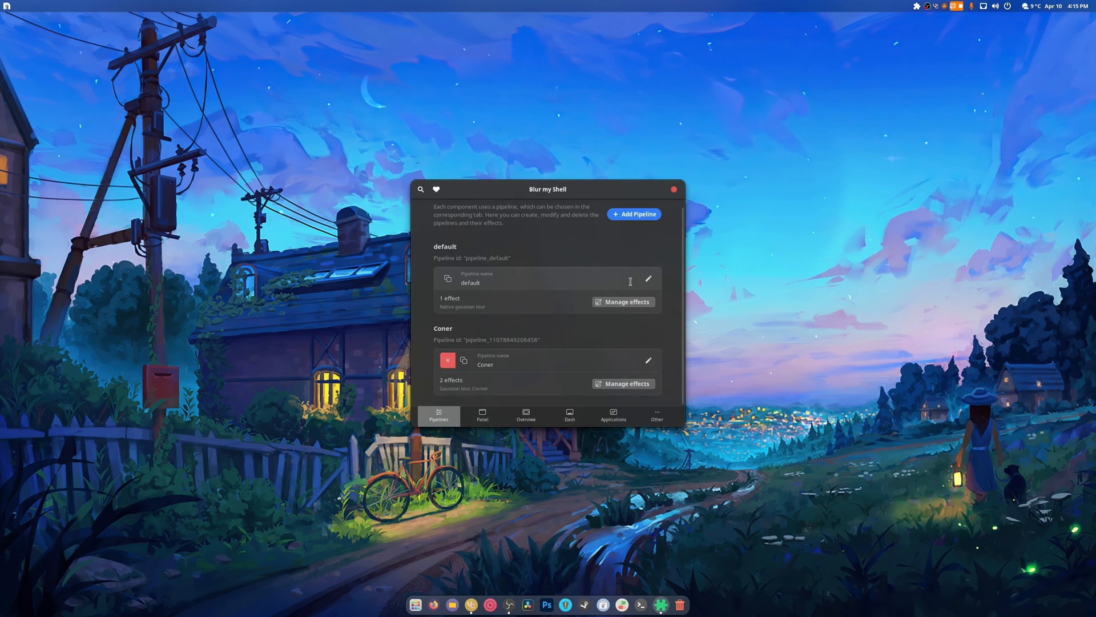
mouse_move(611, 331)
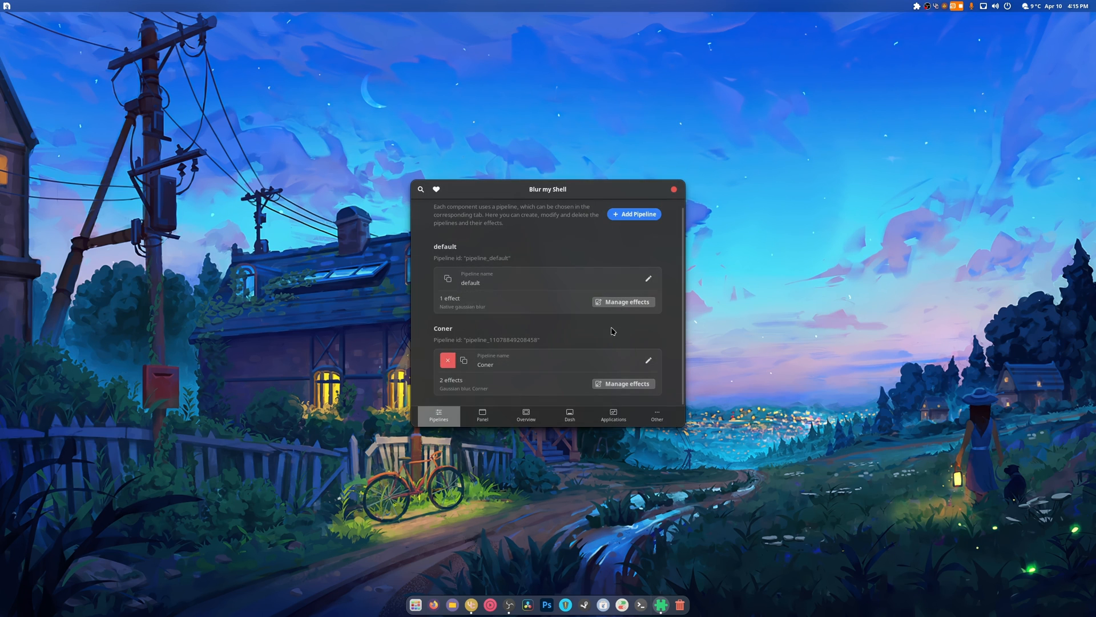
click(622, 302)
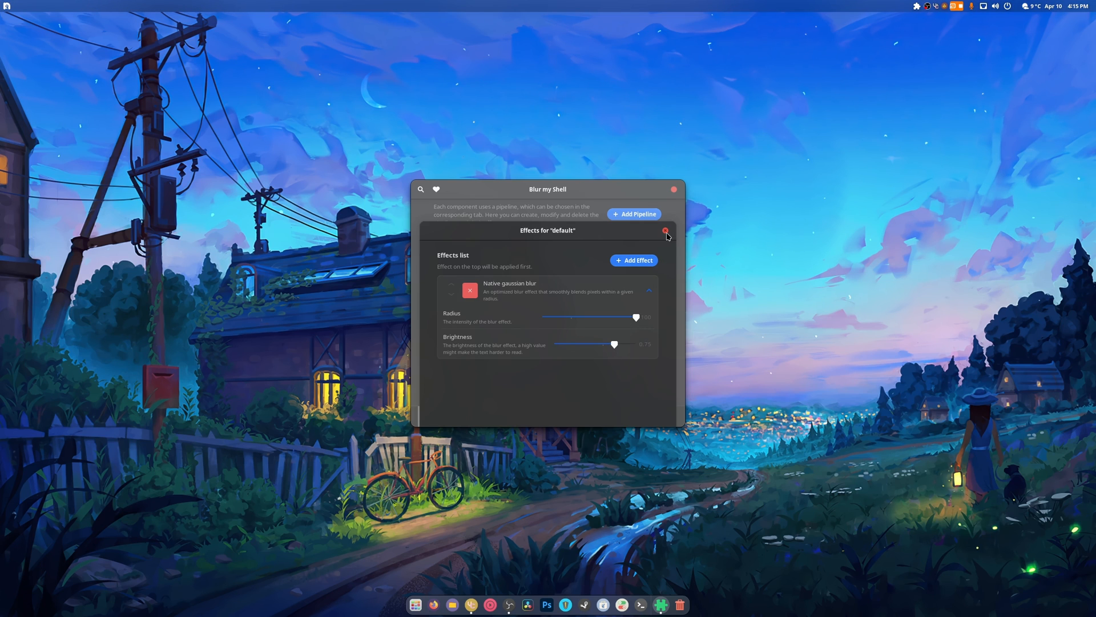
Step: Keep Coner as the Dash tab's dock blur pipeline
click(570, 415)
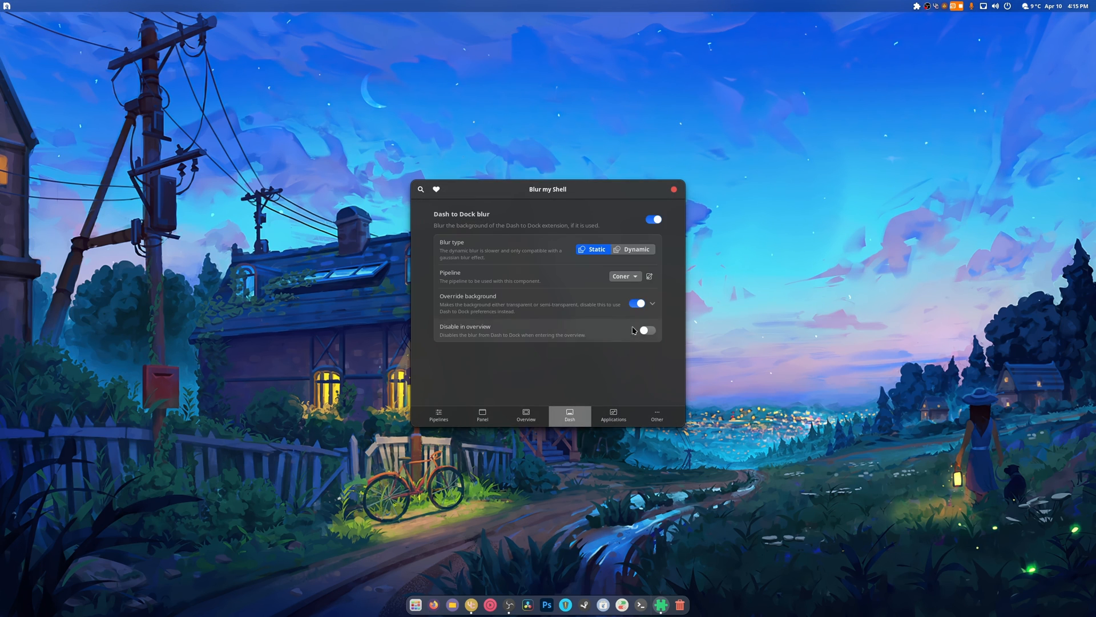
click(623, 275)
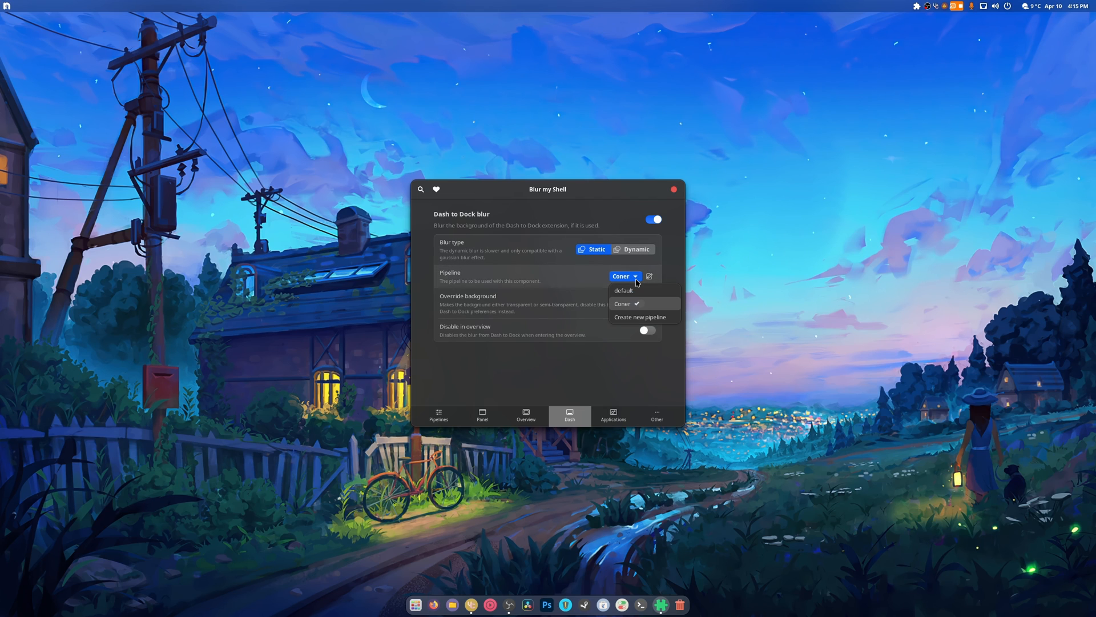
click(623, 303)
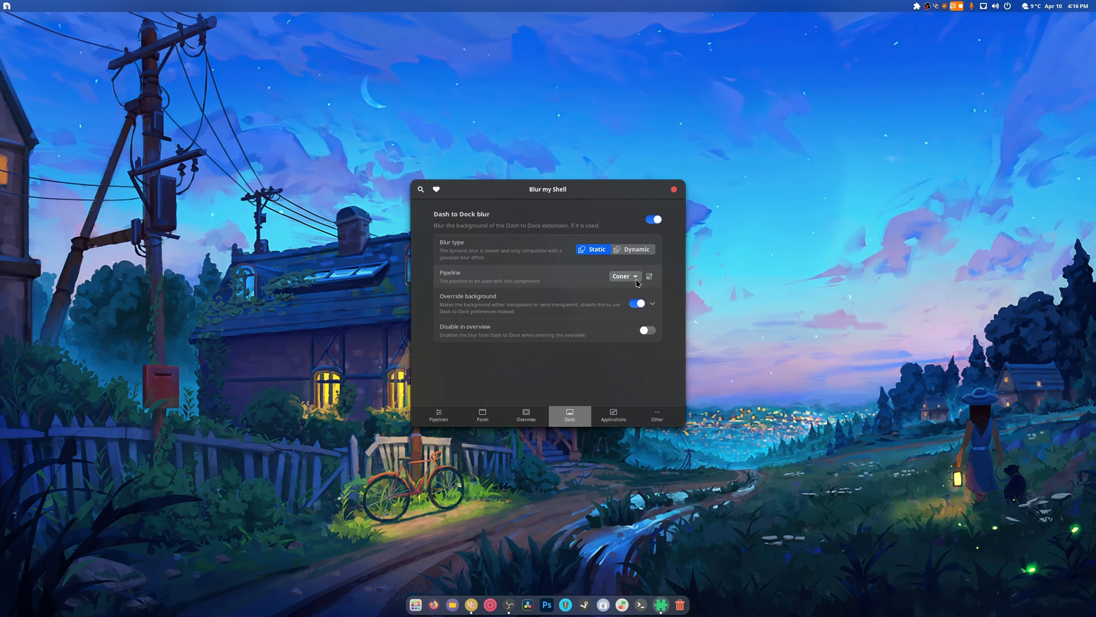
Step: Review Applications blur with firefox, com.obsproject.Studio and vesktop blacklisted
click(613, 414)
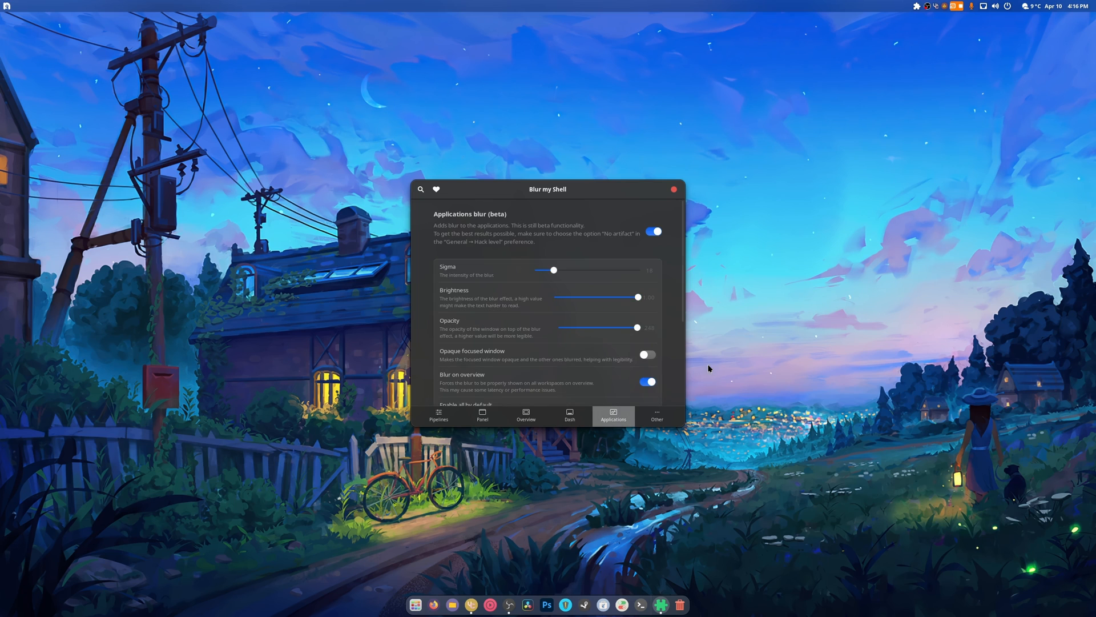
scroll(down, 3)
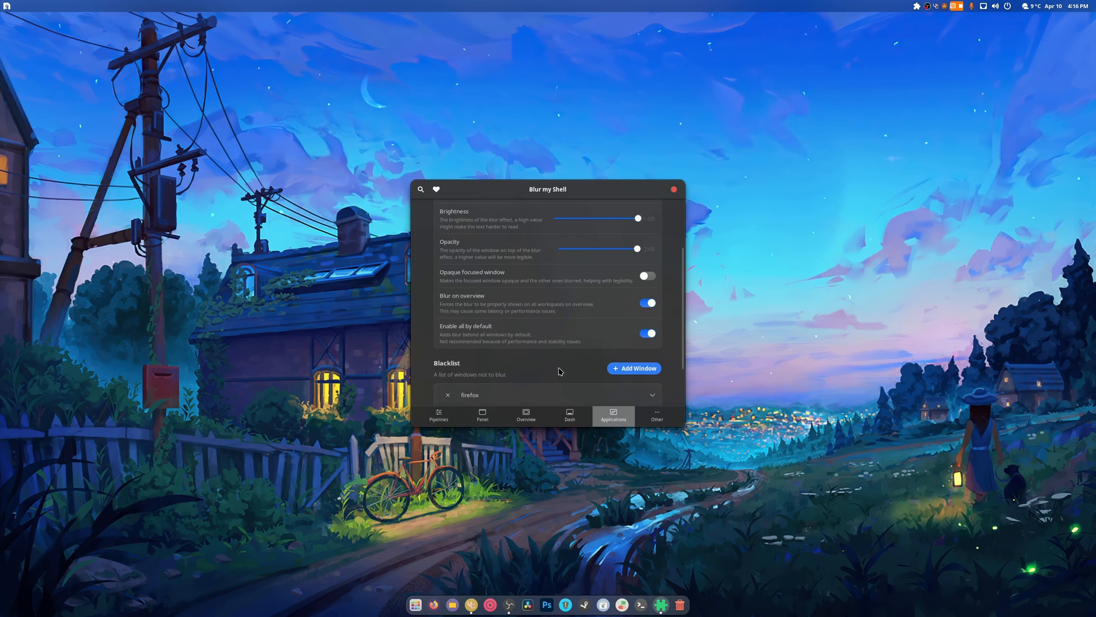
mouse_move(636, 316)
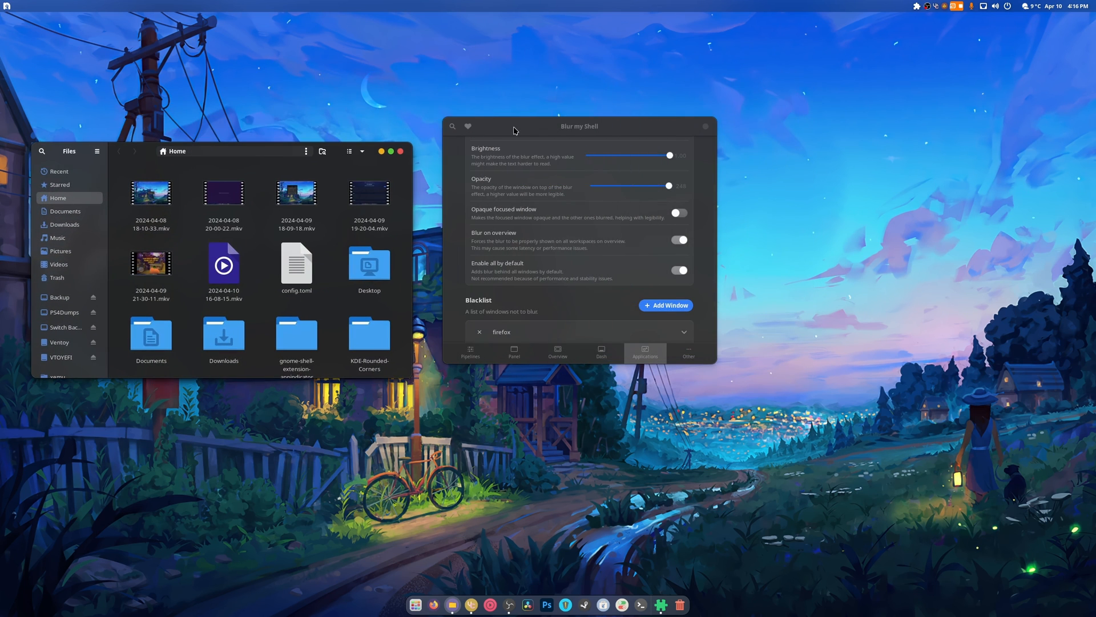
scroll(down, 3)
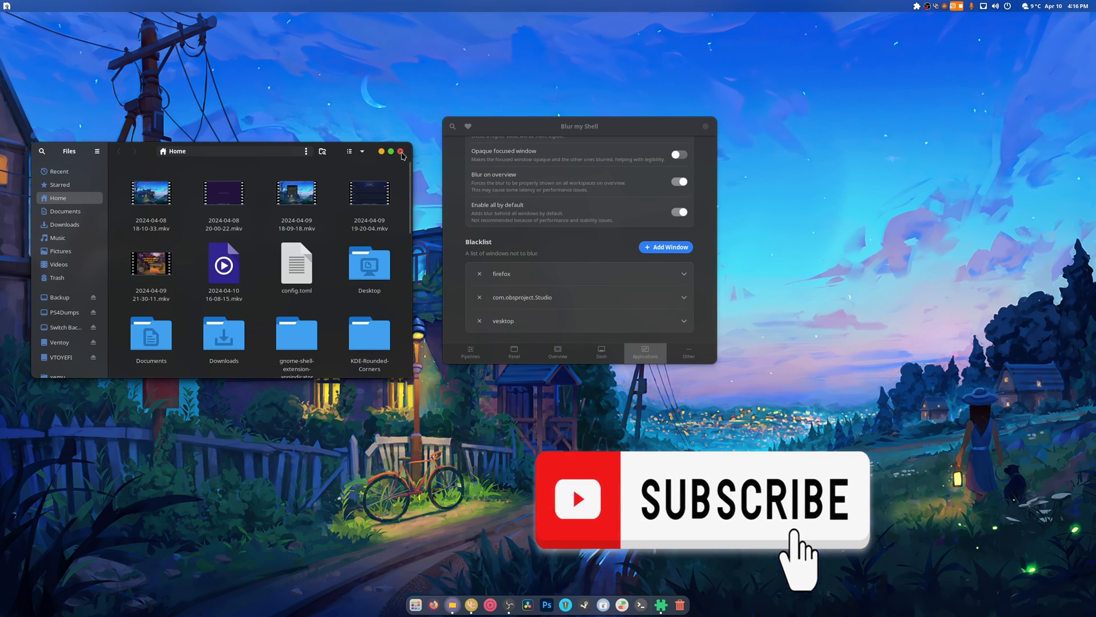
Step: Close Files and bring up Dash to Dock's Launchers settings page
click(402, 150)
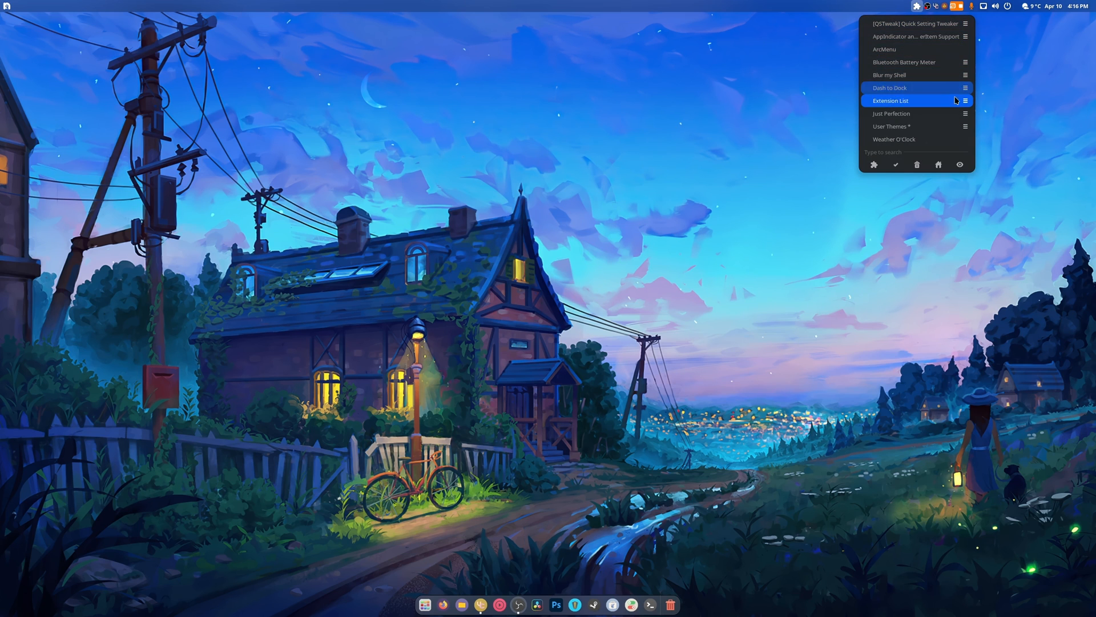
click(964, 87)
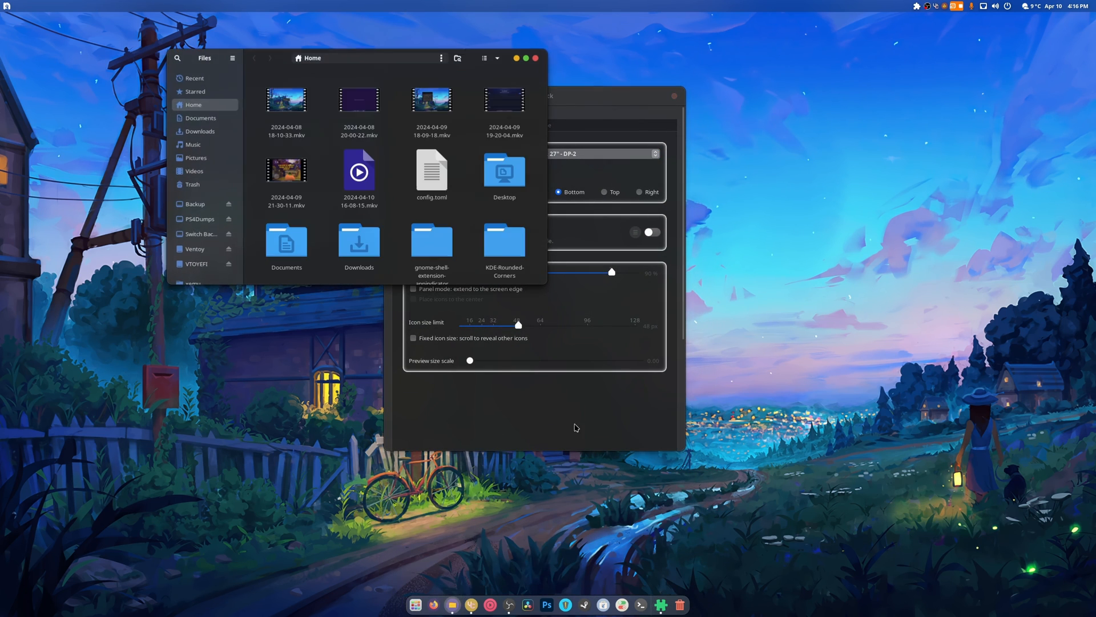
click(525, 58)
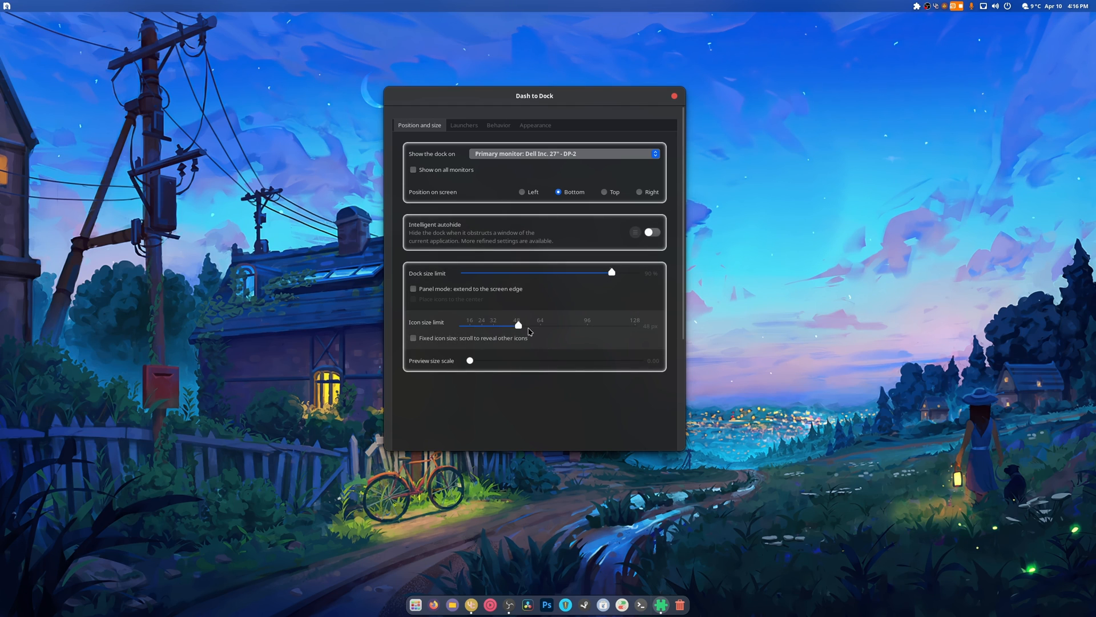
mouse_move(430, 341)
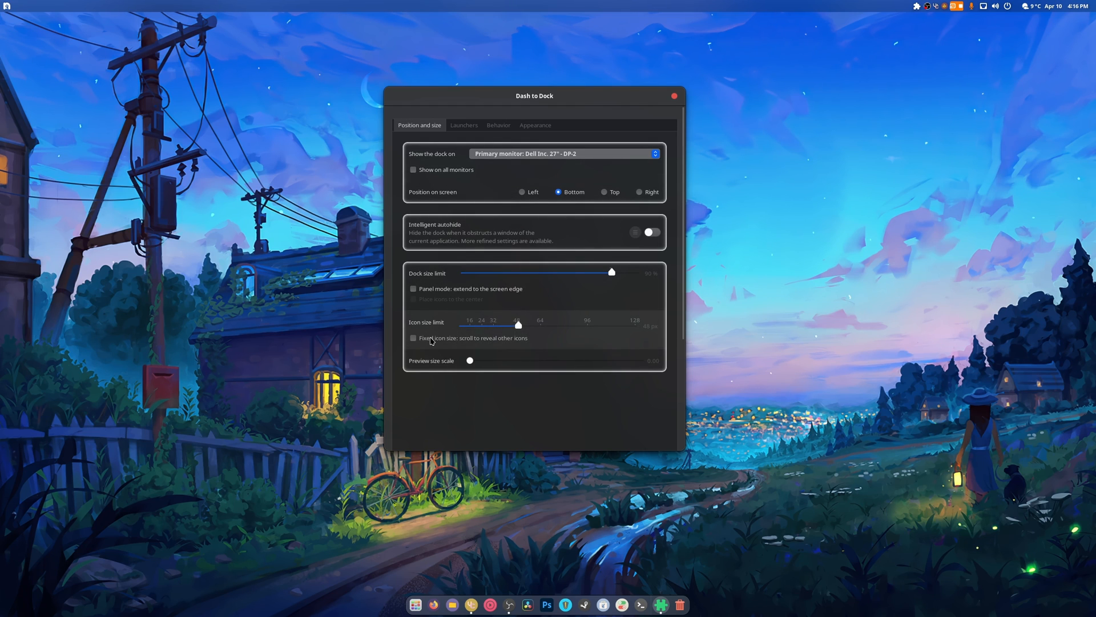
mouse_move(464, 125)
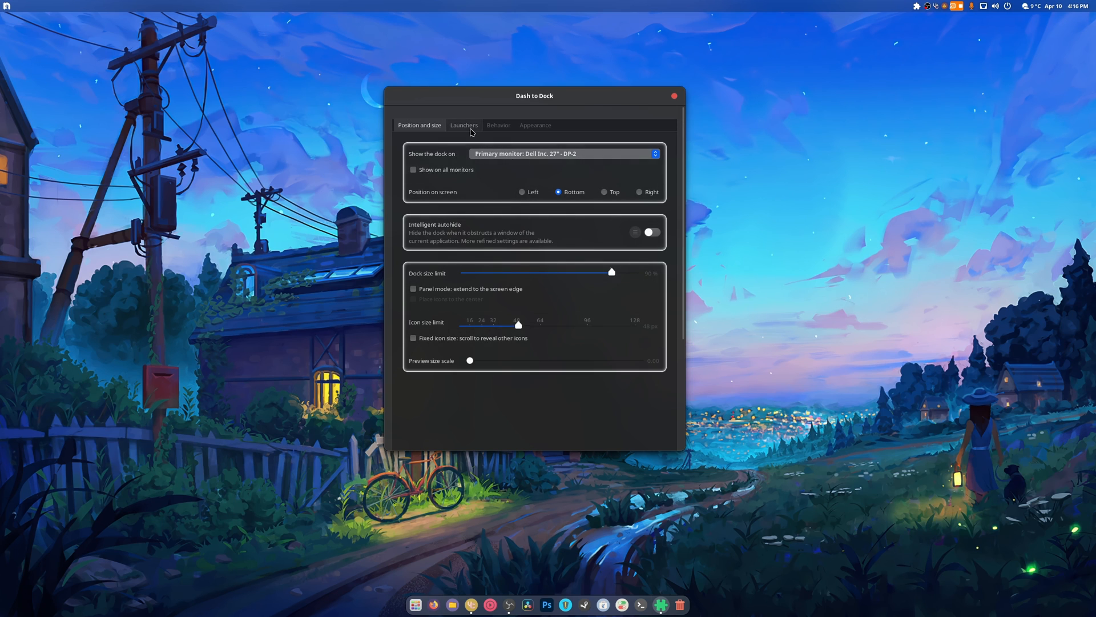
click(464, 125)
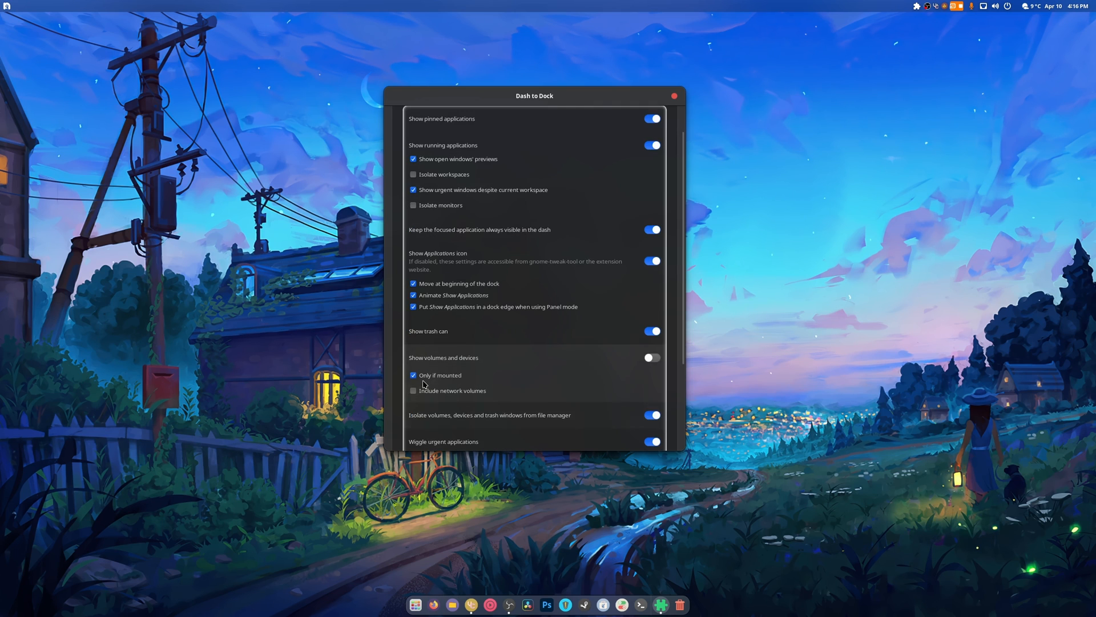
Step: Toggle Show volumes and devices on and back off so they stay hidden from the dock
click(650, 358)
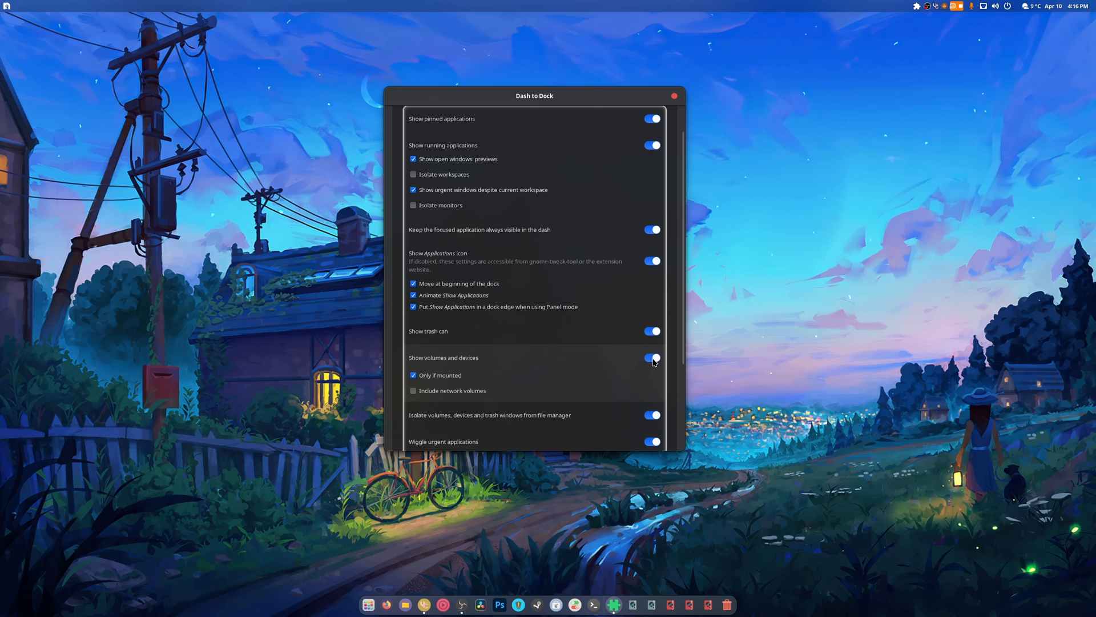
click(650, 357)
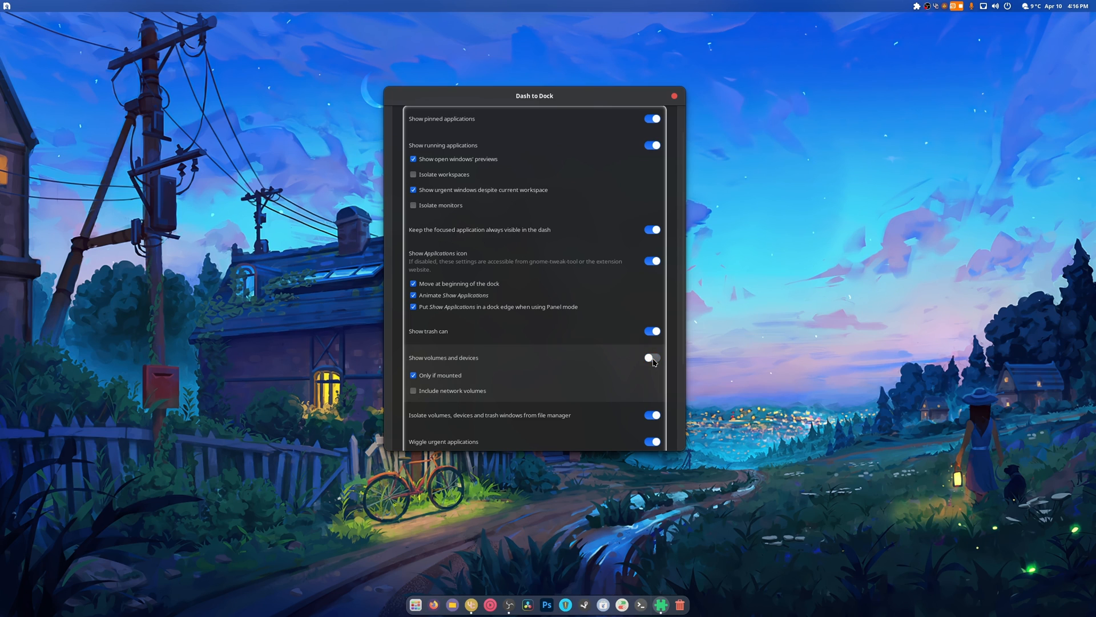
click(651, 358)
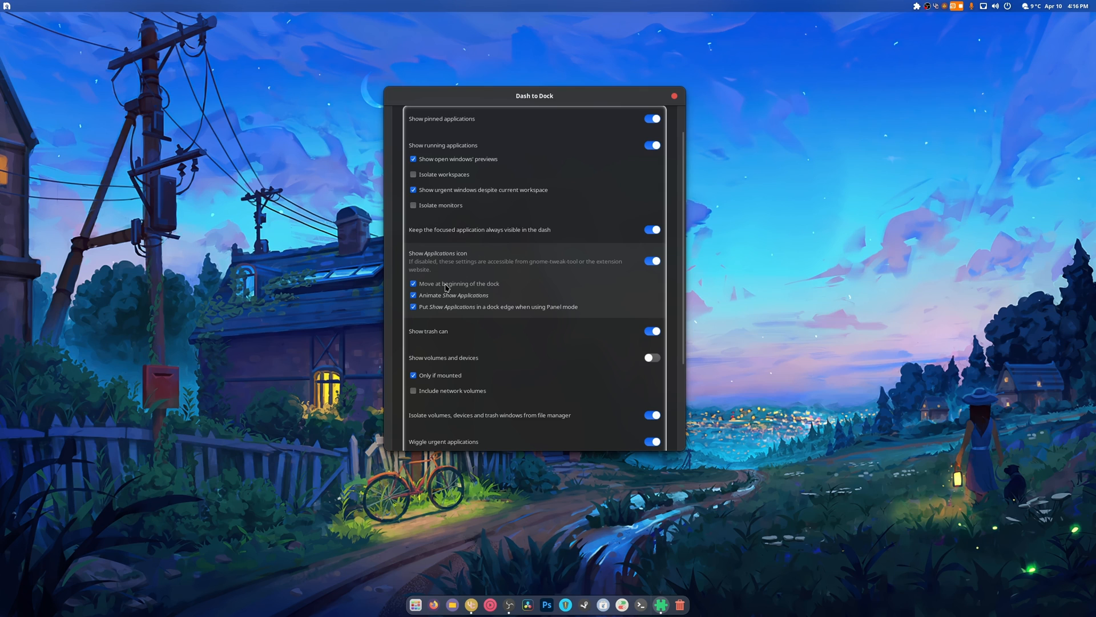
click(415, 604)
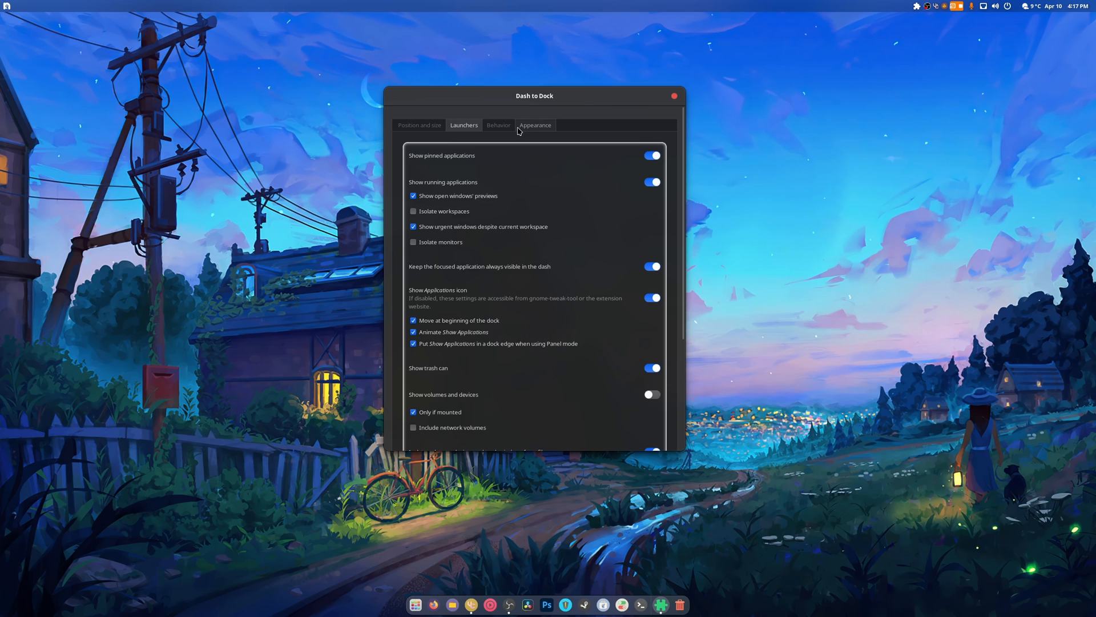
Step: Review the Appearance page, return to Position and size, and close Dash to Dock settings
click(535, 125)
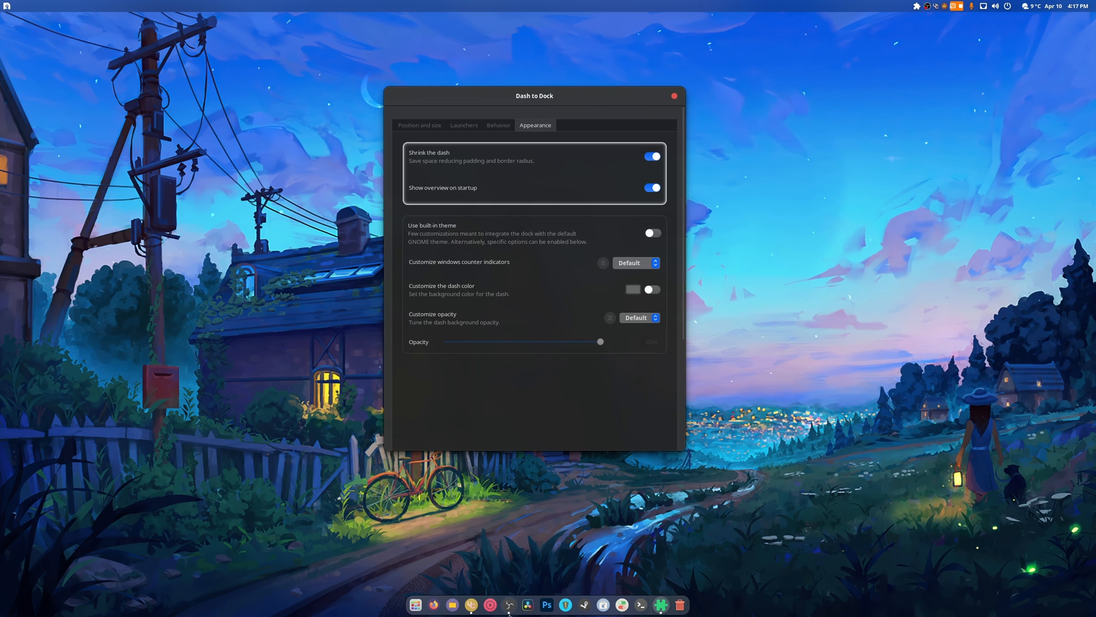
click(418, 125)
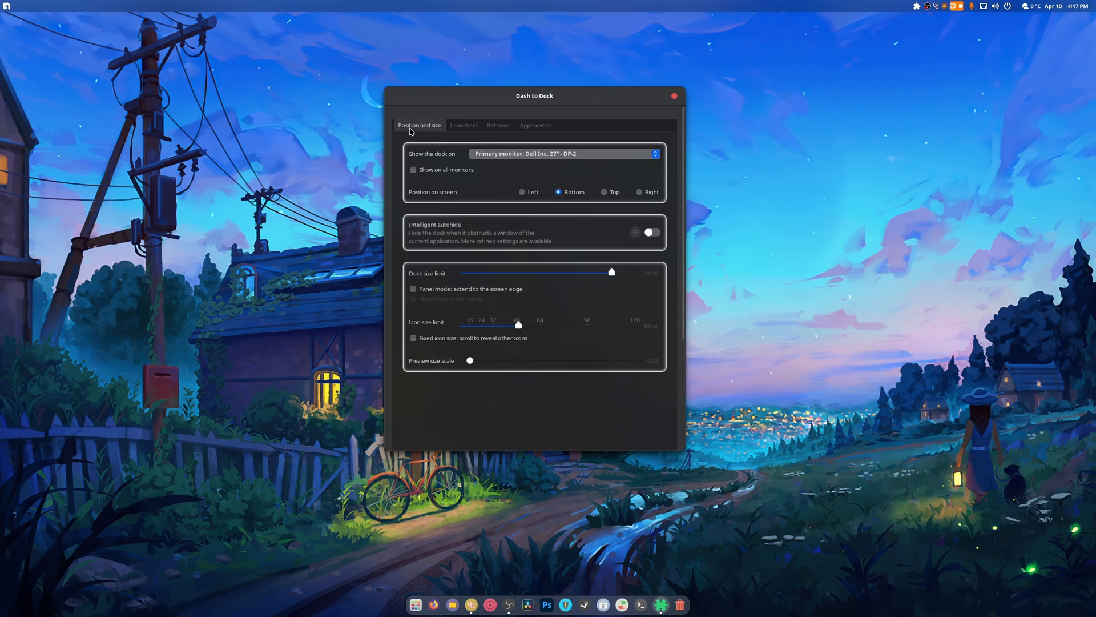
click(674, 96)
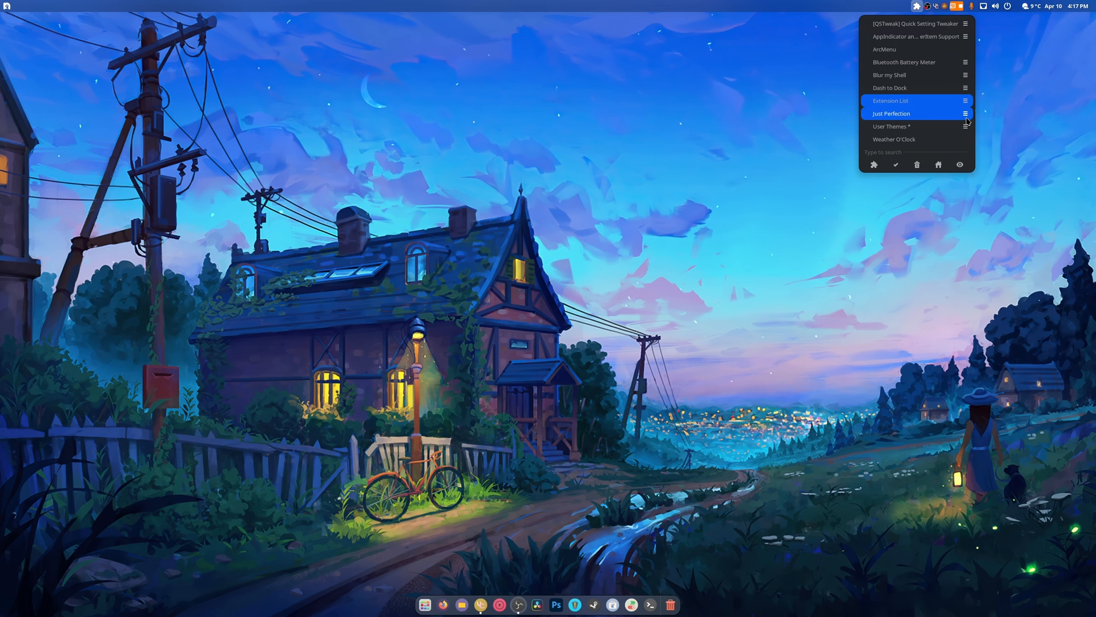
mouse_move(1028, 65)
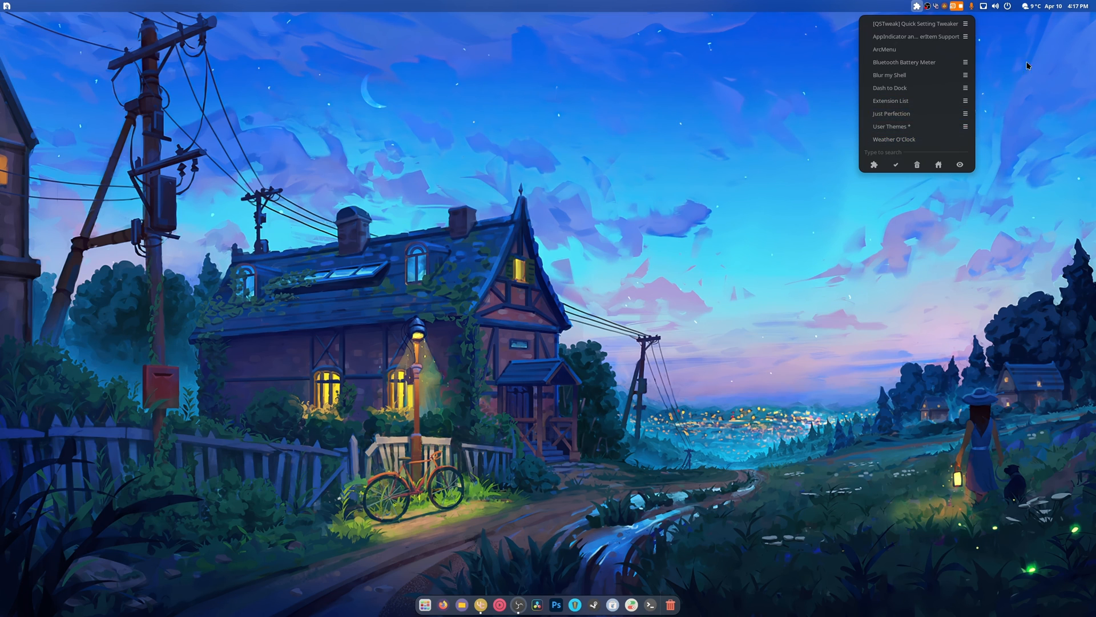
click(1050, 6)
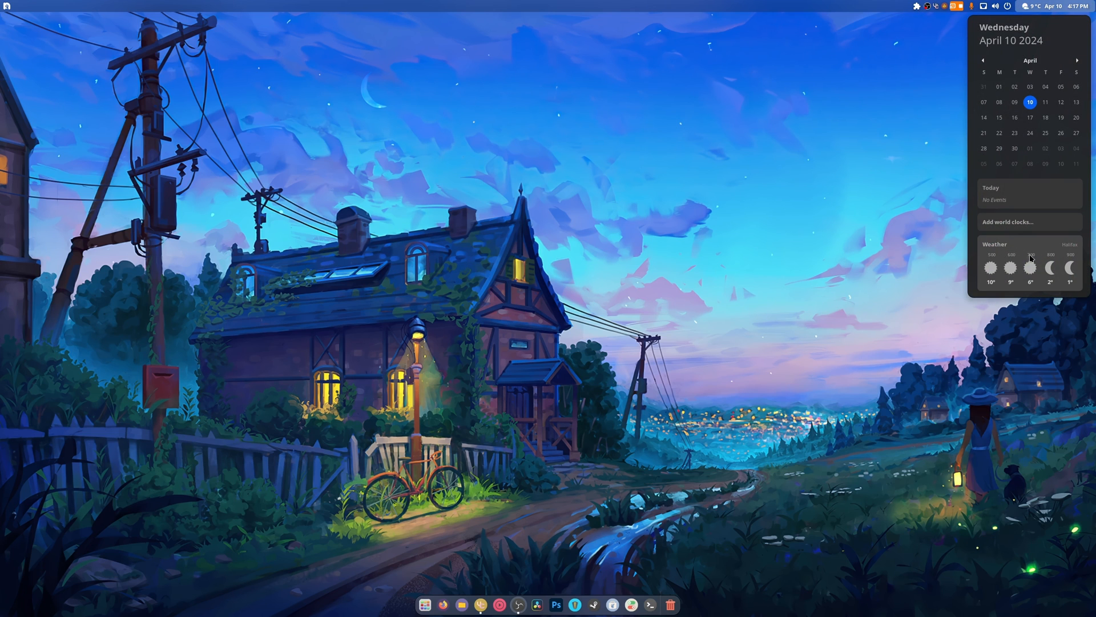
click(996, 6)
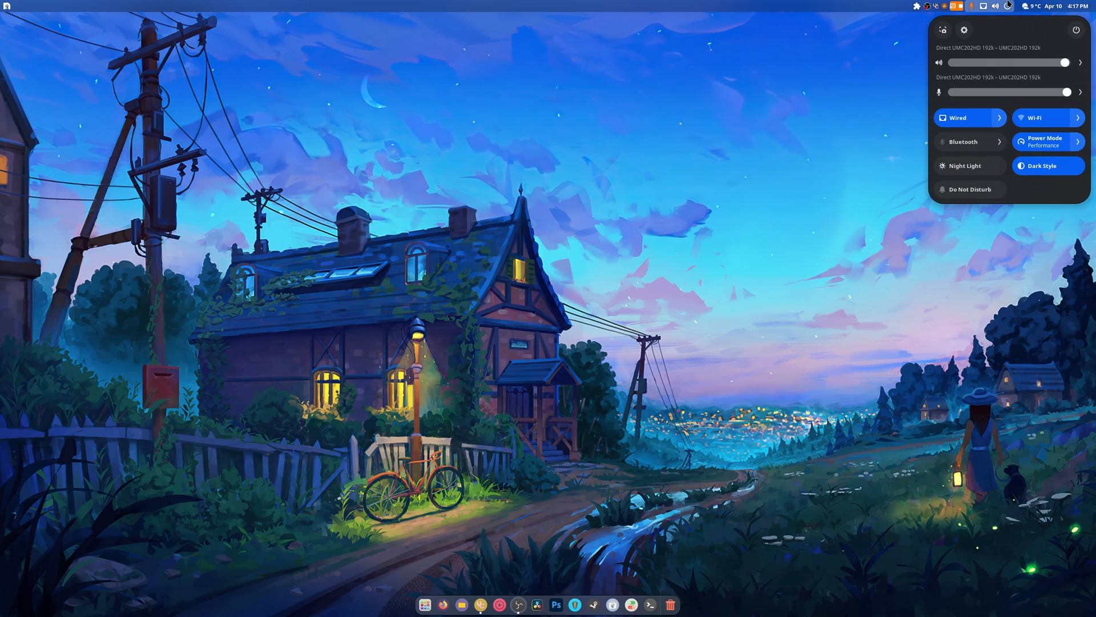
click(916, 7)
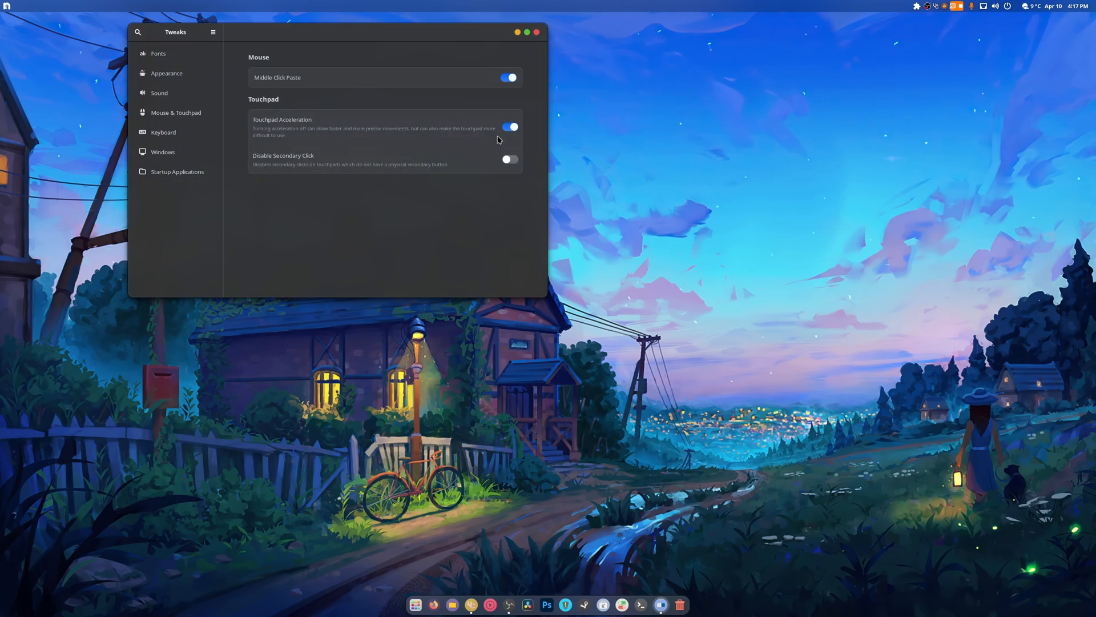
Step: Show Tweaks' Appearance page with Numix-Circle icons and WhiteSur-Dark shell theme
click(167, 73)
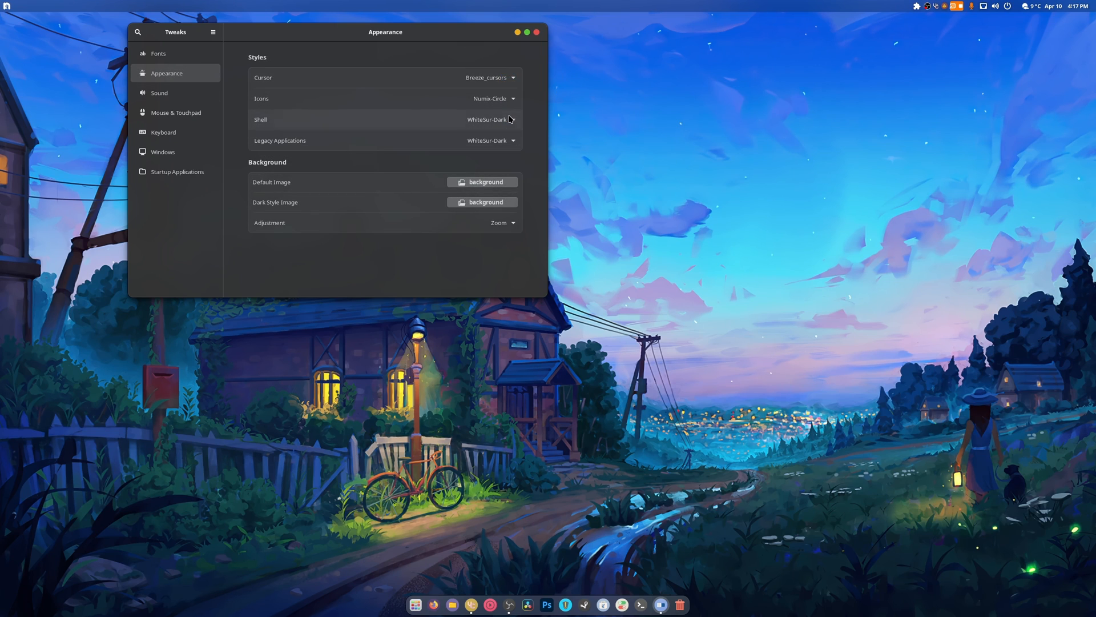
mouse_move(499, 140)
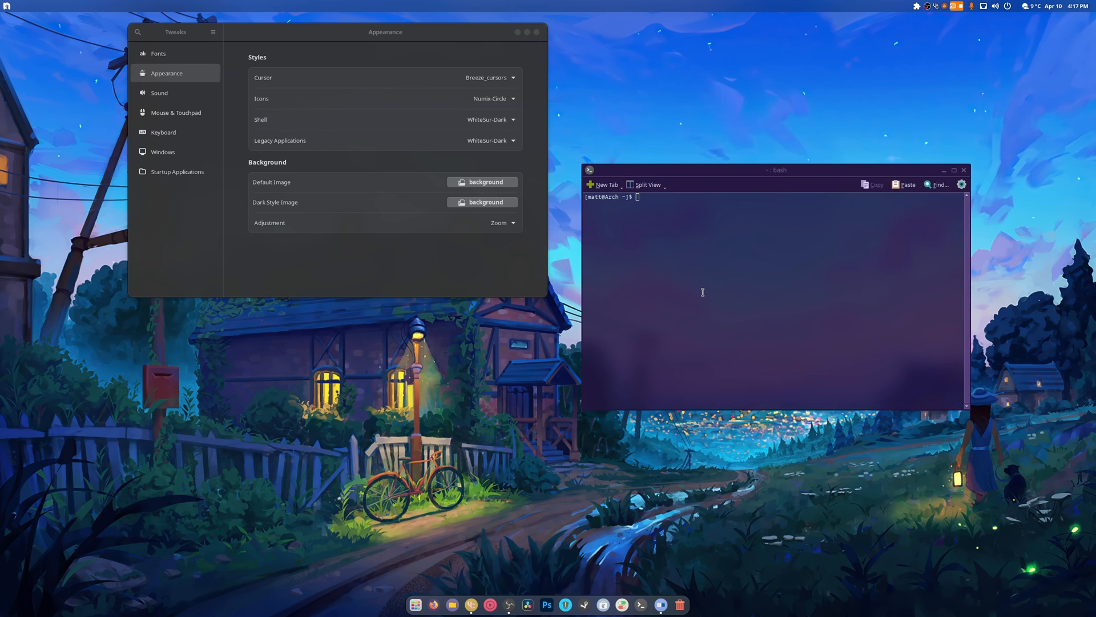
Step: Run sudo numix-folders and choose a folder colour from its dropdown
text(sudo num)
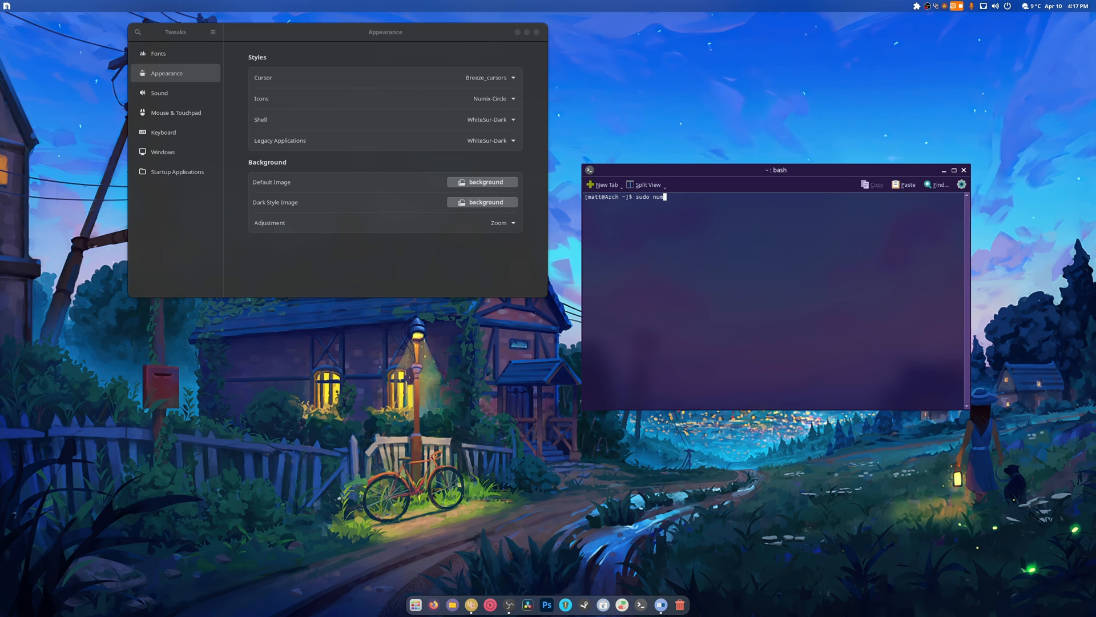
key(Return)
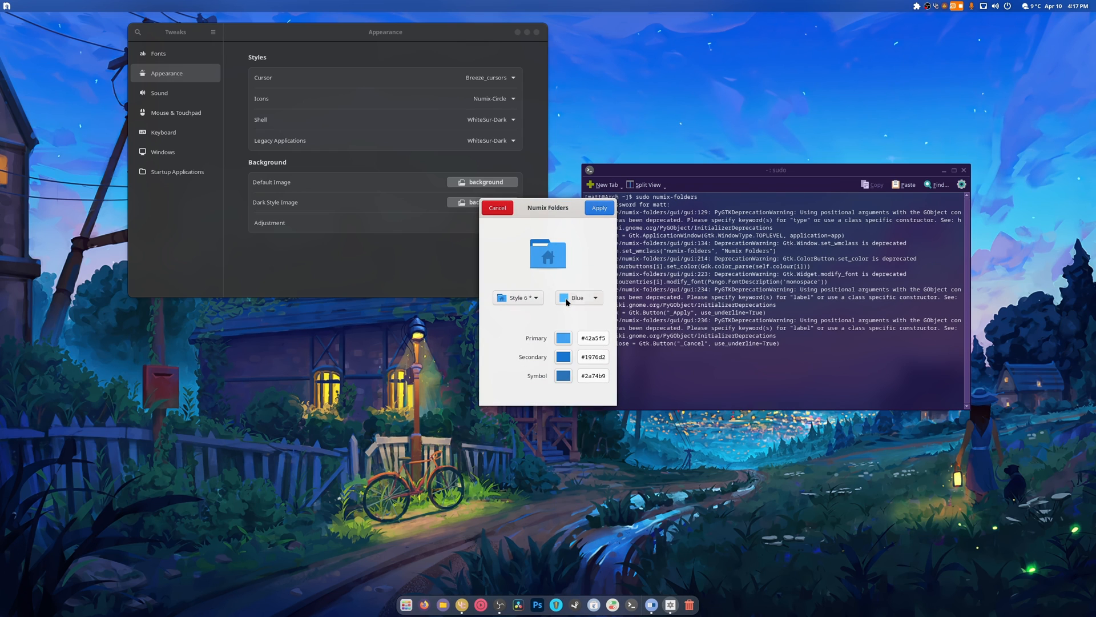
click(576, 298)
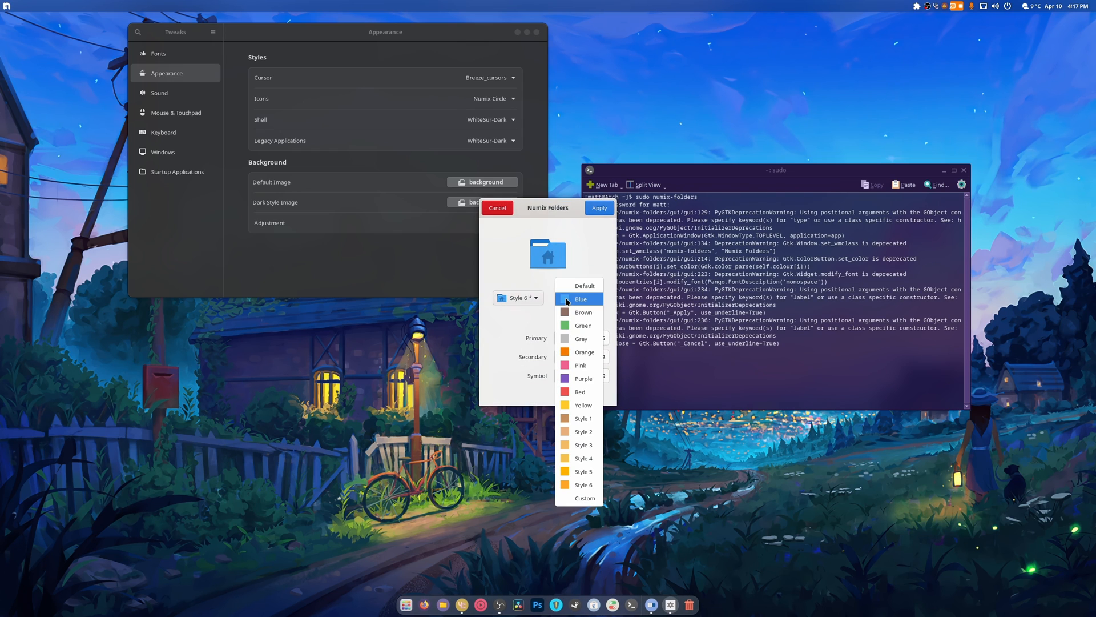
click(581, 299)
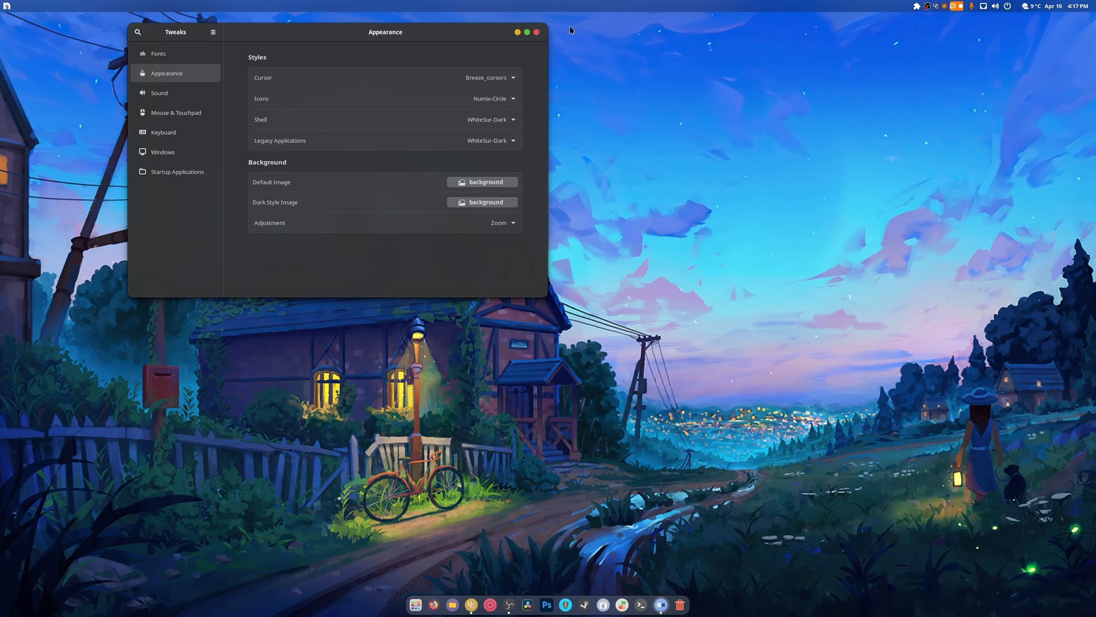
Step: Move the Tweaks window toward the upper left and close it
drag(385, 32, 358, 113)
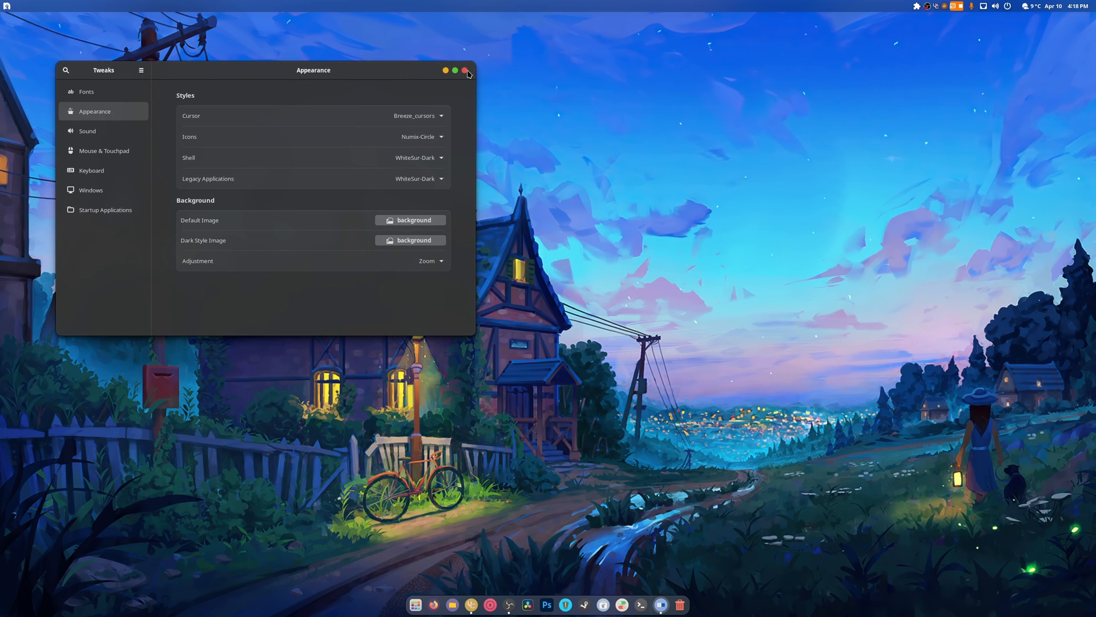
click(464, 69)
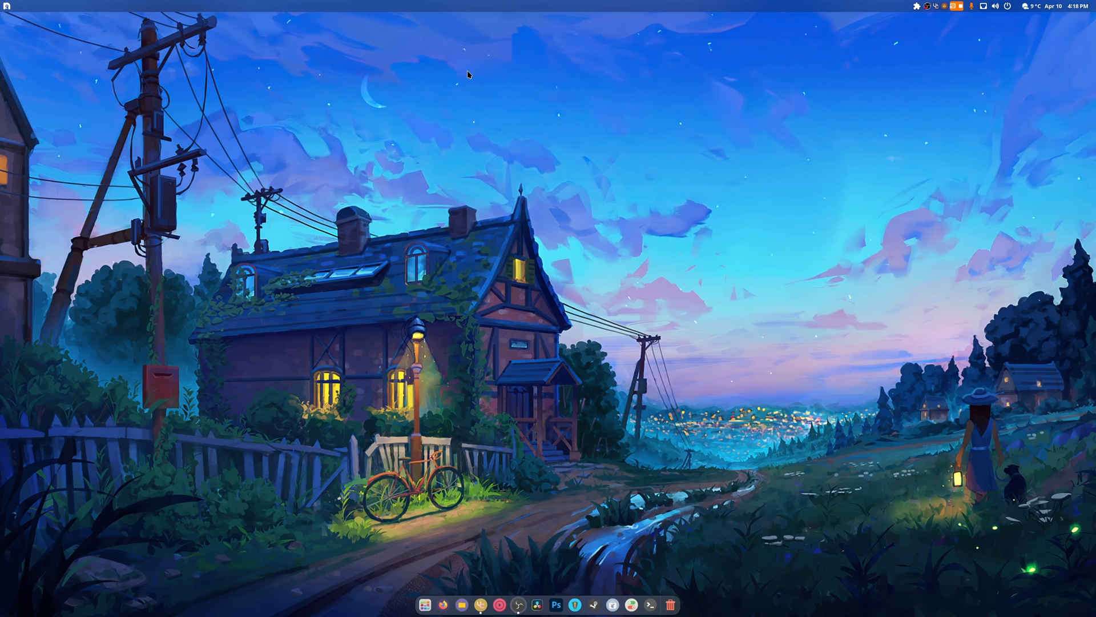
mouse_move(650, 228)
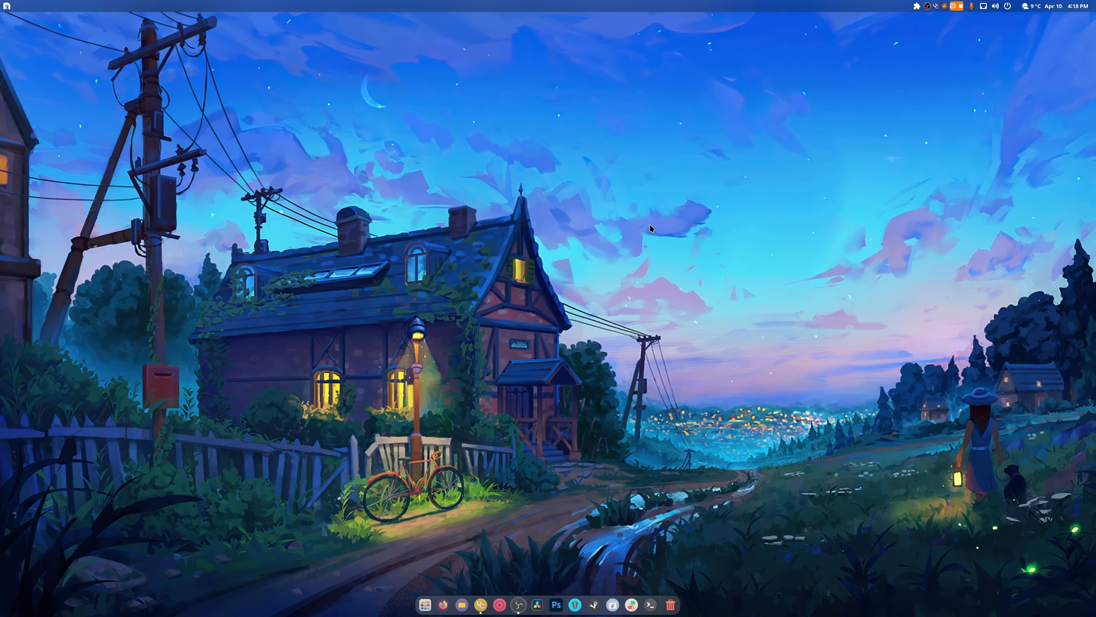
mouse_move(632, 251)
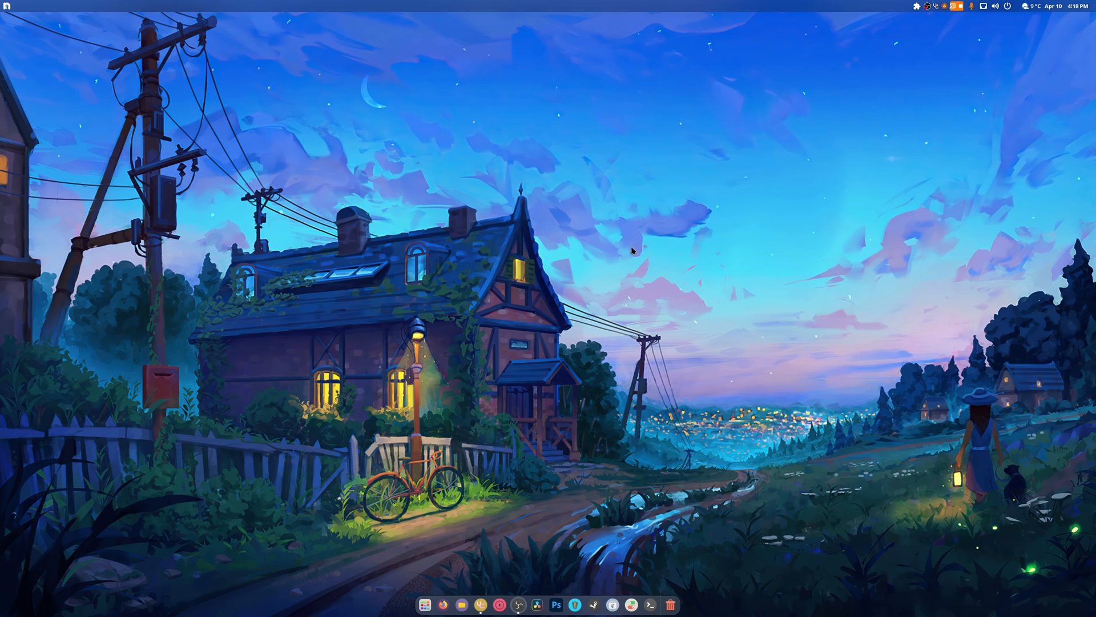